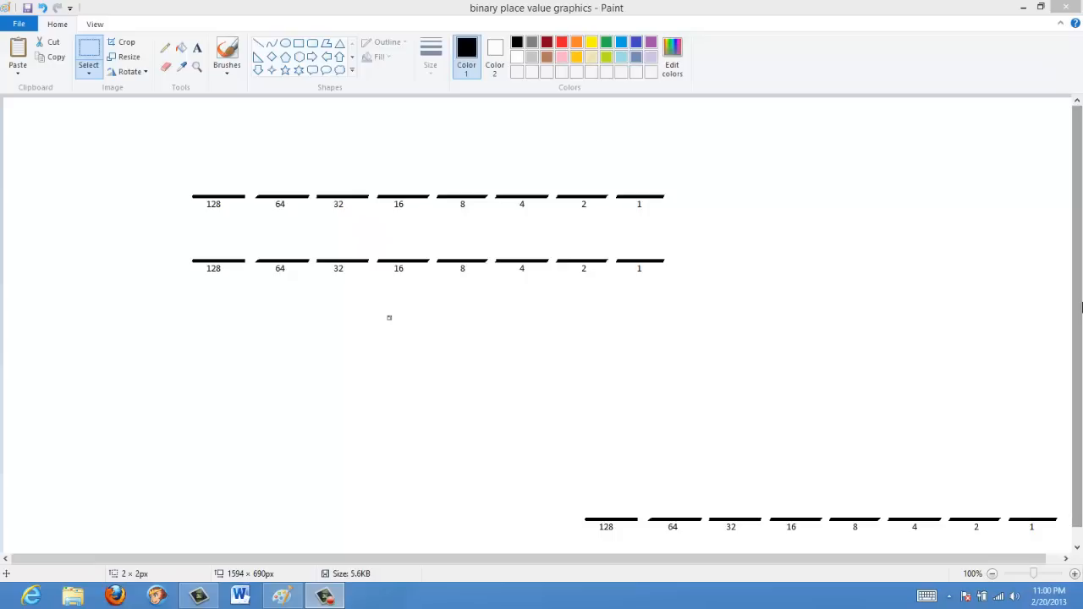
mouse_move(423, 197)
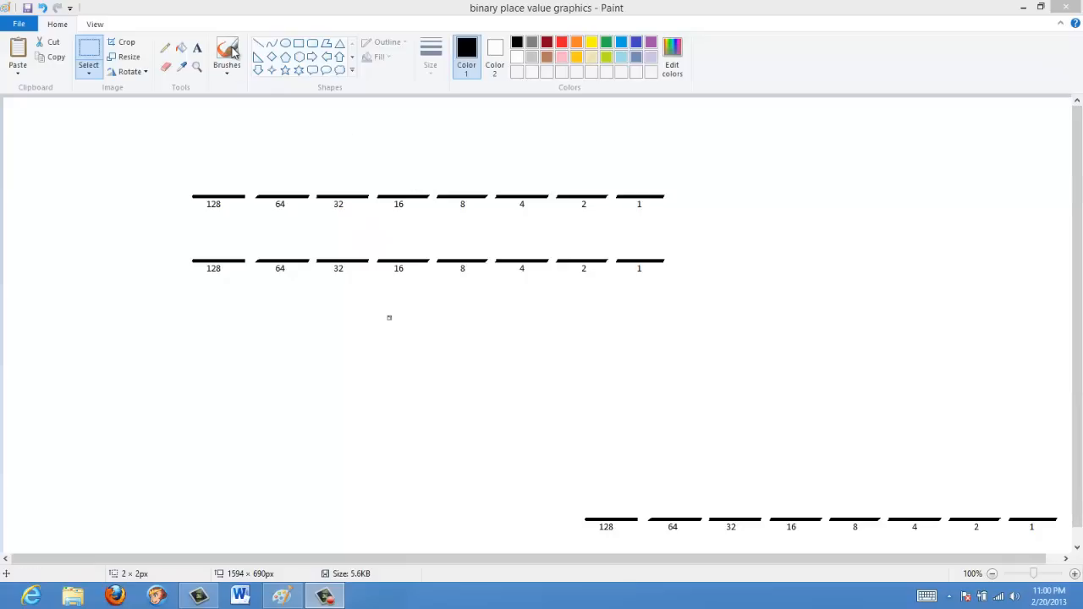
Handwrite 45, −15, an answer line and 30 in black brush at top right.
click(227, 55)
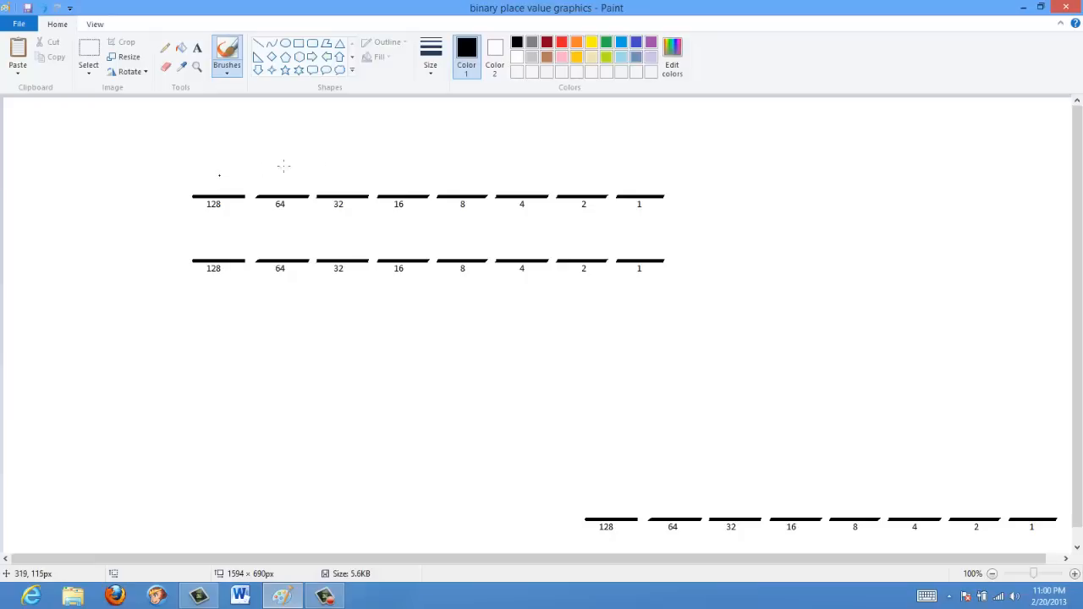
mouse_move(234, 184)
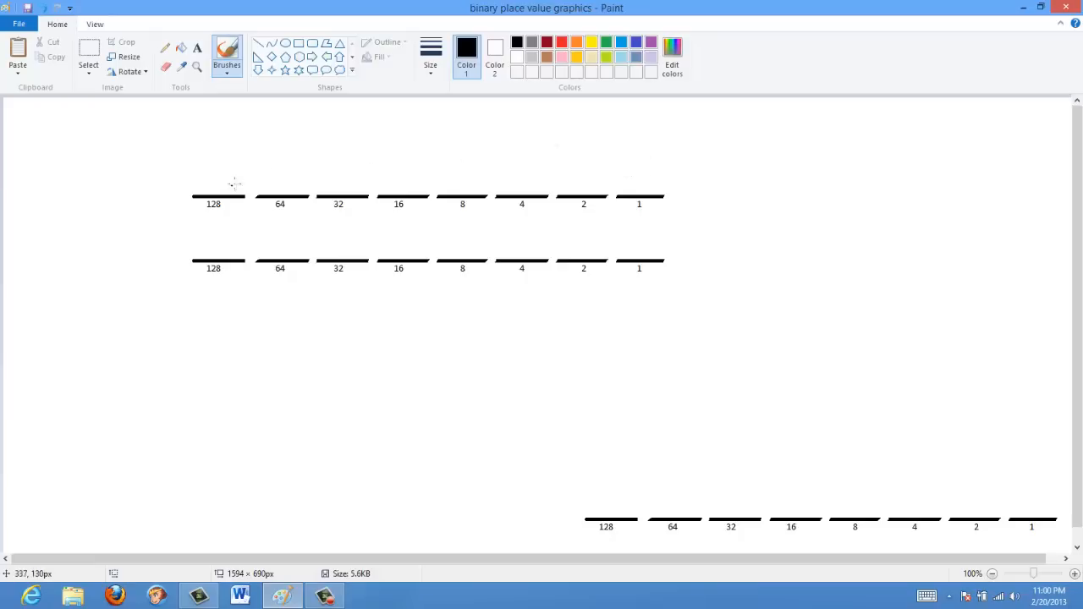
mouse_move(218, 178)
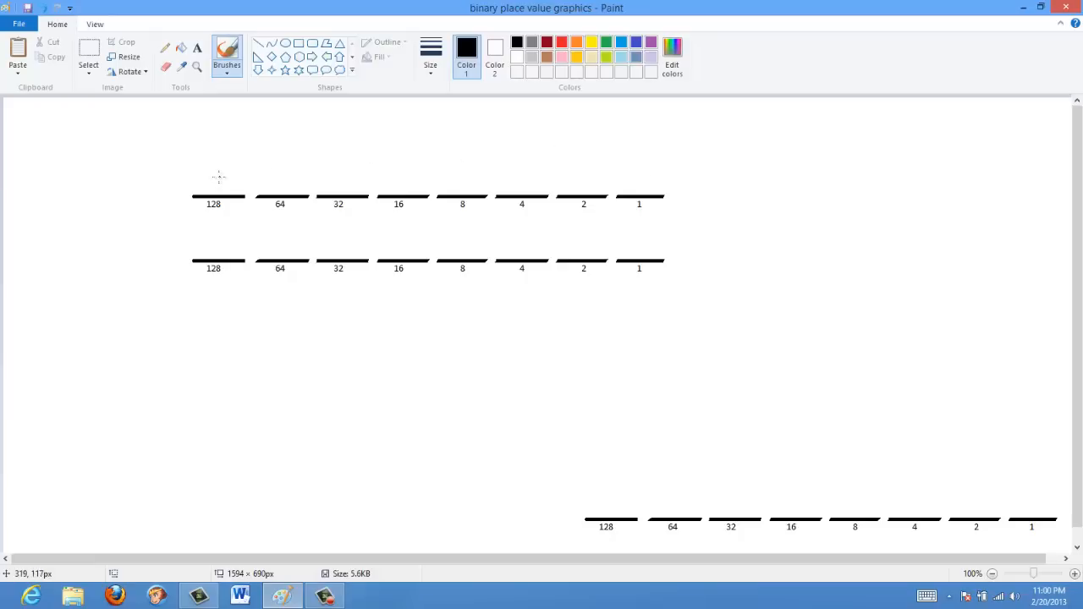
mouse_move(216, 176)
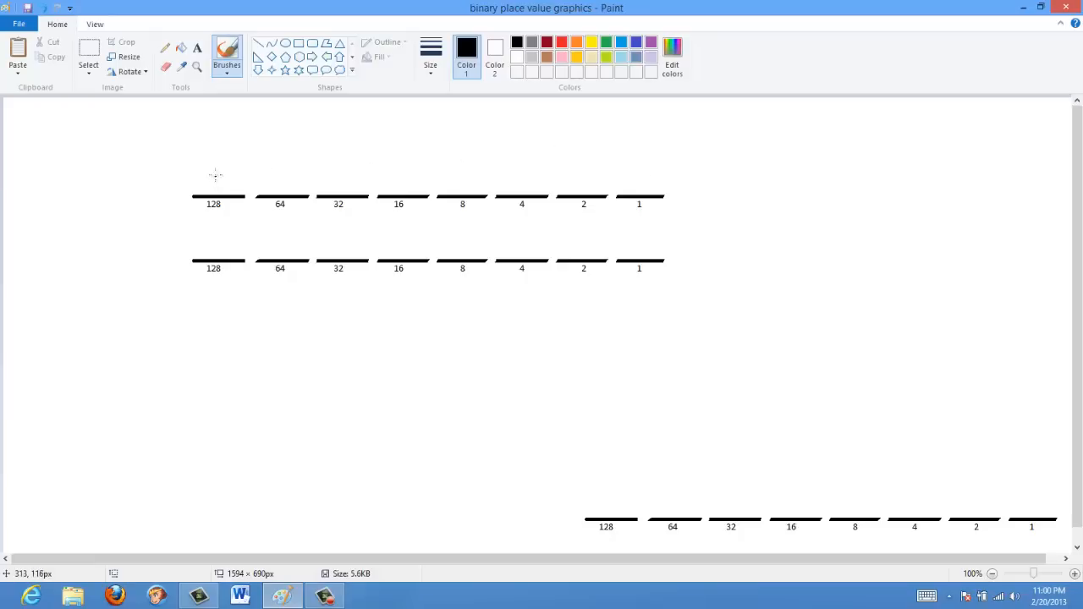
drag(219, 182, 207, 169)
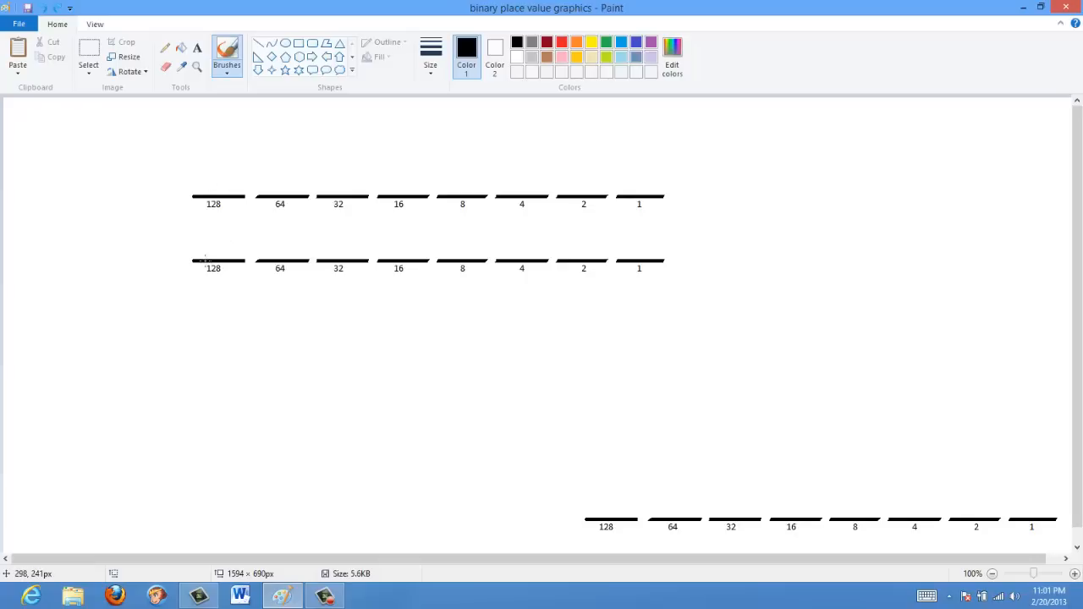
mouse_move(231, 161)
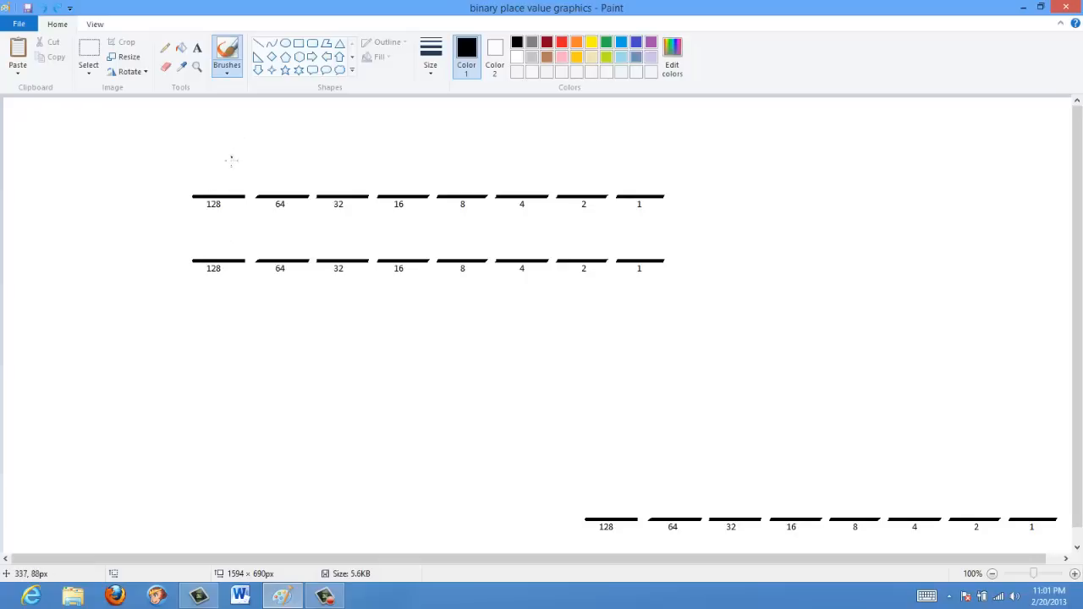
mouse_move(457, 195)
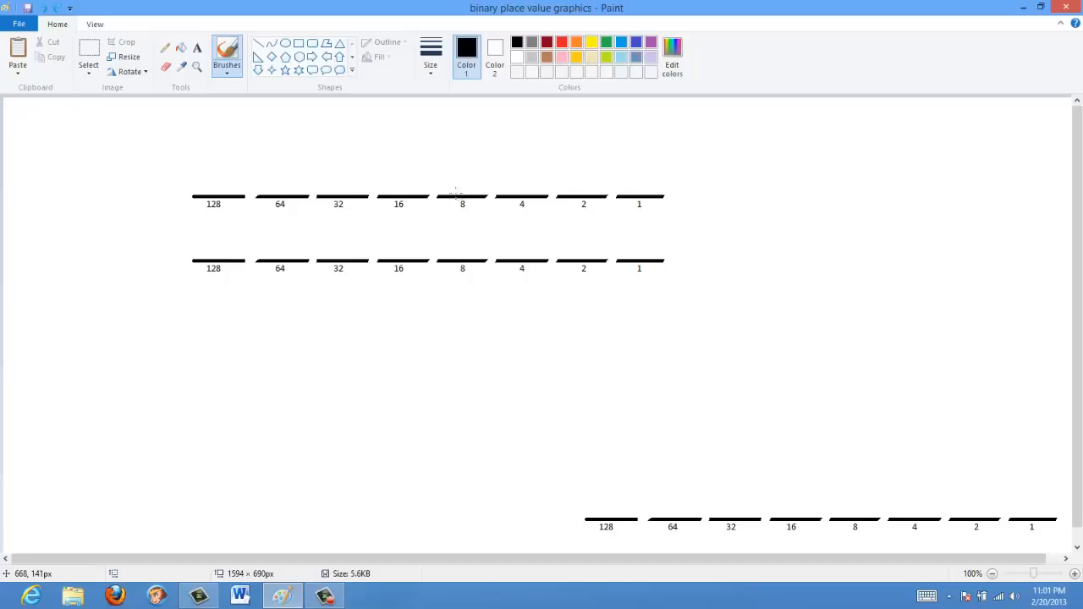
mouse_move(431, 194)
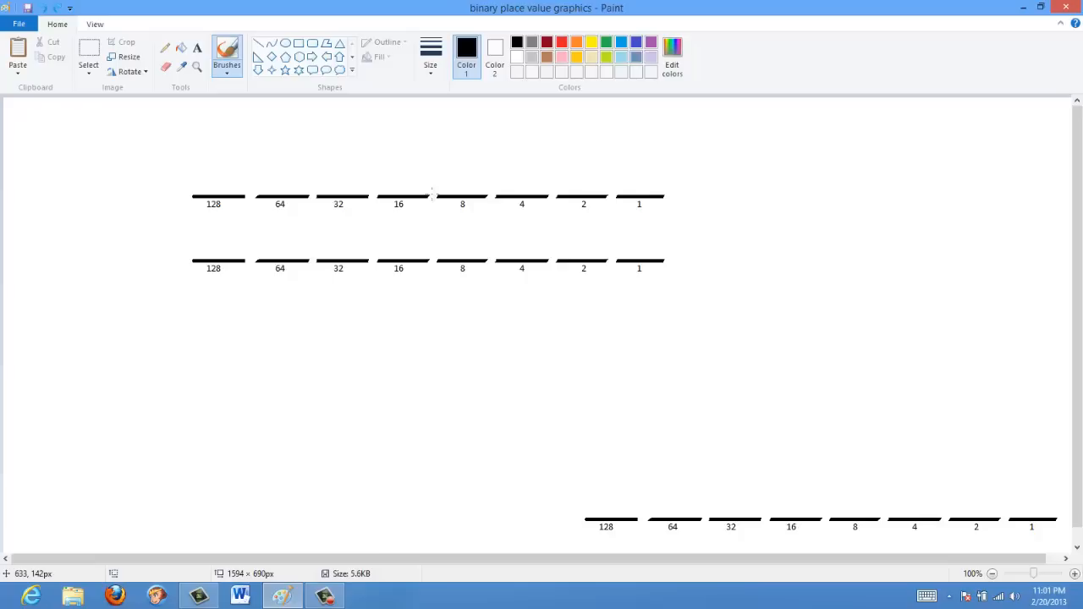
mouse_move(398, 197)
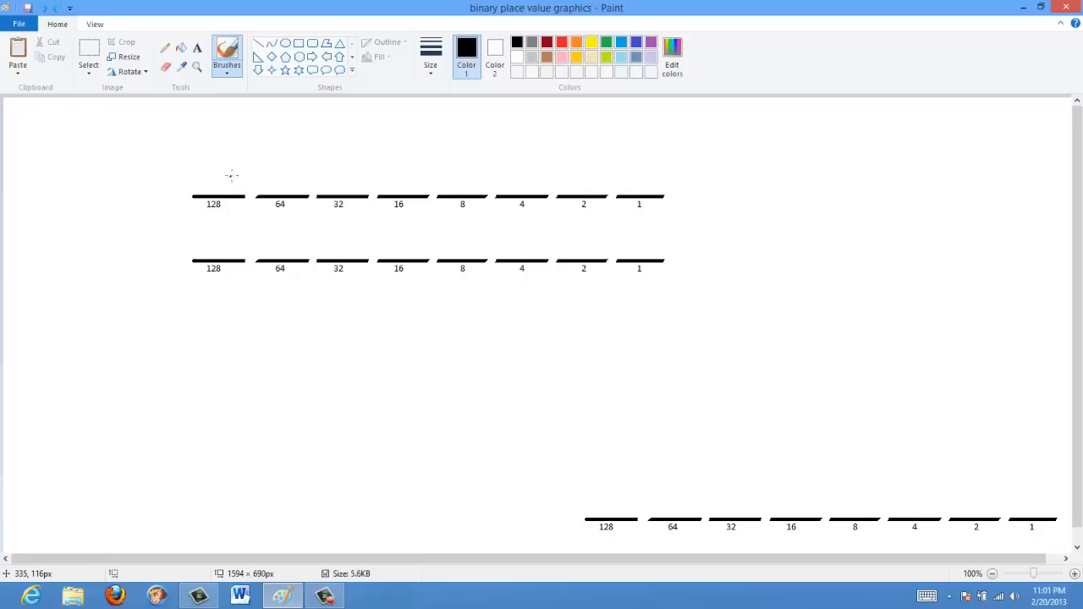
mouse_move(224, 165)
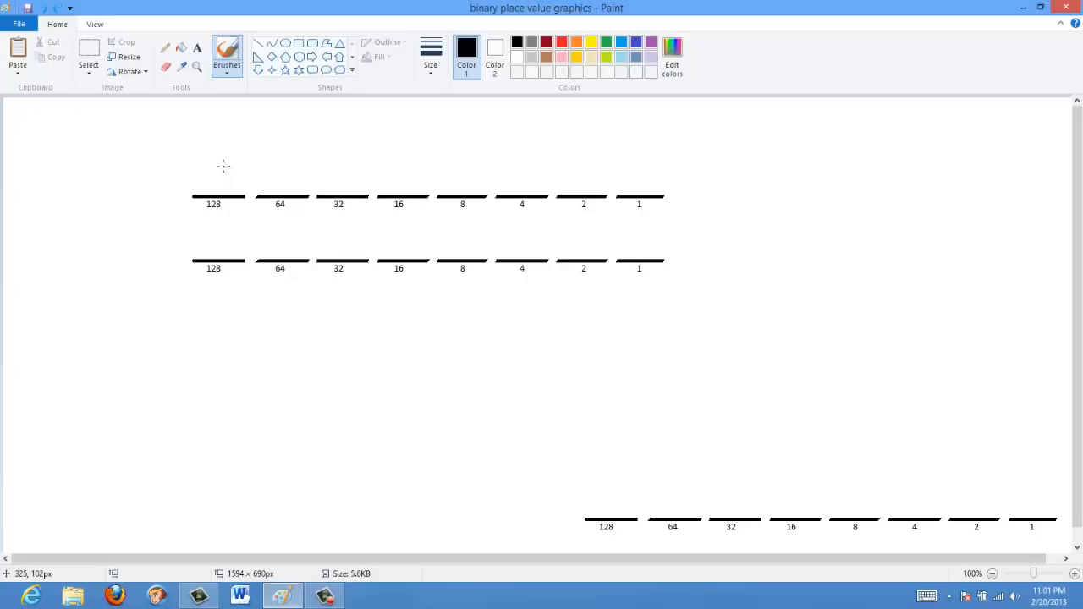
mouse_move(218, 168)
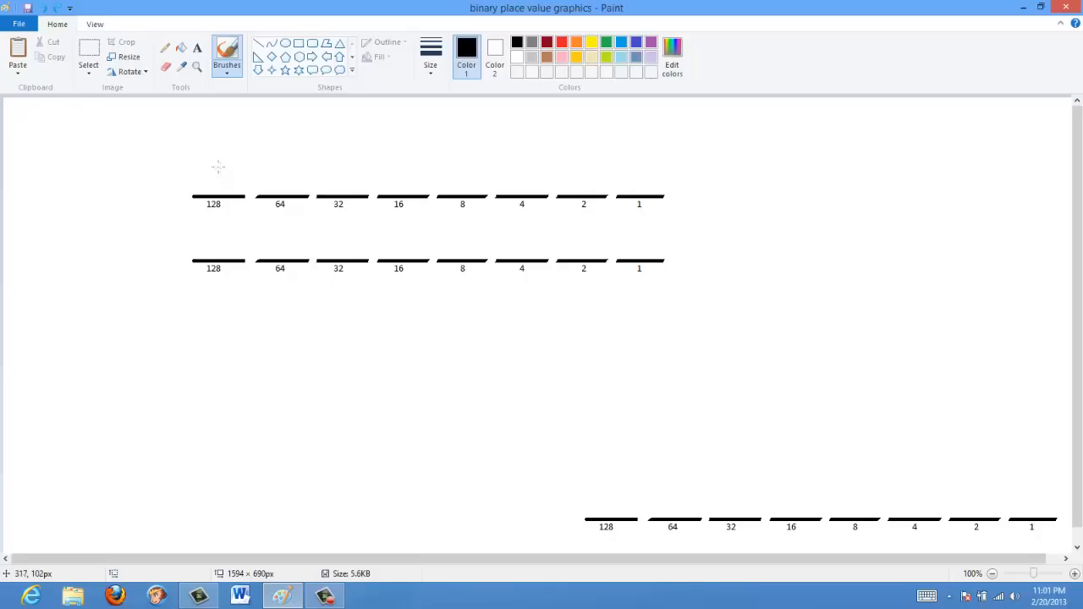
mouse_move(221, 167)
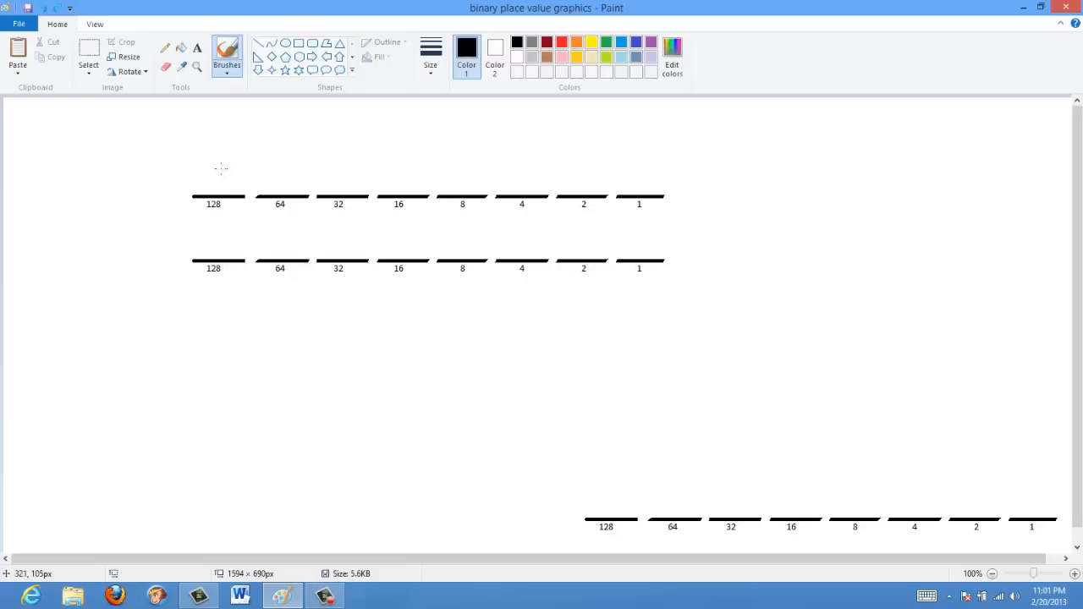
mouse_move(221, 168)
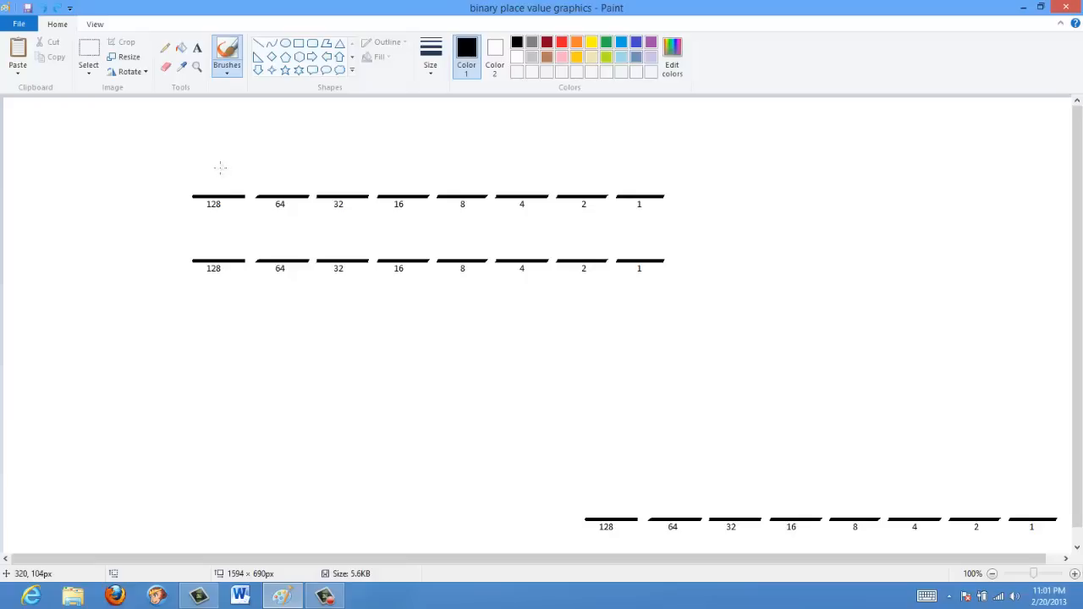
mouse_move(222, 166)
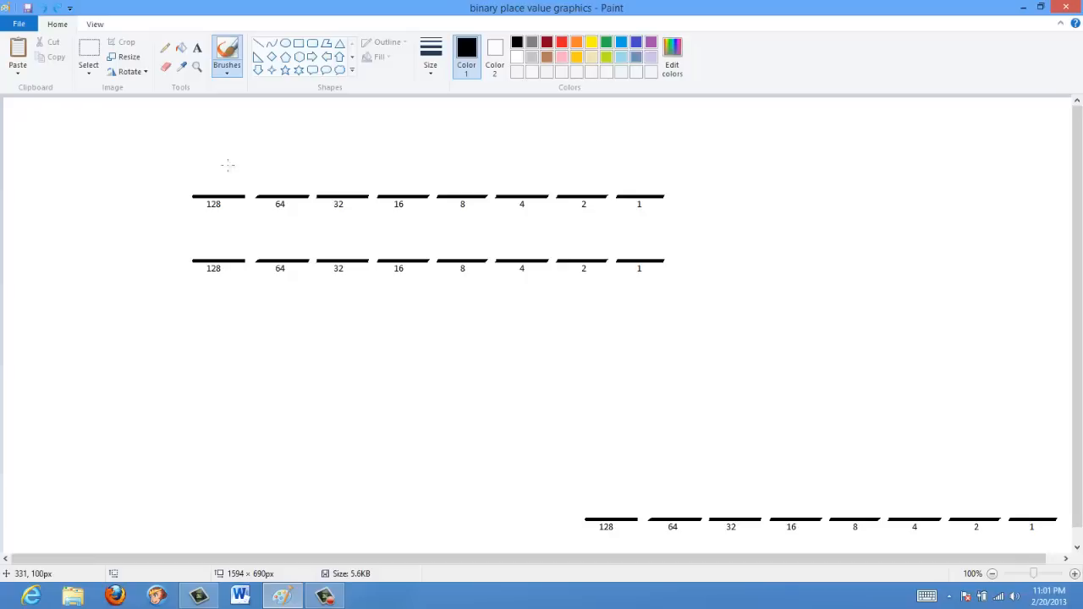
mouse_move(223, 176)
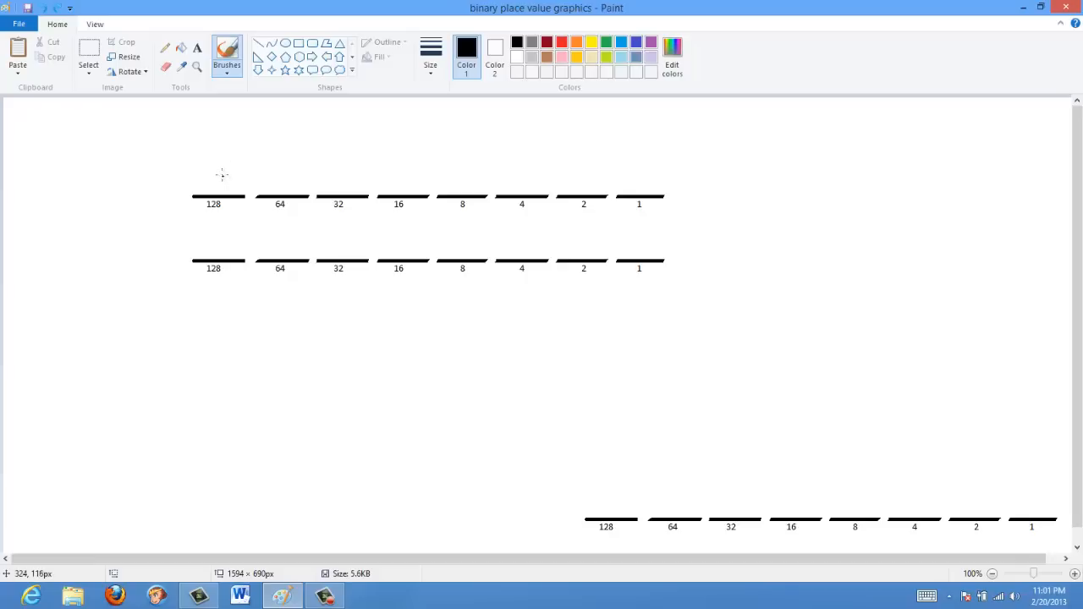
mouse_move(223, 175)
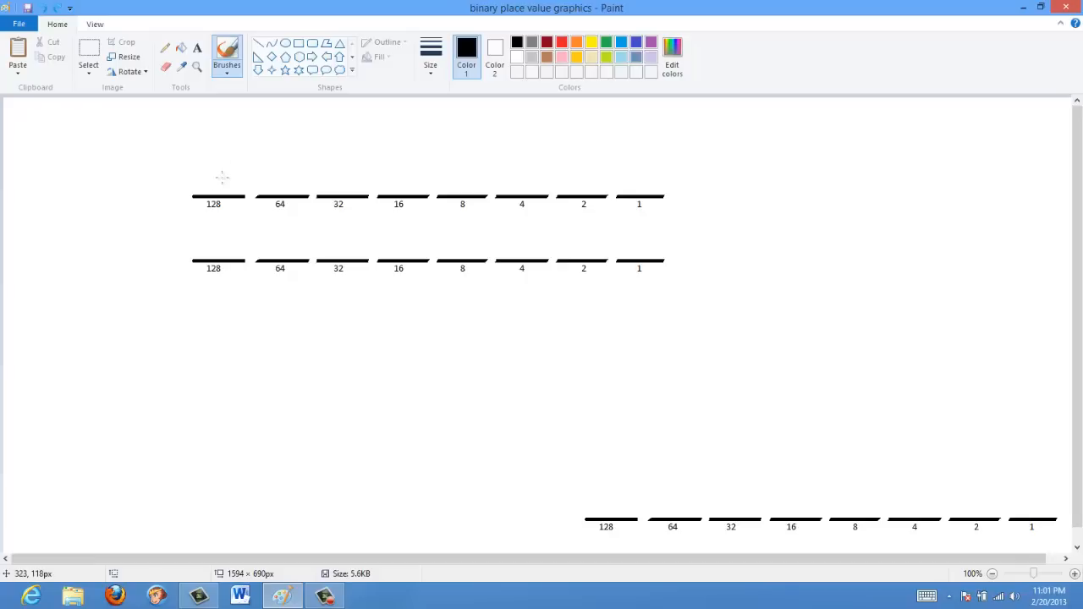
mouse_move(231, 176)
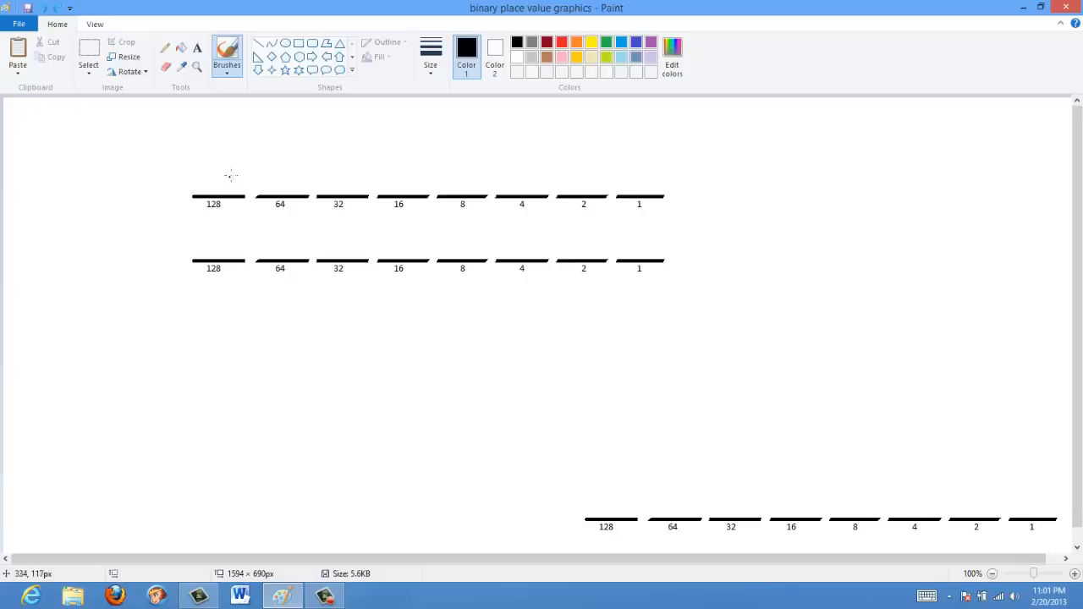
mouse_move(601, 516)
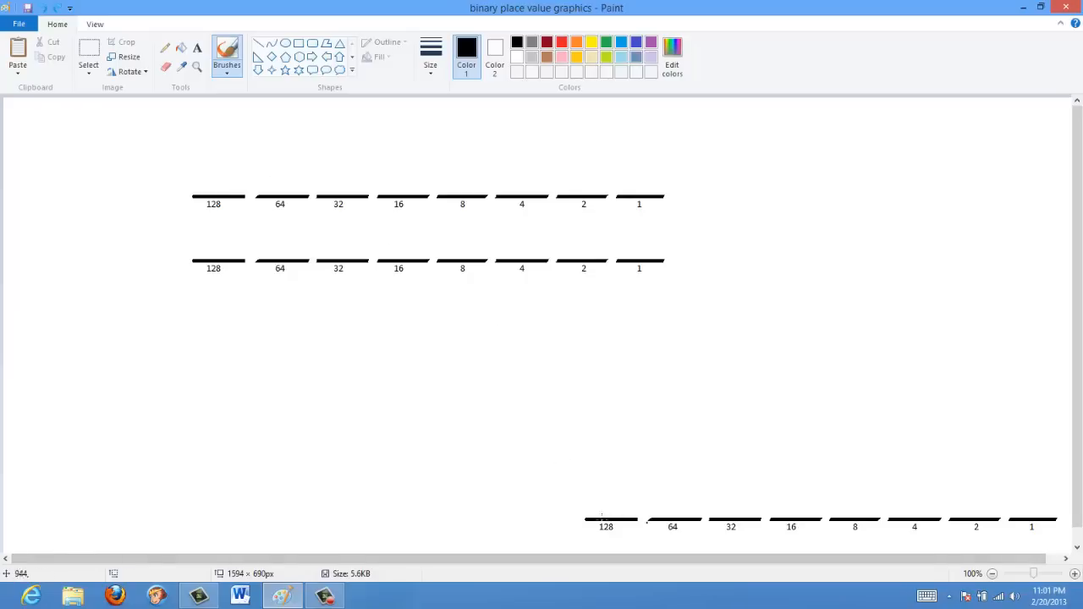
mouse_move(663, 527)
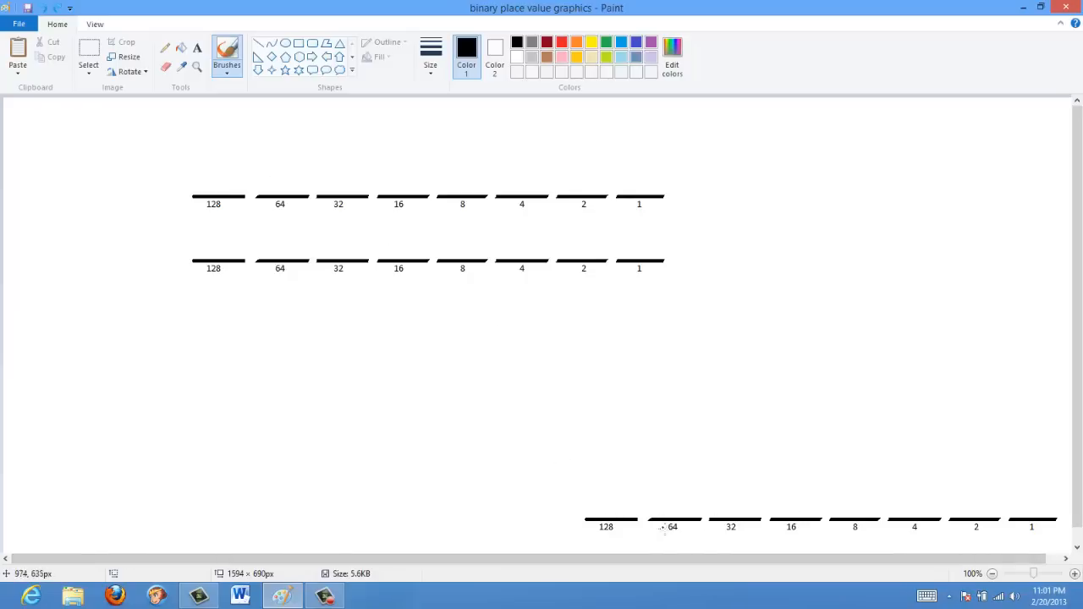
mouse_move(360, 233)
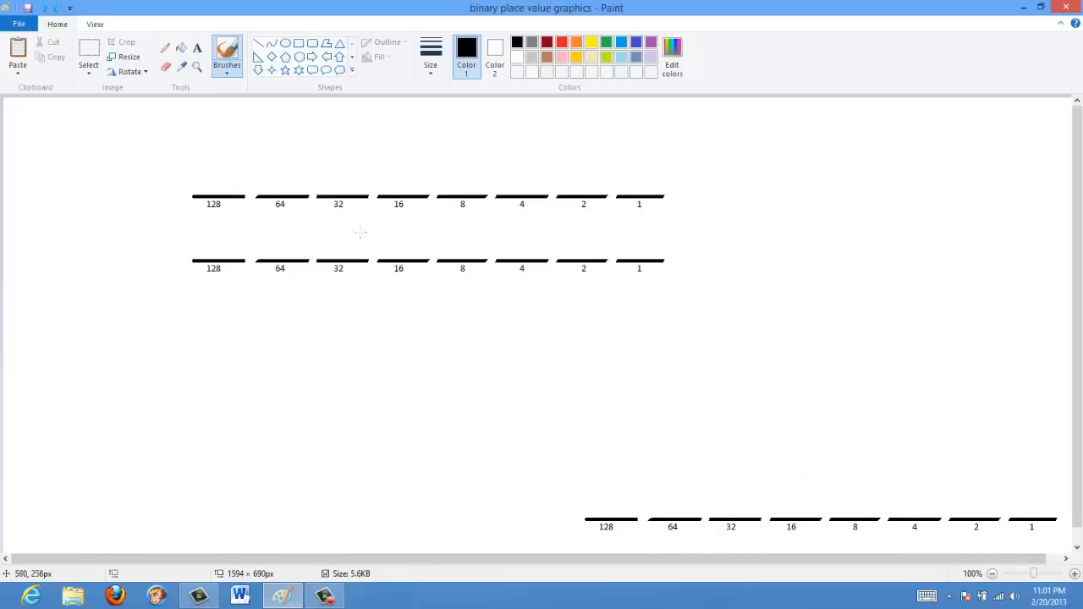
mouse_move(233, 223)
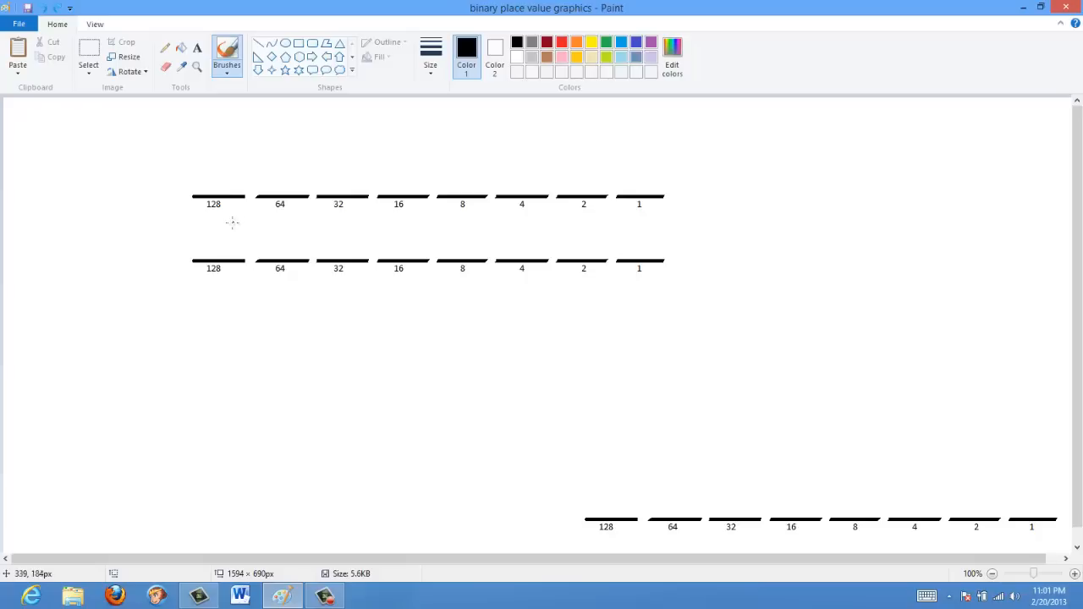
mouse_move(163, 188)
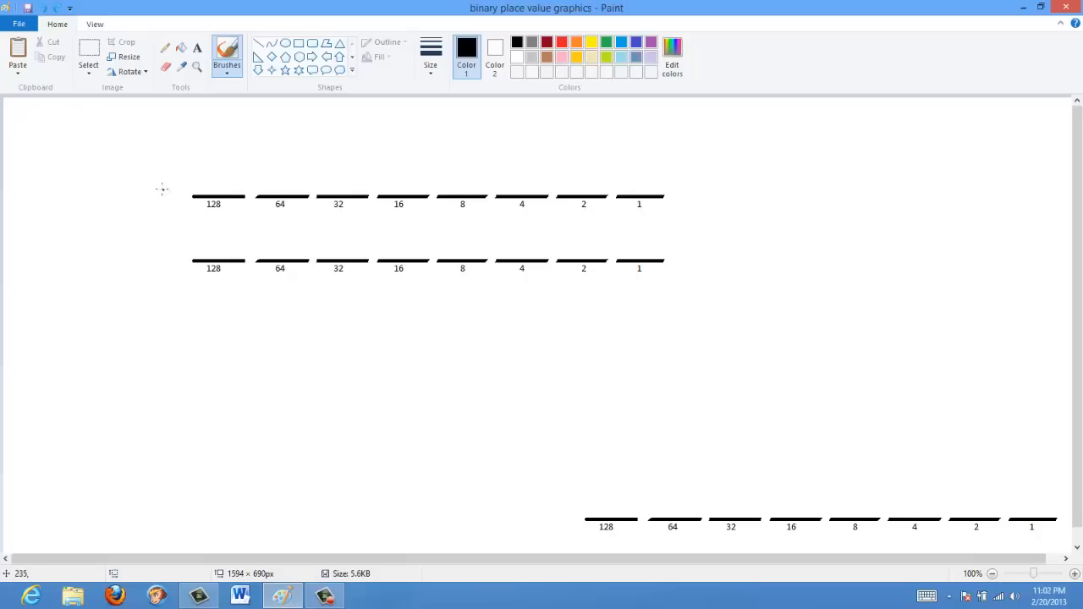
mouse_move(639, 203)
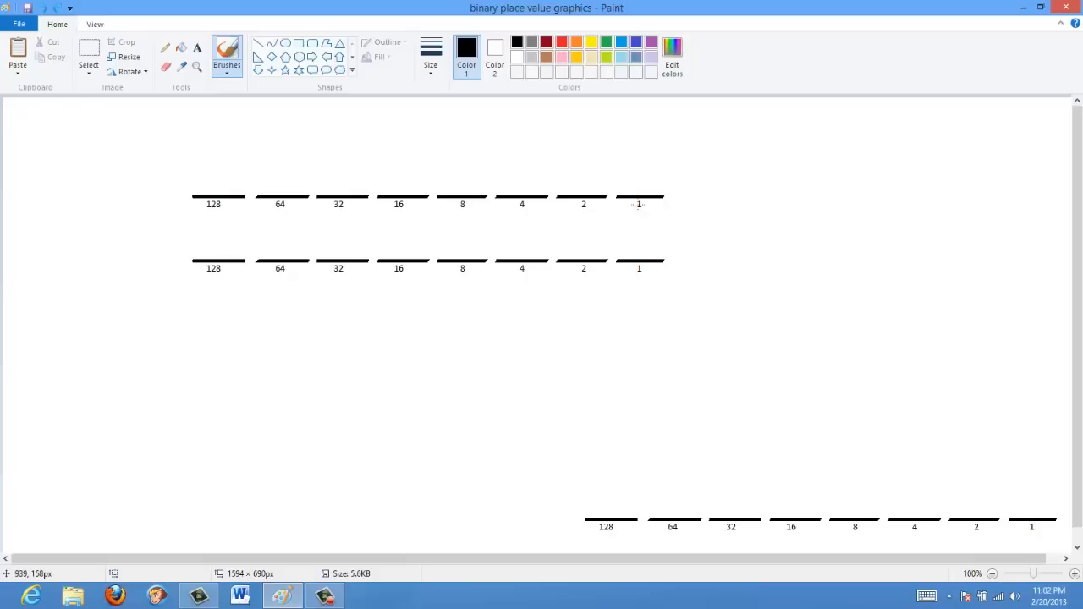
mouse_move(261, 205)
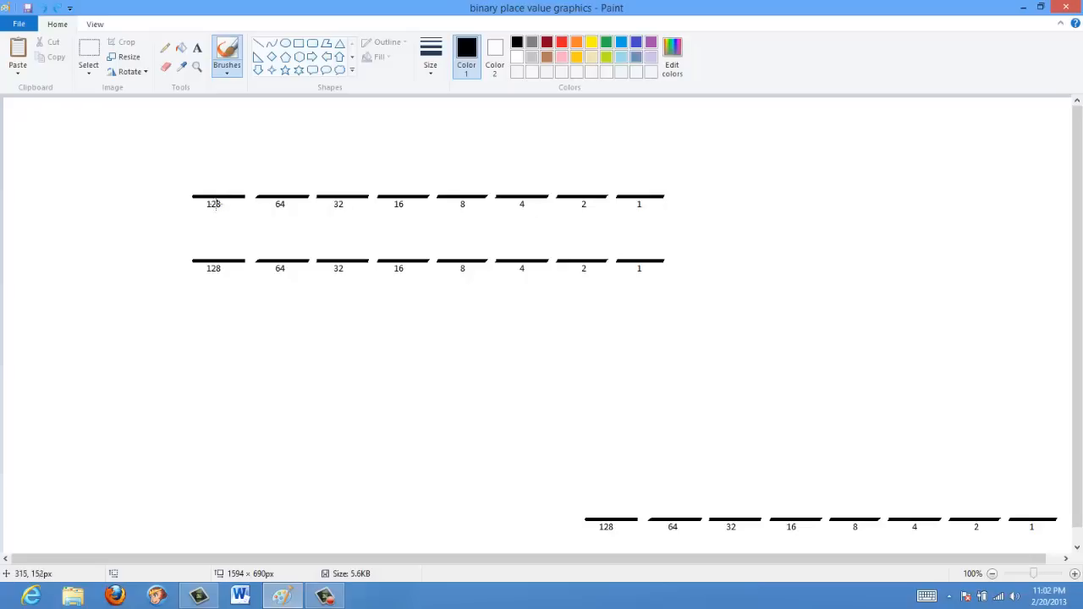
mouse_move(239, 211)
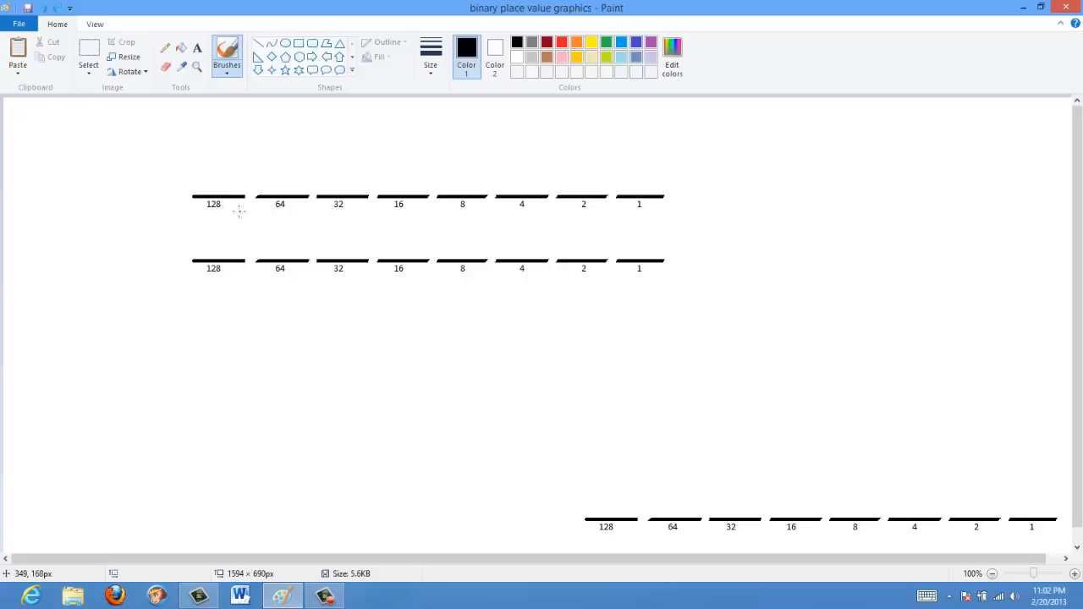
mouse_move(235, 210)
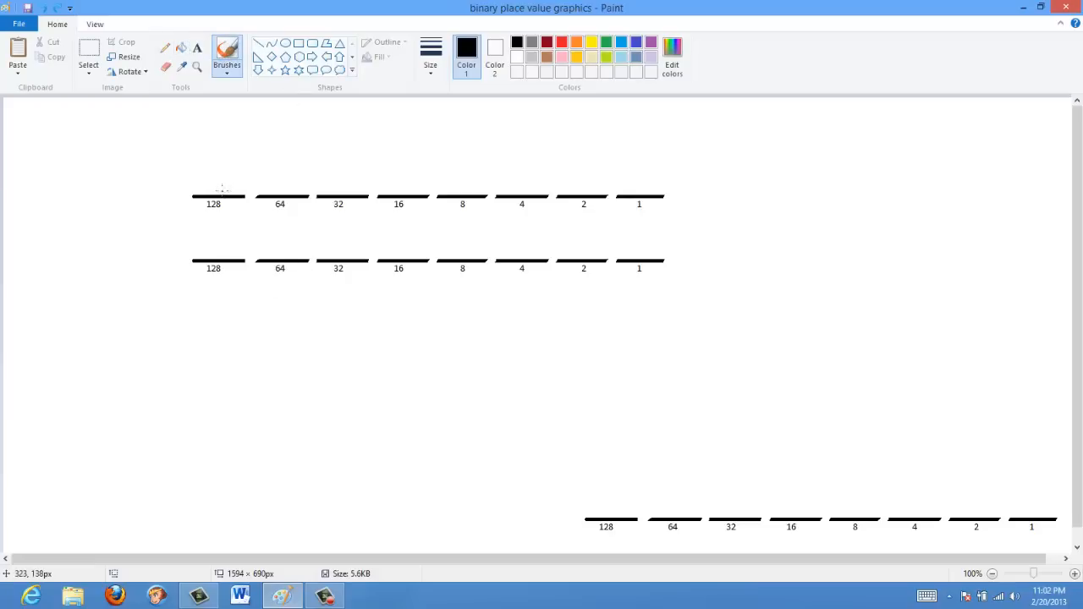
mouse_move(842, 141)
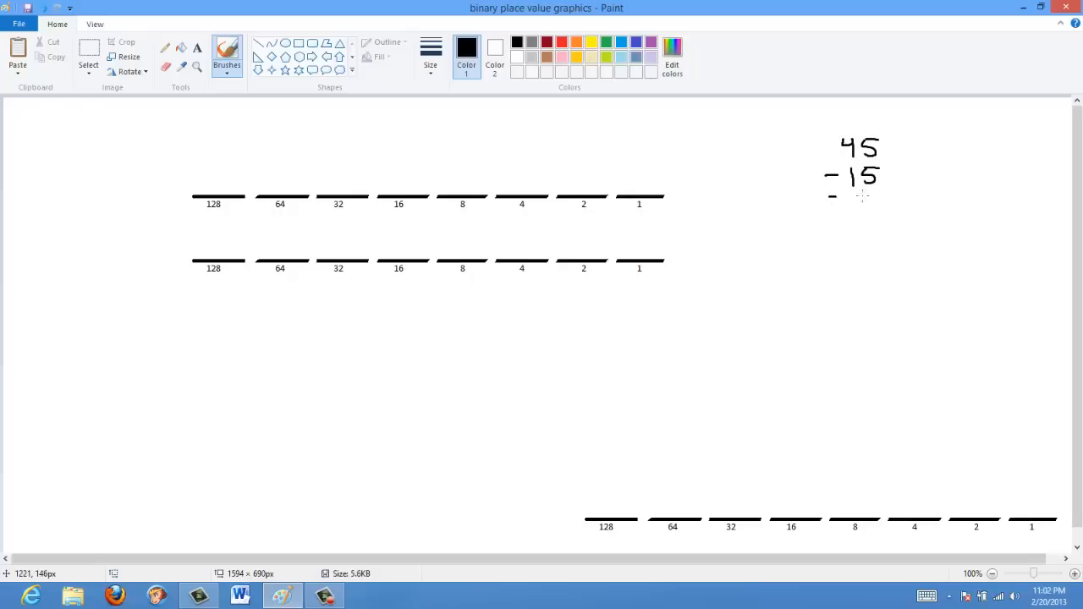
drag(838, 195, 889, 195)
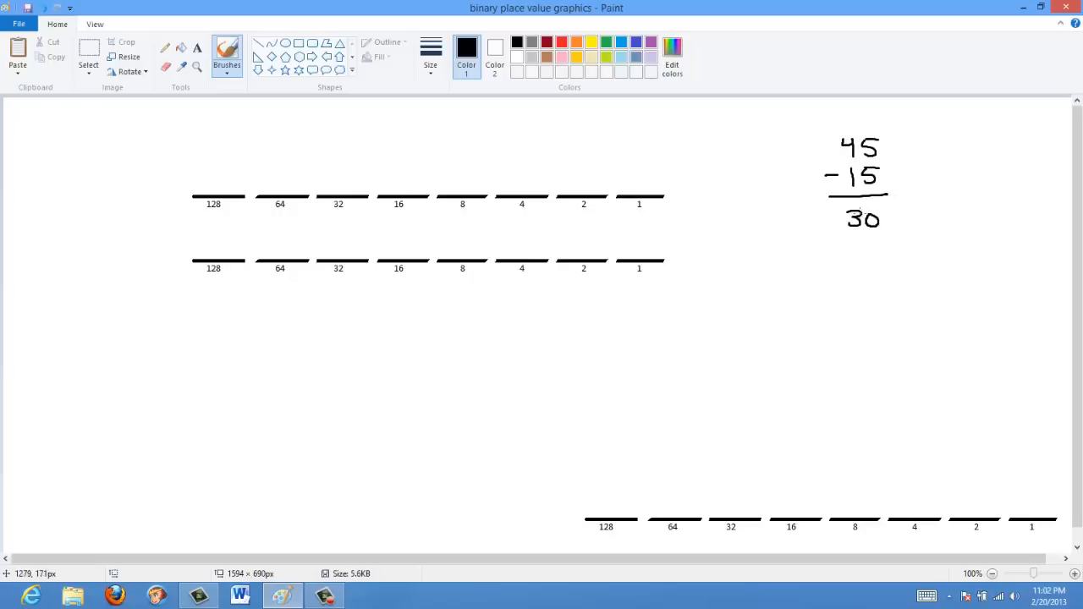
mouse_move(417, 219)
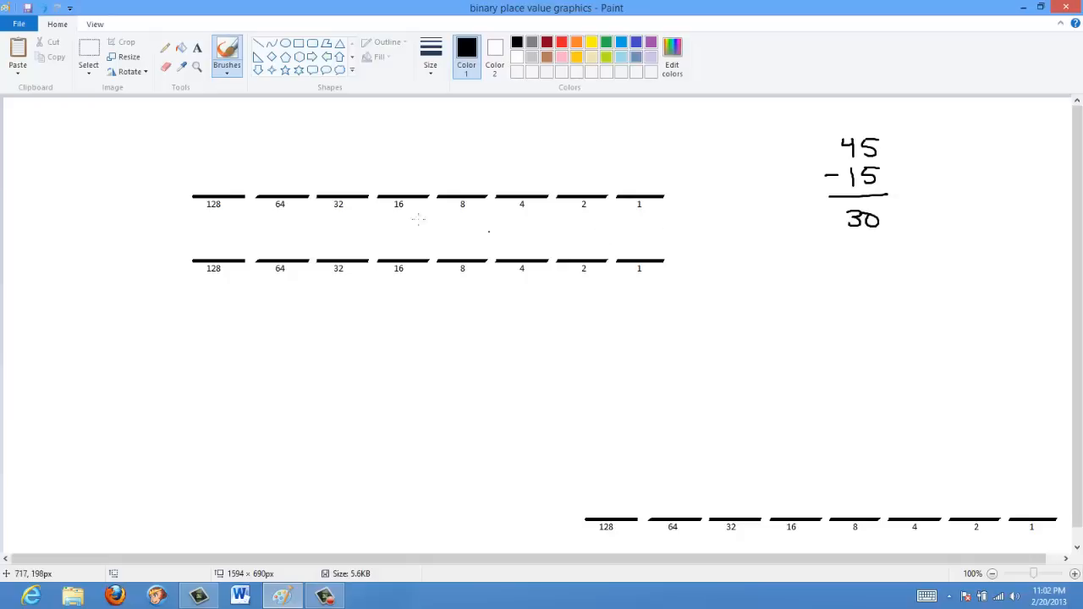
Brush in 00101101 on the top row and a minus sign before row two.
drag(216, 178, 221, 169)
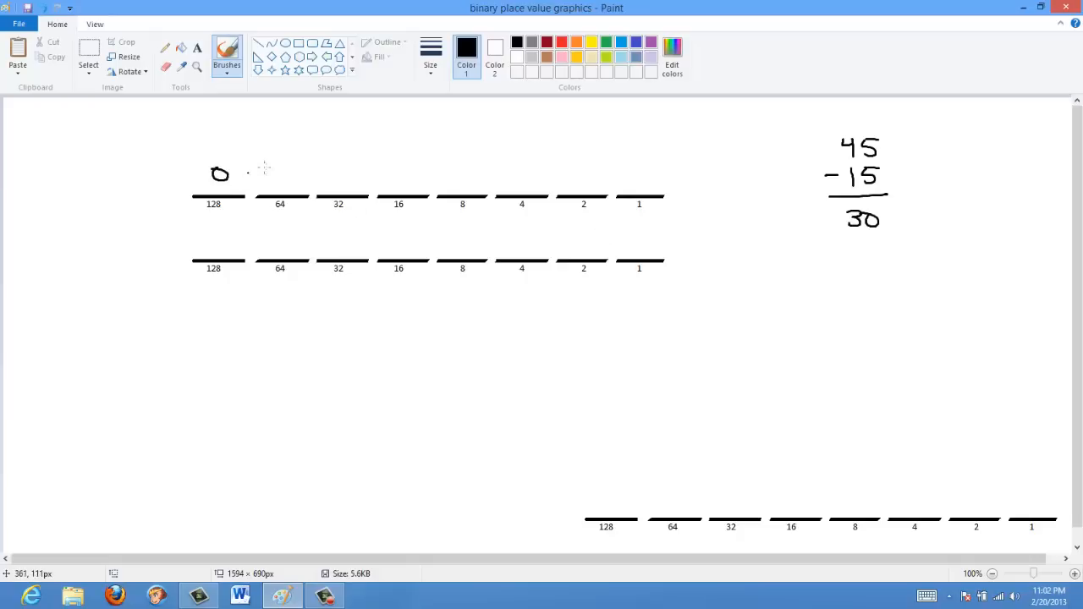
drag(273, 178, 292, 169)
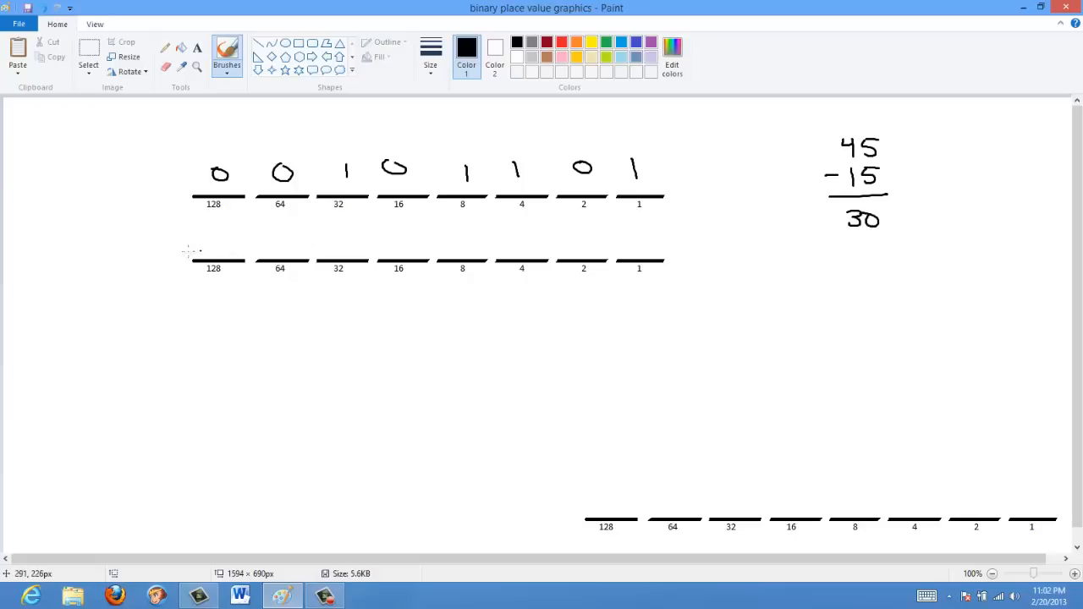
drag(144, 238, 167, 238)
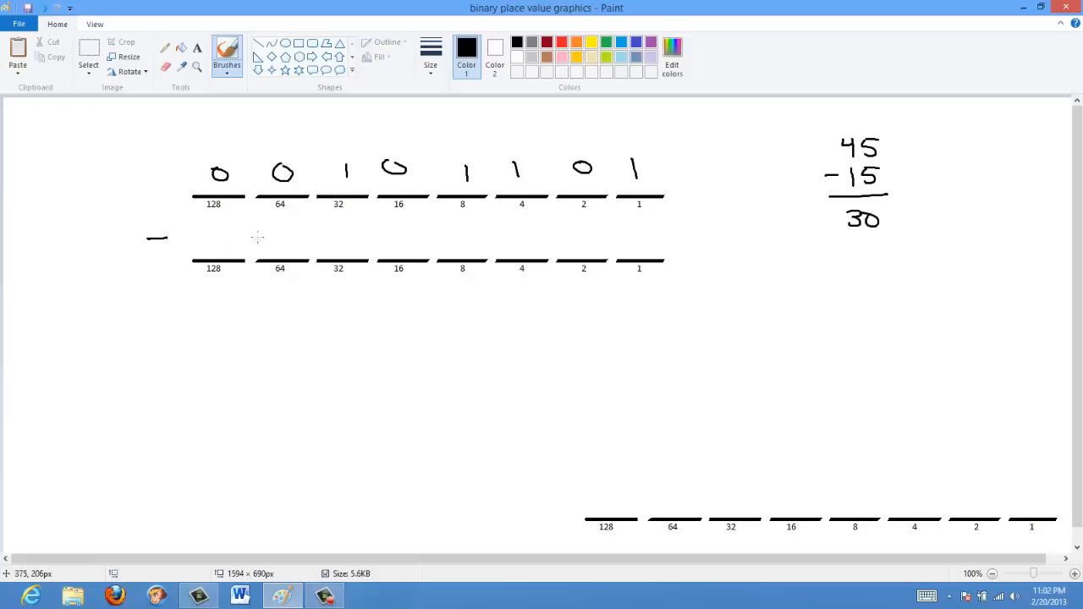
mouse_move(464, 235)
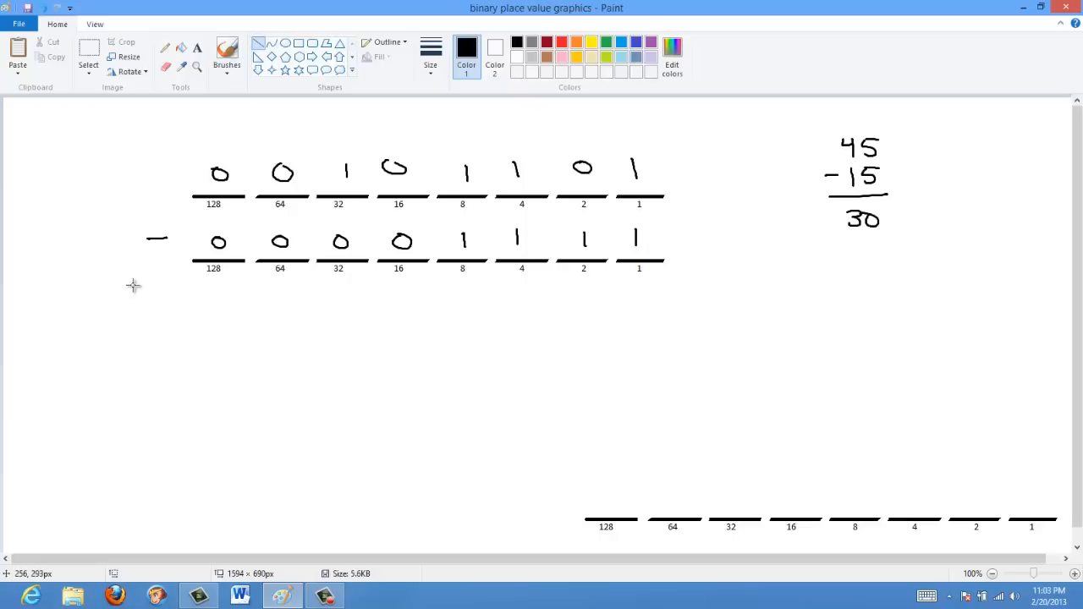
Draw the answer line and work 00101101 − 00001111 with borrowed 2s, giving 00011110.
drag(133, 291, 672, 299)
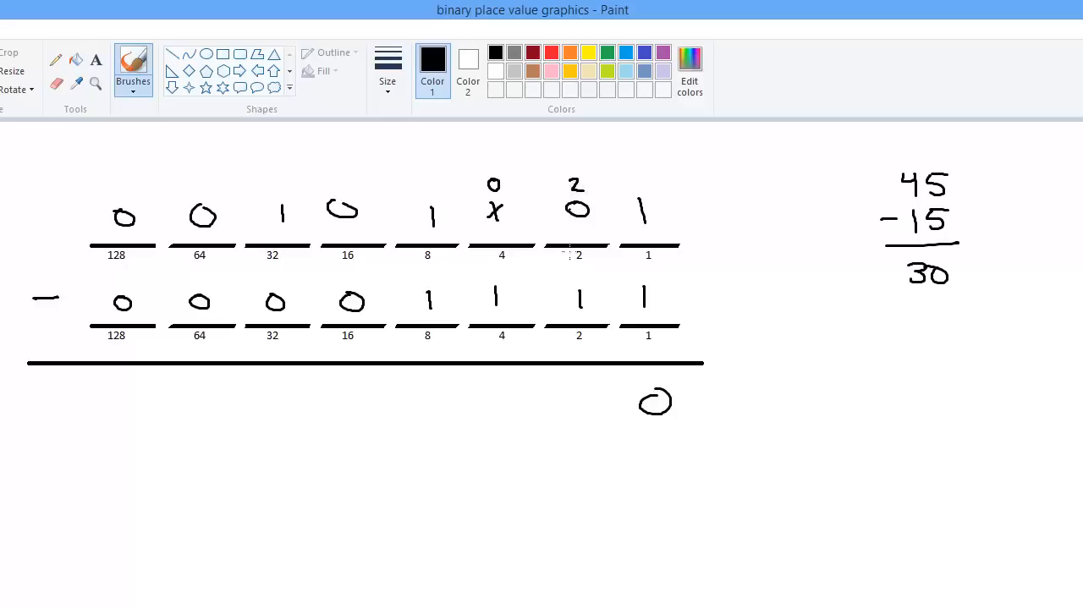
drag(586, 391, 584, 430)
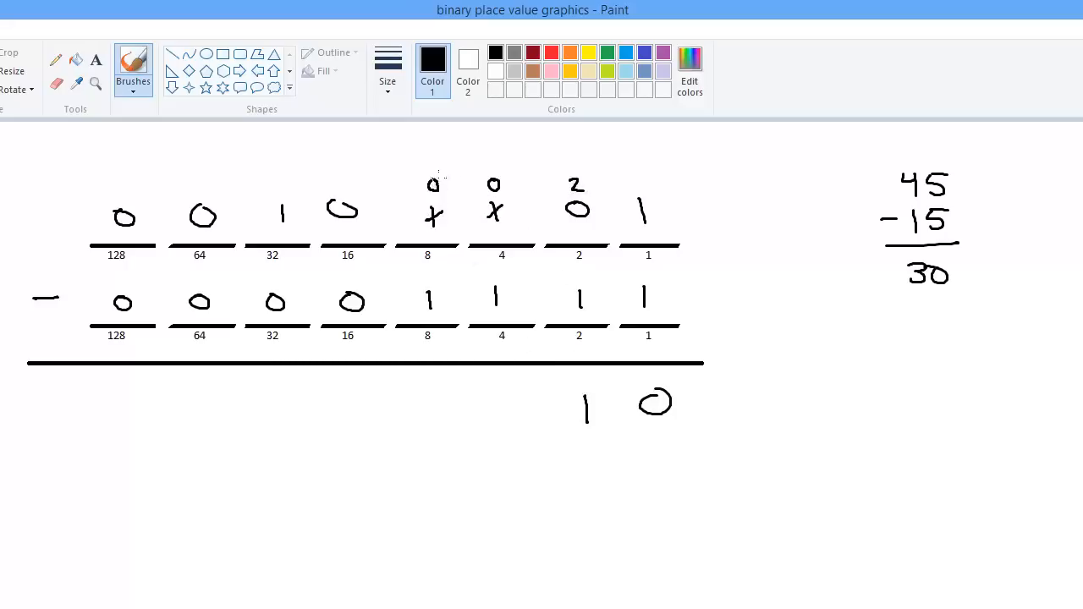
click(489, 161)
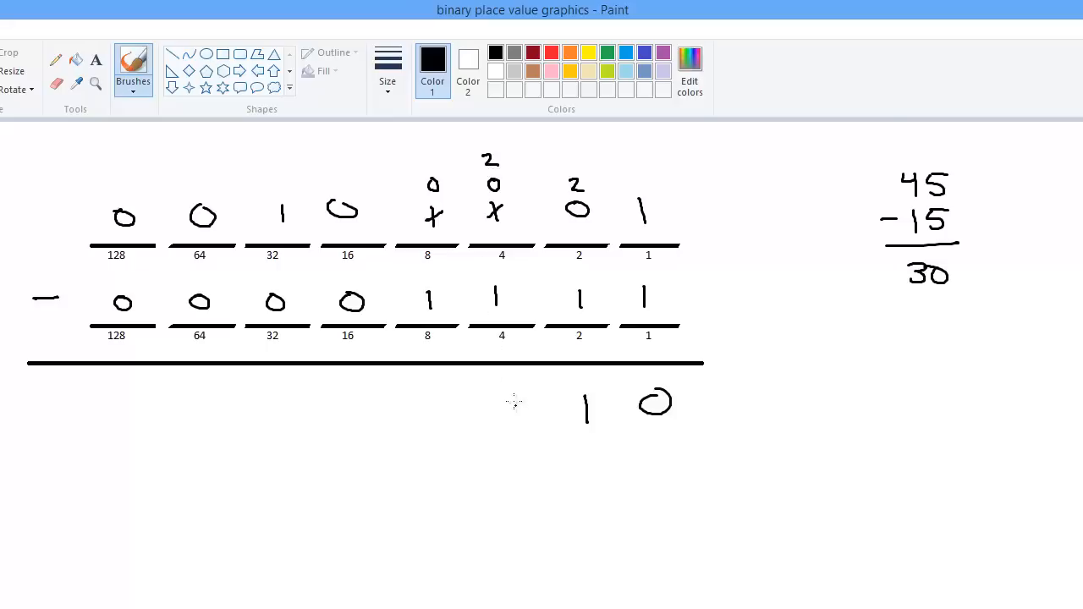
drag(511, 394, 510, 427)
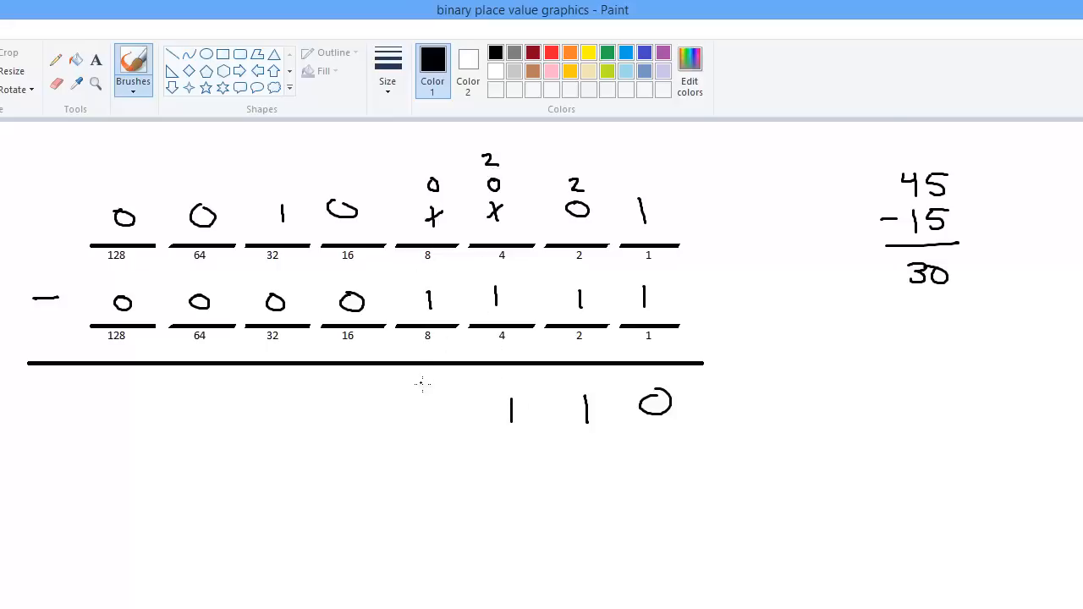
mouse_move(432, 391)
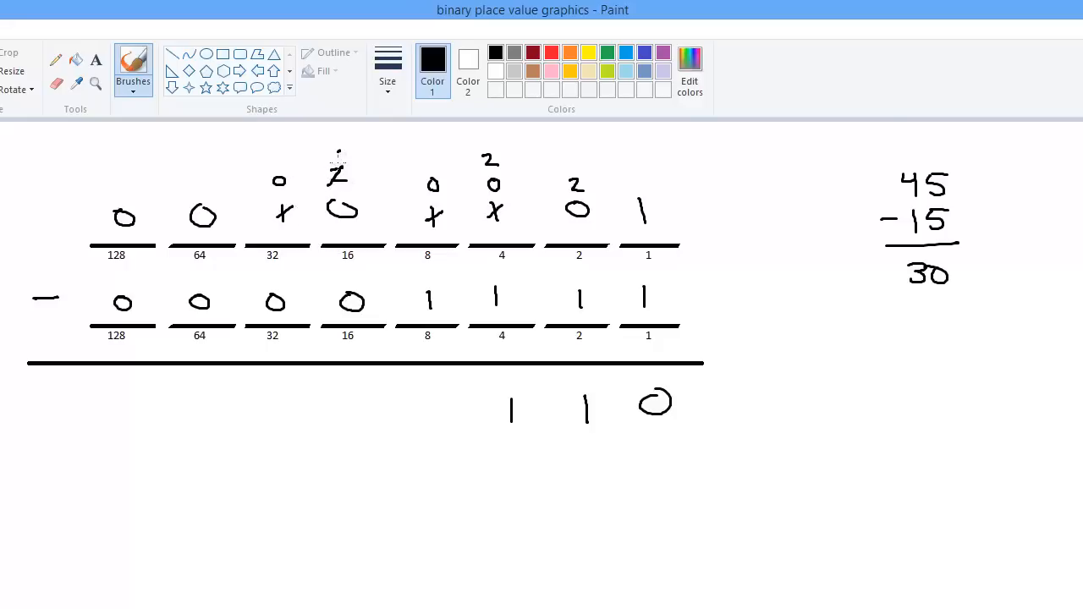
drag(423, 169, 436, 190)
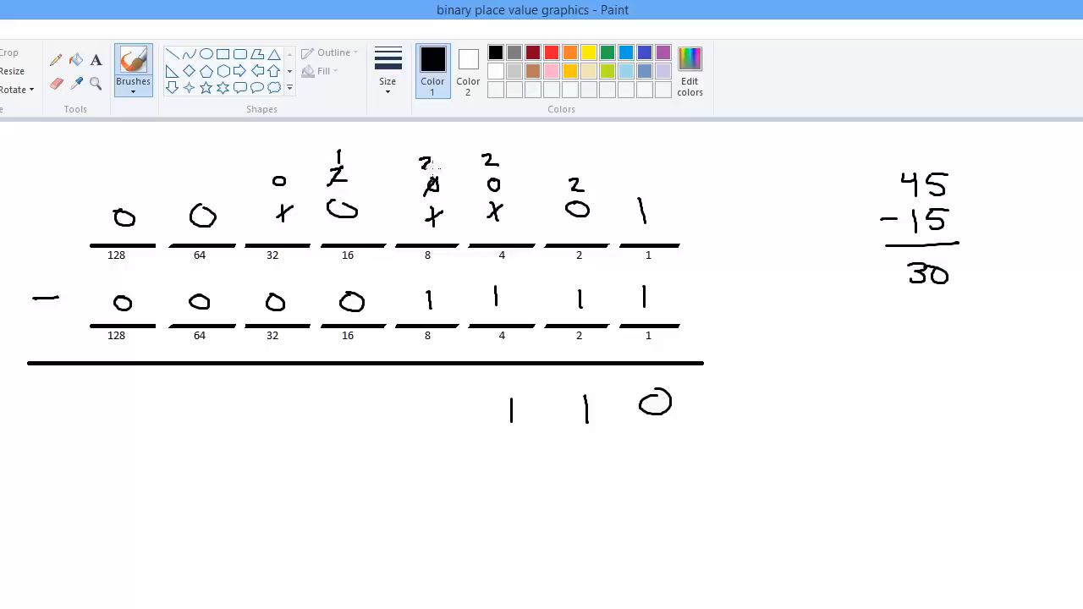
drag(441, 397, 441, 432)
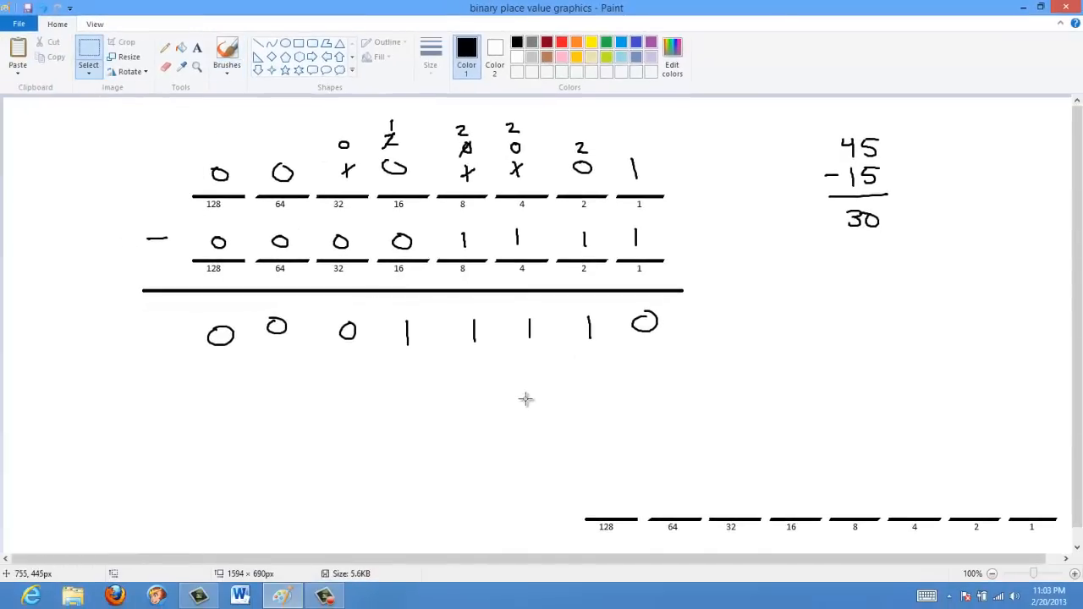
drag(584, 512, 1049, 538)
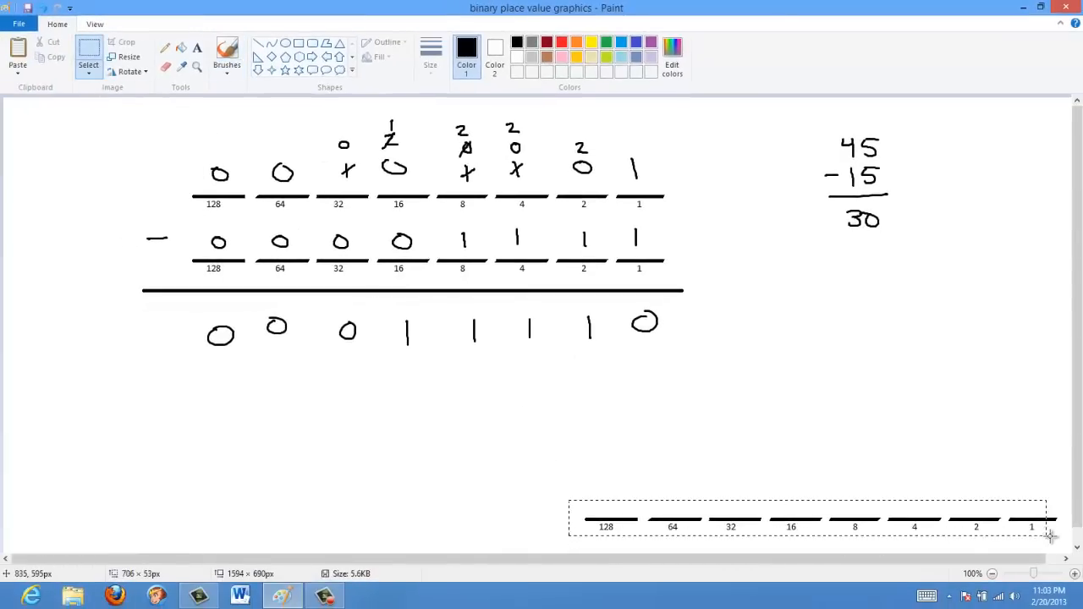
drag(808, 518, 249, 123)
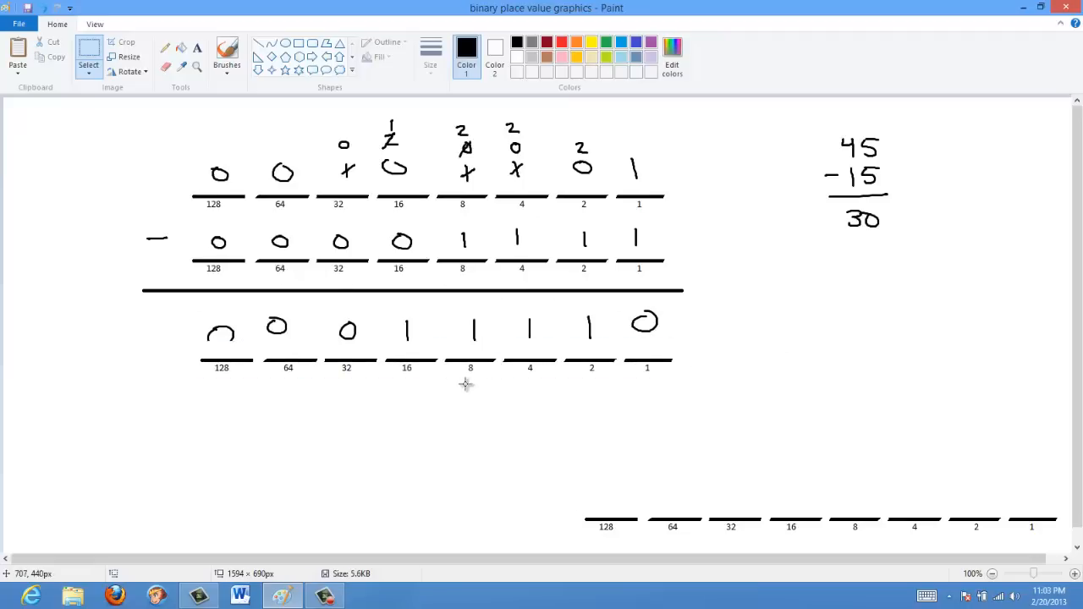
mouse_move(373, 329)
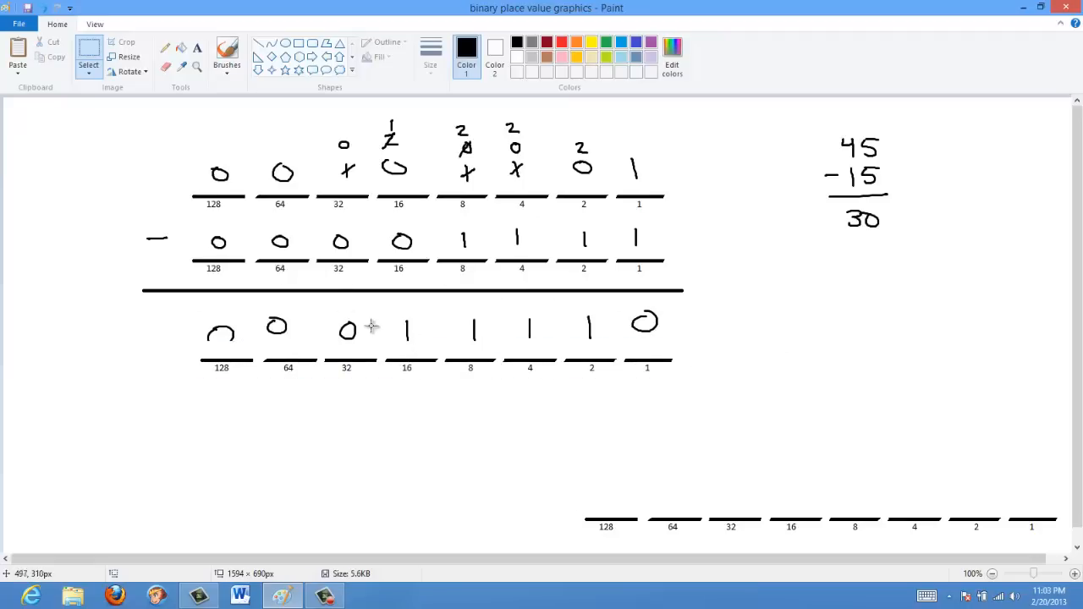
mouse_move(535, 353)
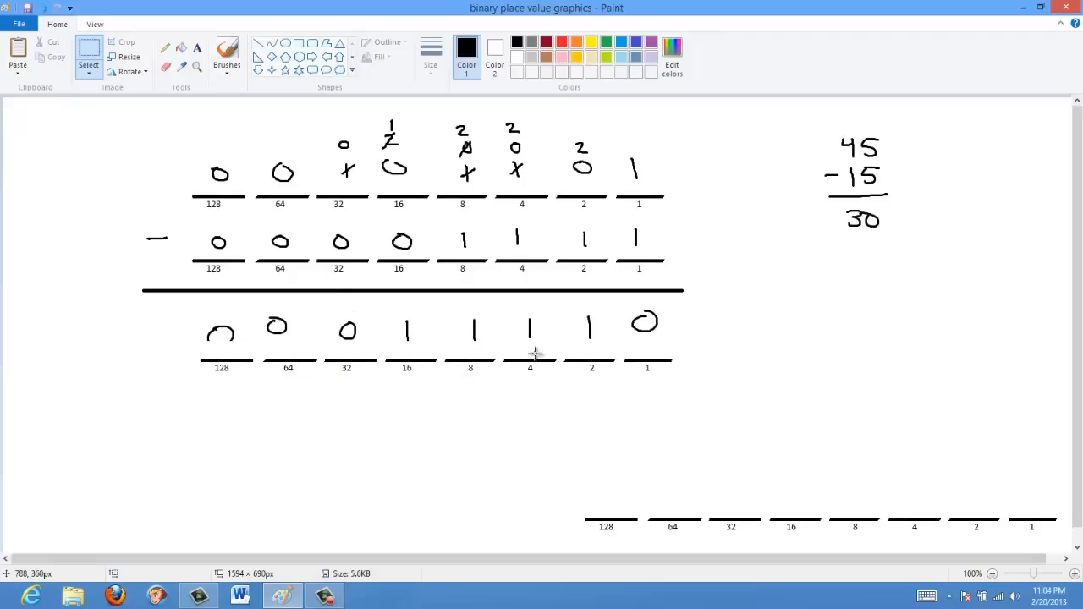
mouse_move(482, 366)
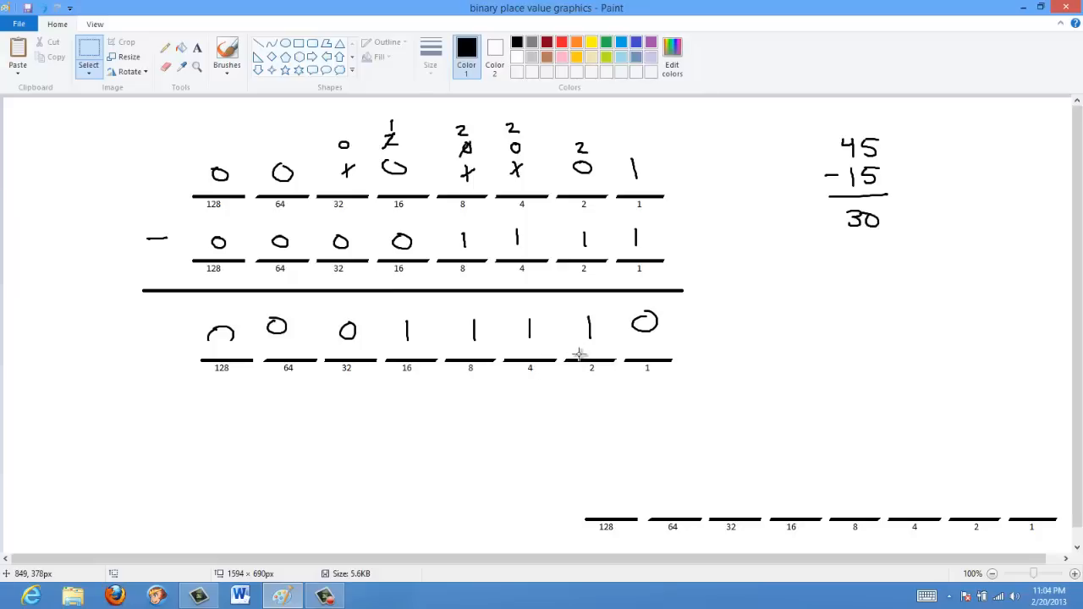
mouse_move(223, 158)
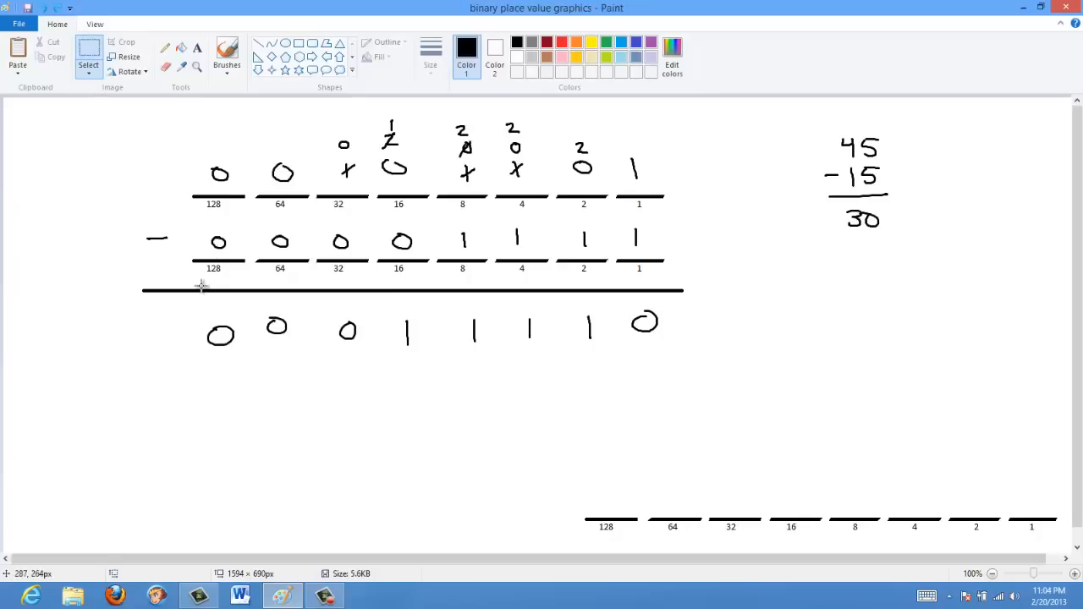
drag(183, 298, 669, 359)
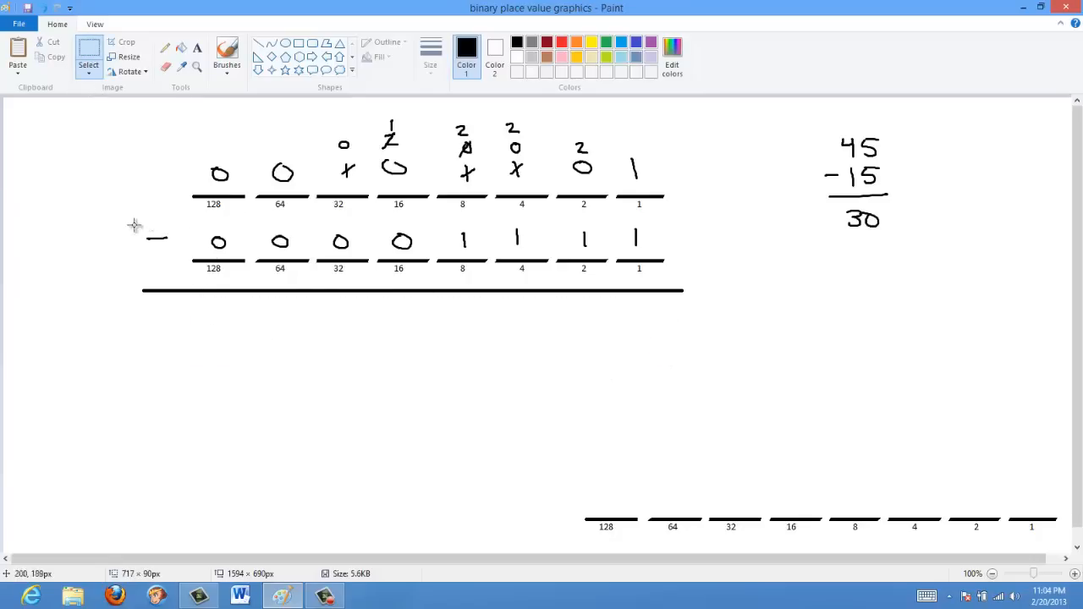
drag(133, 225, 675, 254)
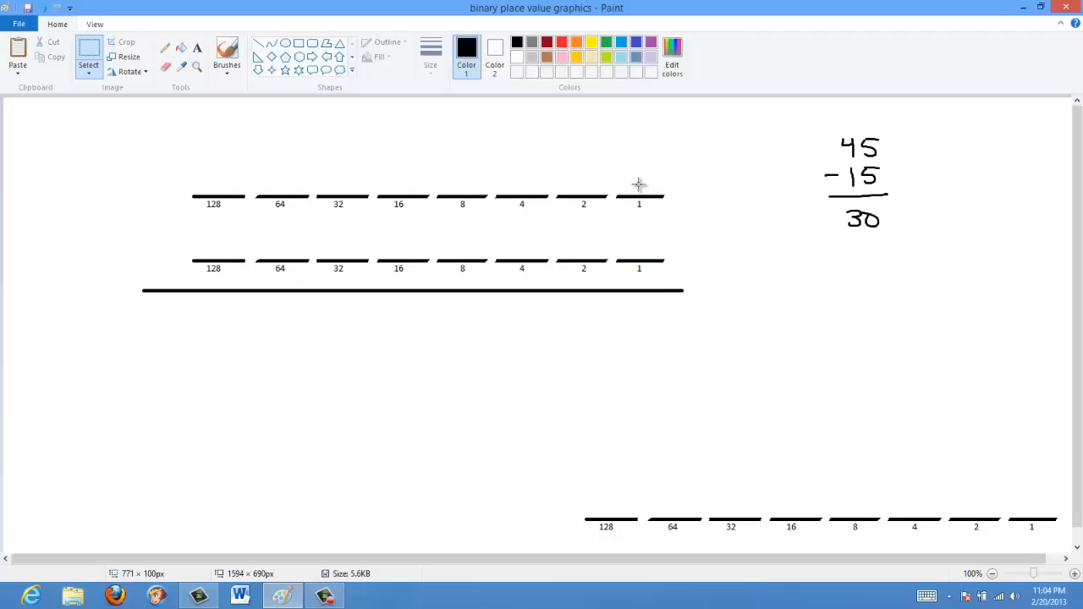
mouse_move(617, 165)
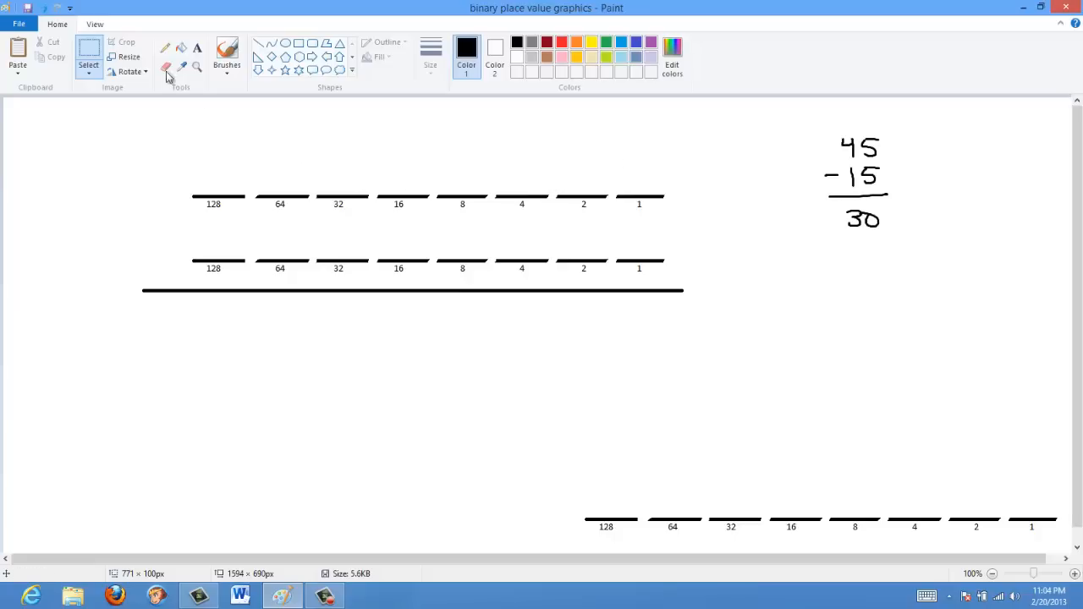
click(227, 53)
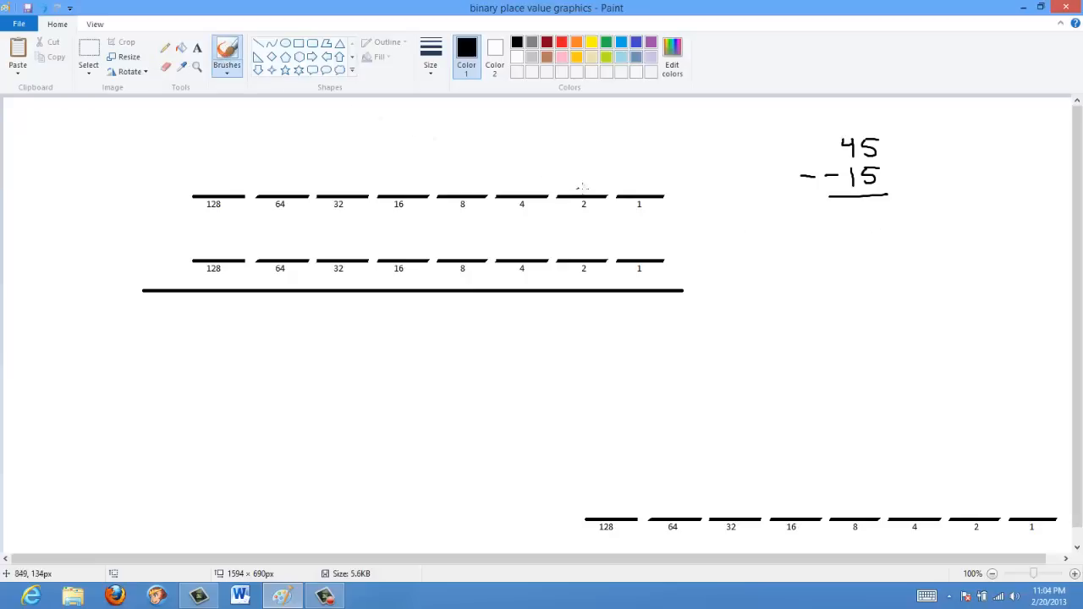
mouse_move(330, 247)
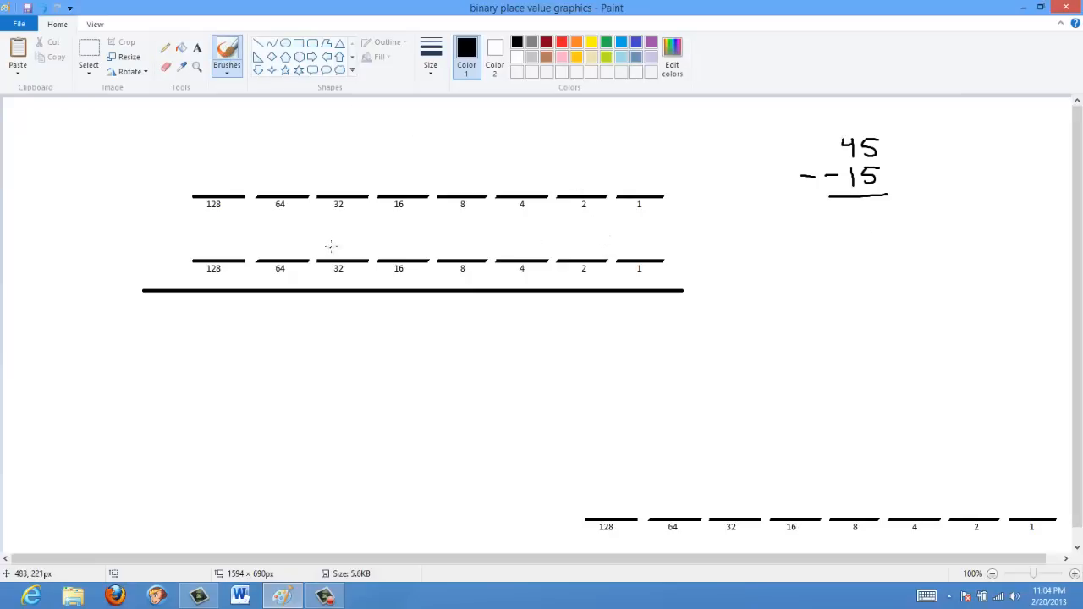
mouse_move(337, 240)
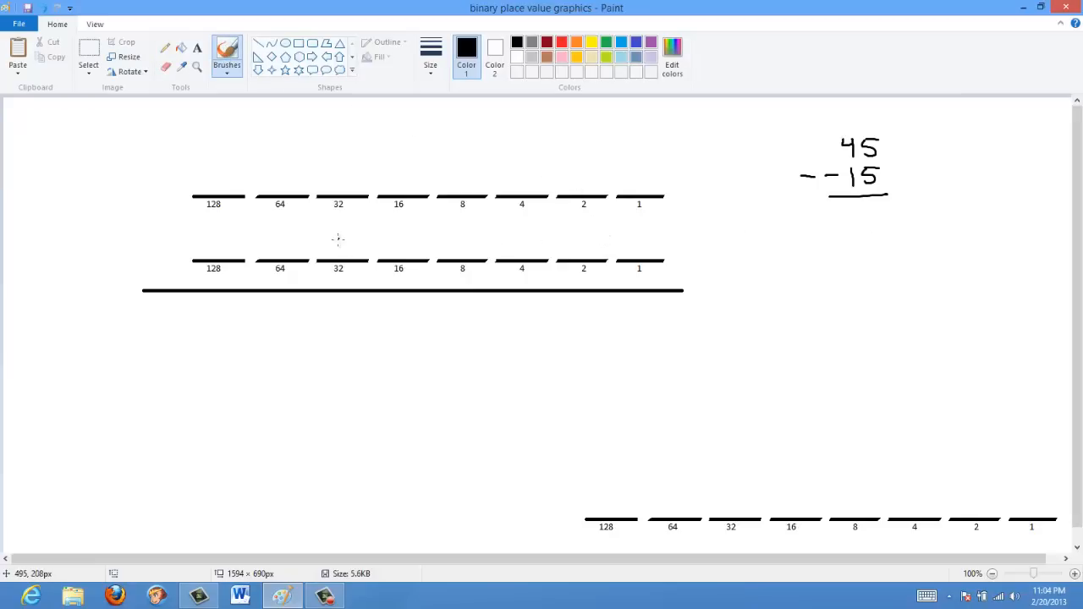
mouse_move(338, 238)
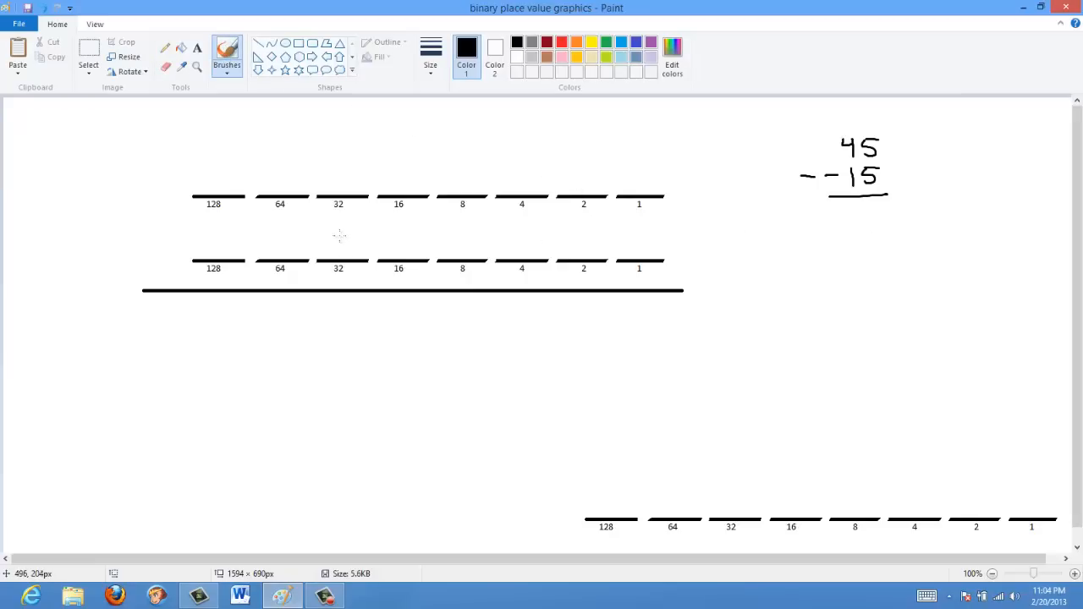
mouse_move(344, 228)
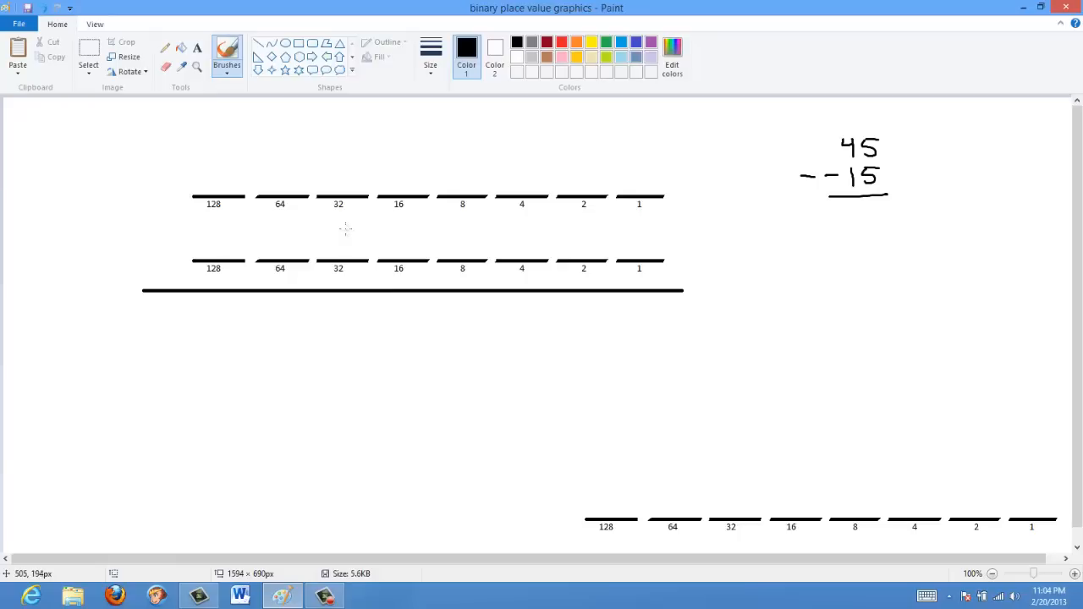
mouse_move(345, 228)
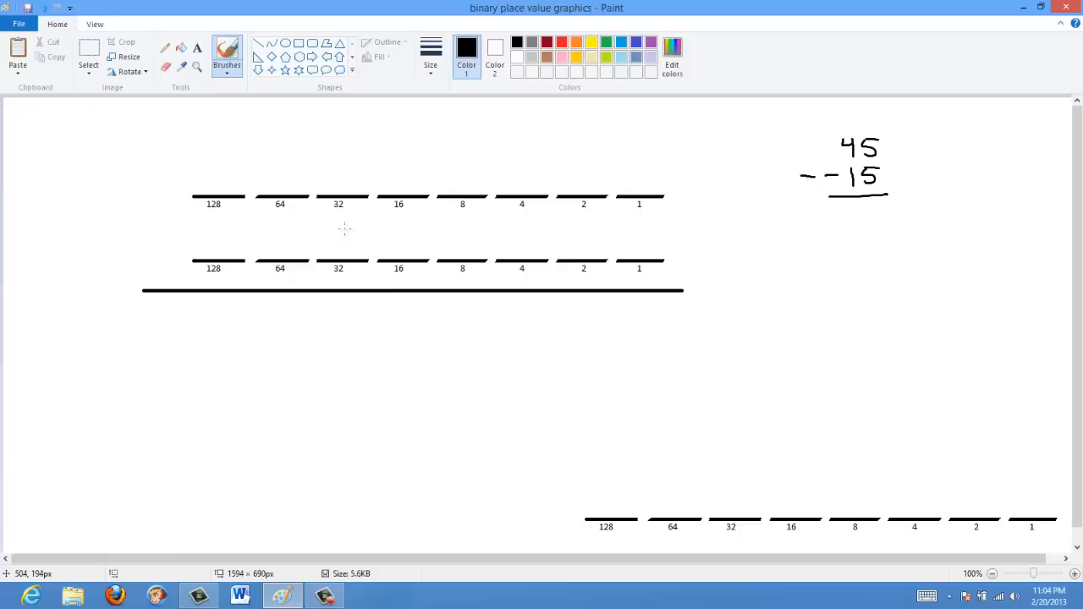
mouse_move(343, 230)
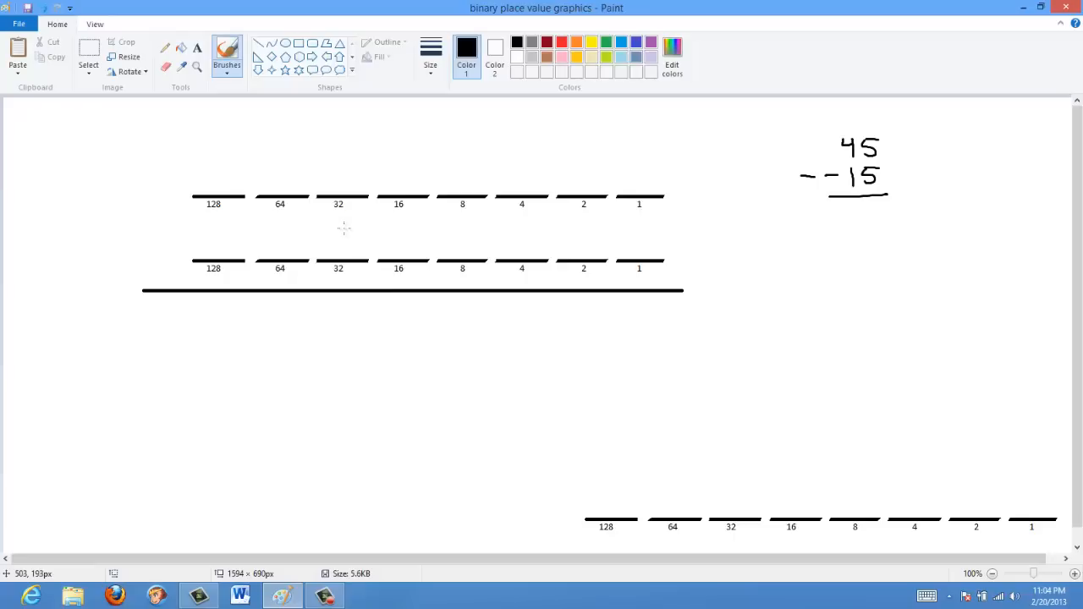
mouse_move(345, 227)
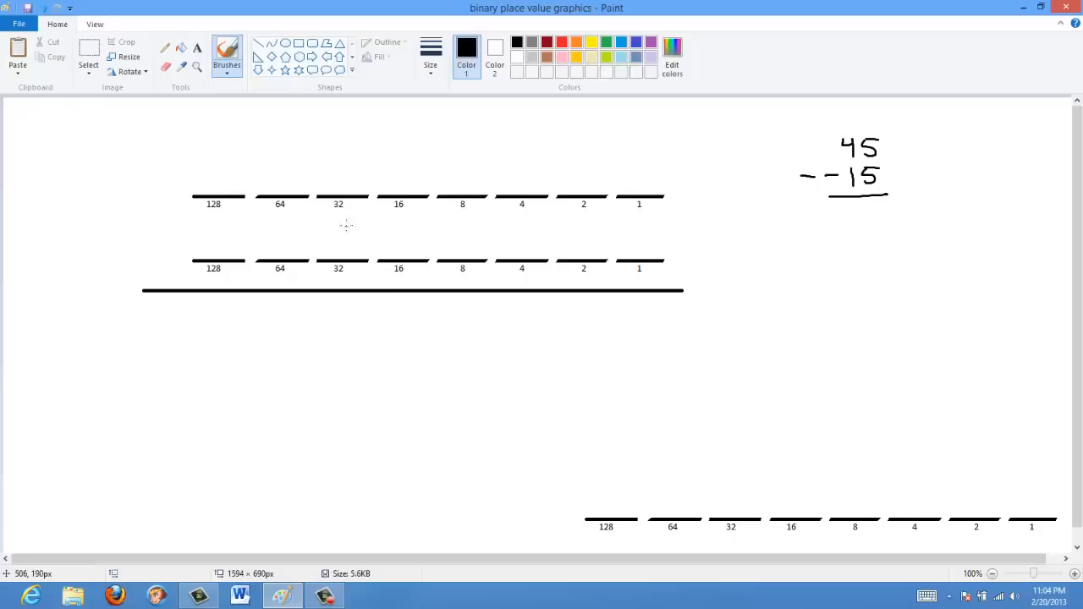
mouse_move(354, 220)
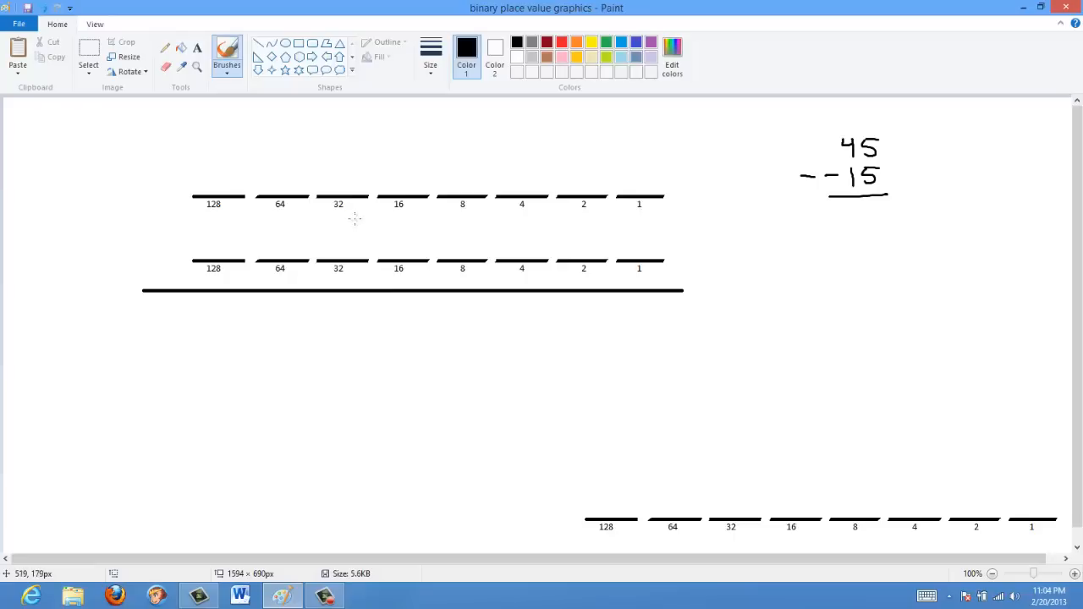
mouse_move(294, 172)
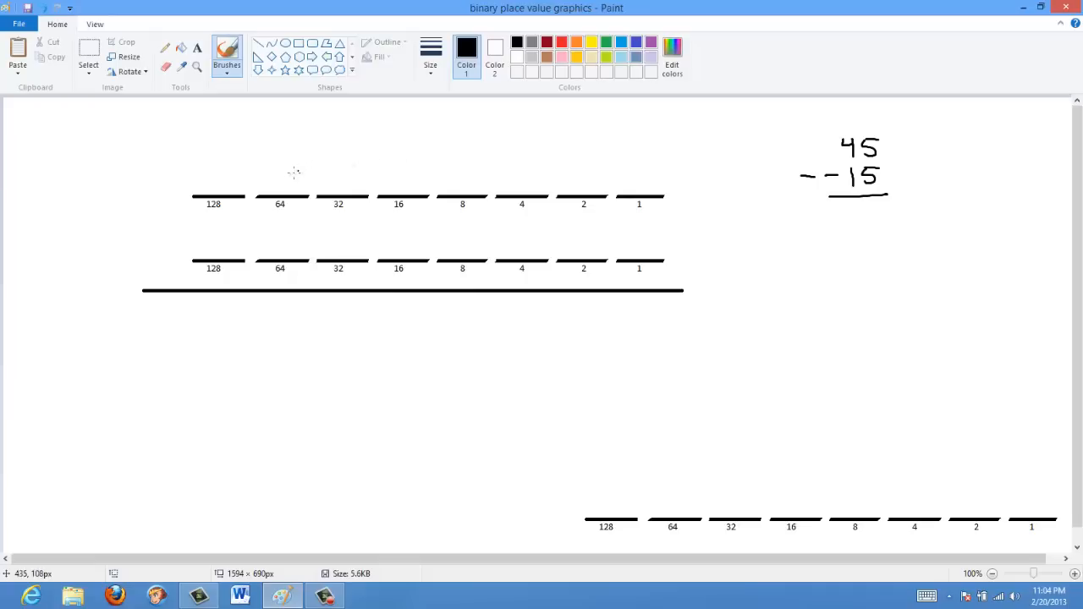
mouse_move(225, 166)
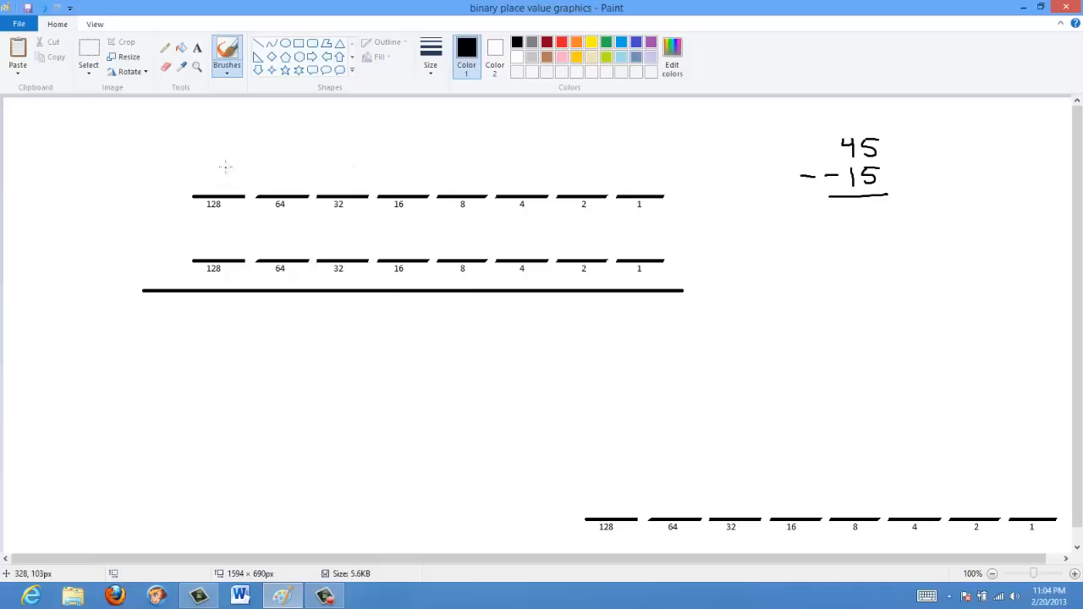
Rewrite the binary rows as 00101101 on top and 00001111 beneath.
drag(212, 178, 288, 173)
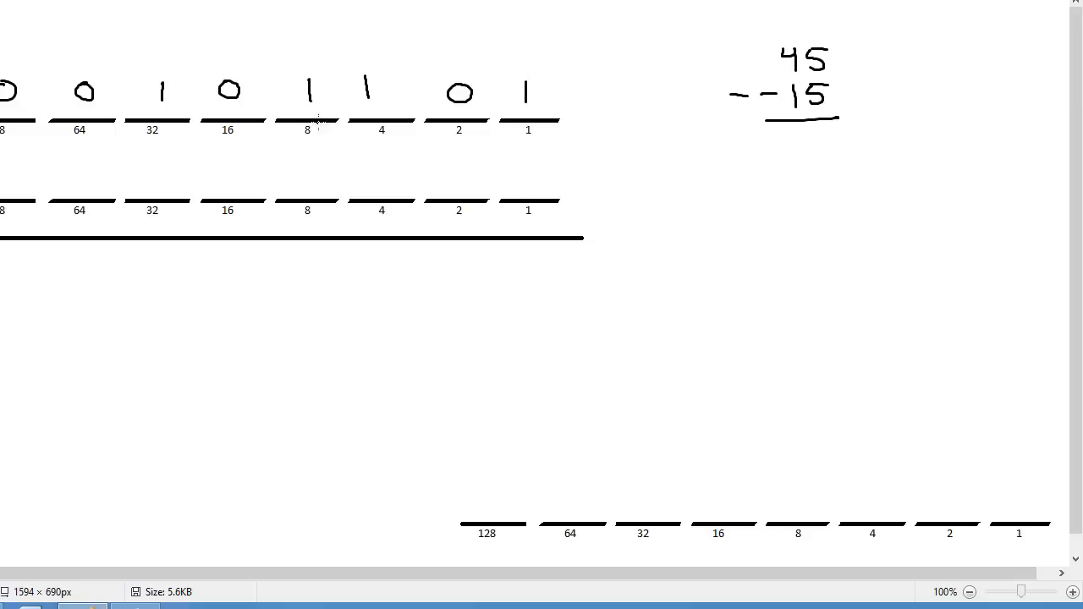
mouse_move(309, 169)
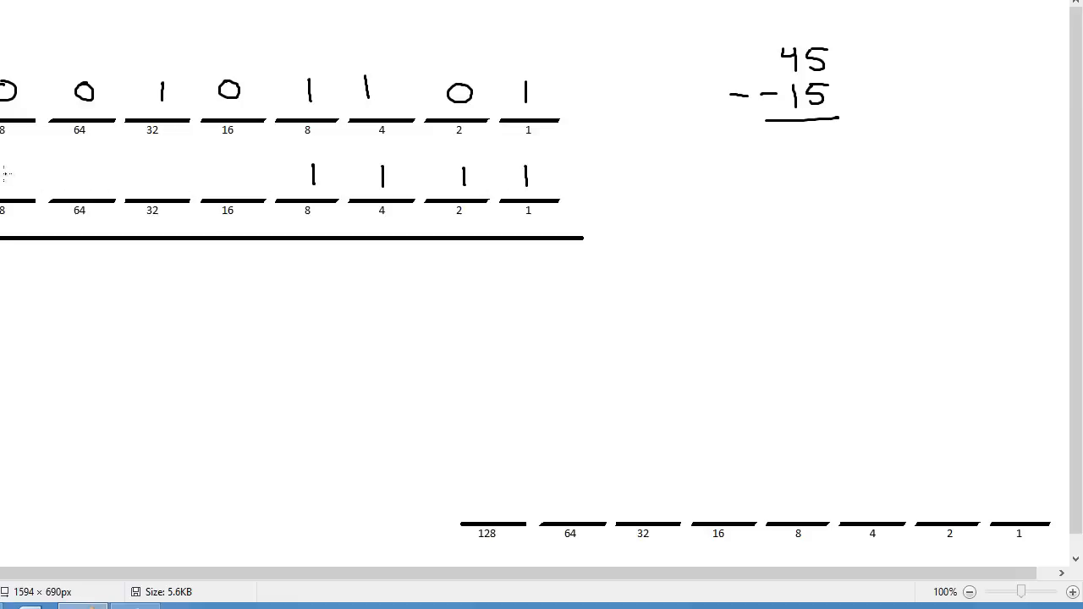
drag(68, 170, 85, 177)
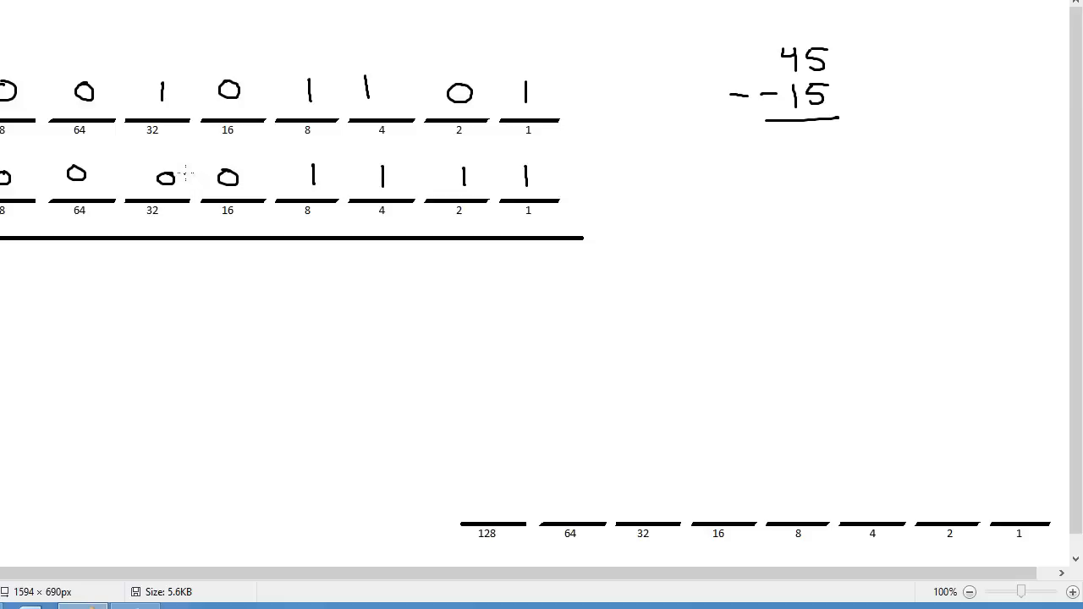
mouse_move(187, 173)
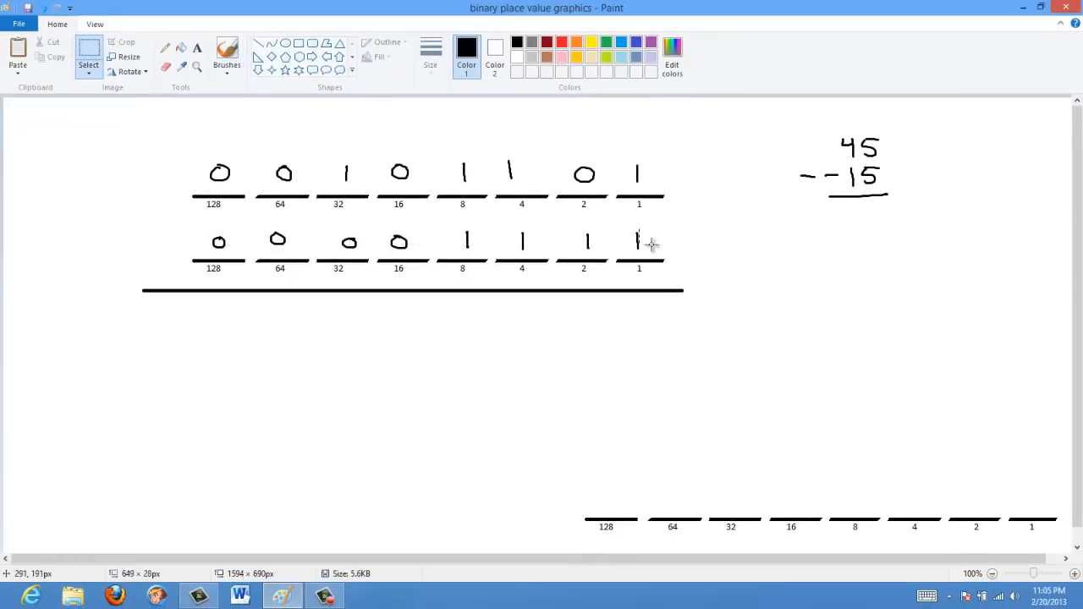
Clear the 00001111 digits and brush in 11110000 on the second row.
drag(200, 227, 659, 254)
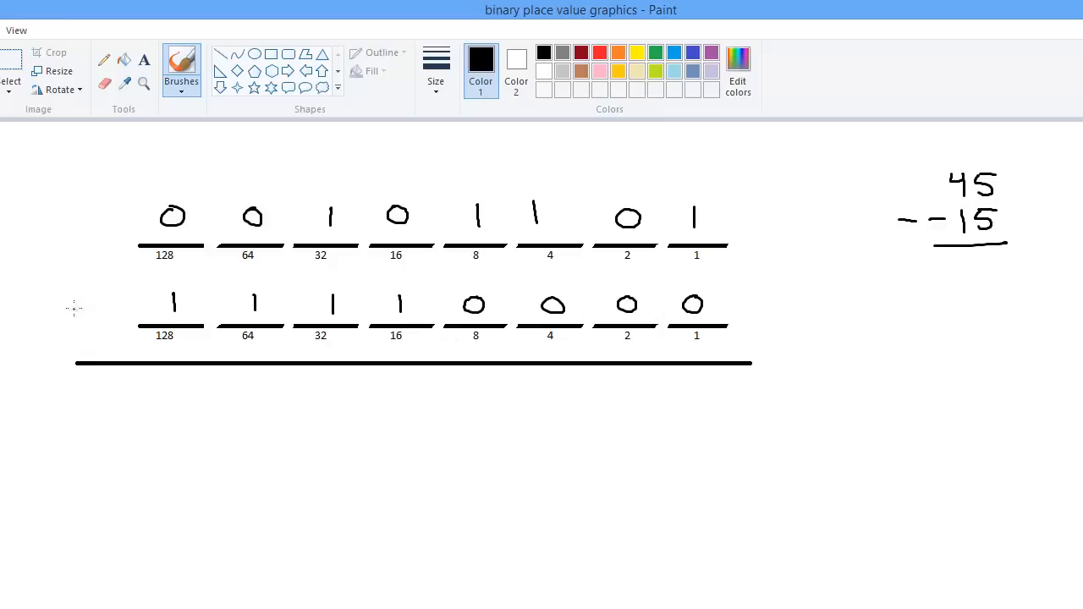
Draw a minus sign before row two and write result bits 11101 with borrows above 32 and 16.
drag(44, 304, 66, 305)
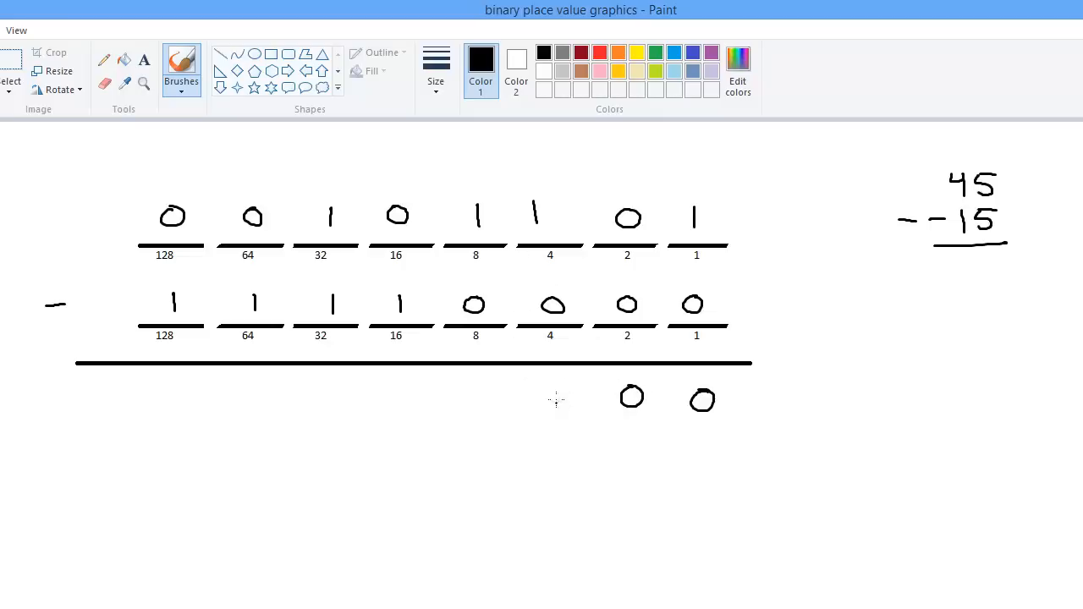
mouse_move(580, 385)
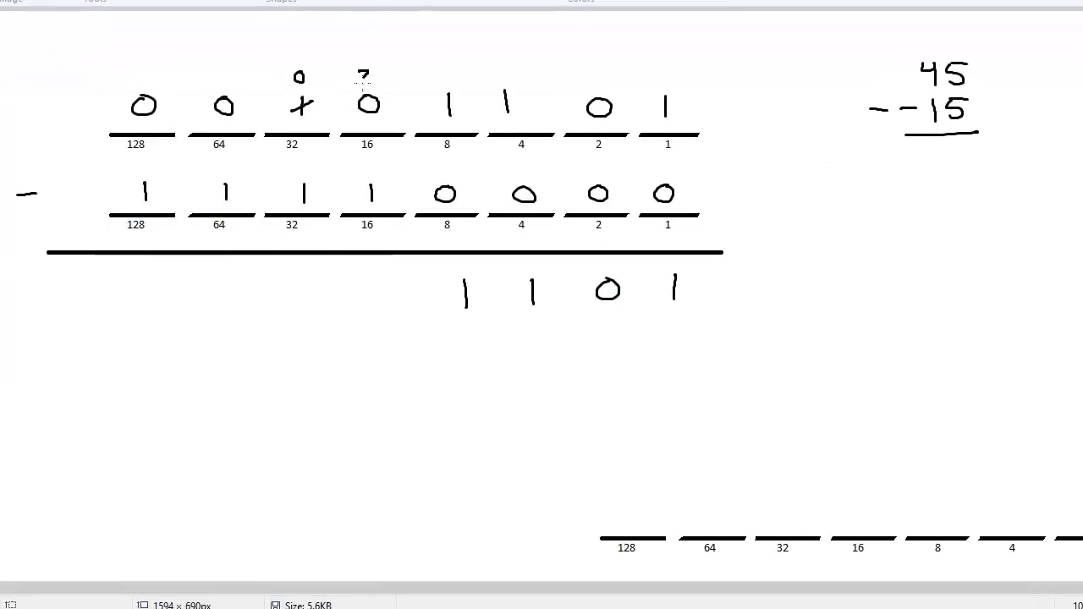
drag(385, 276, 390, 309)
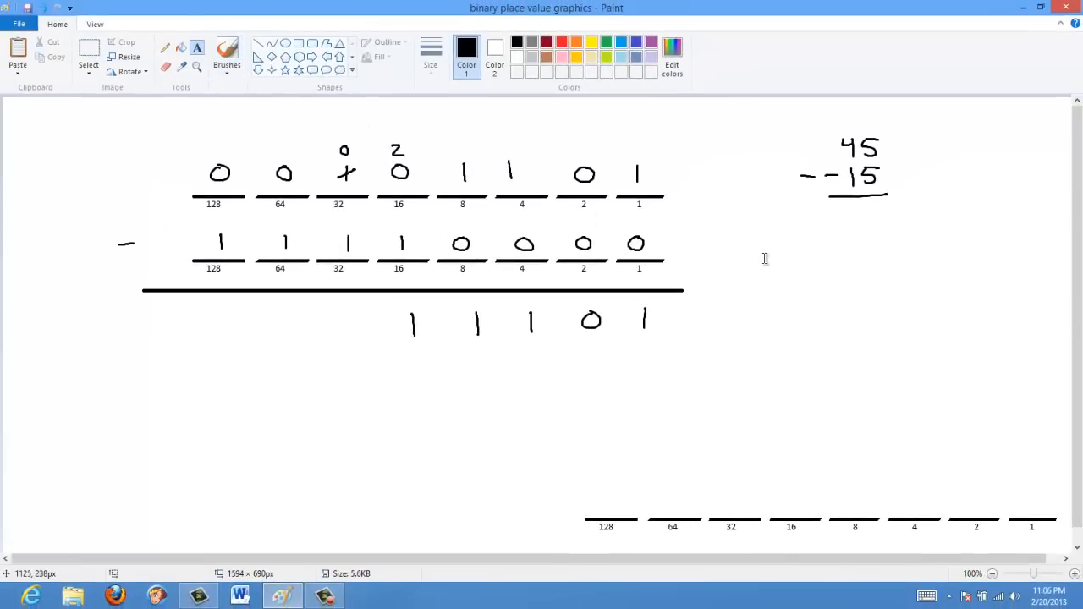
Type the text note 'end around borrow' beside the second binary row.
click(765, 258)
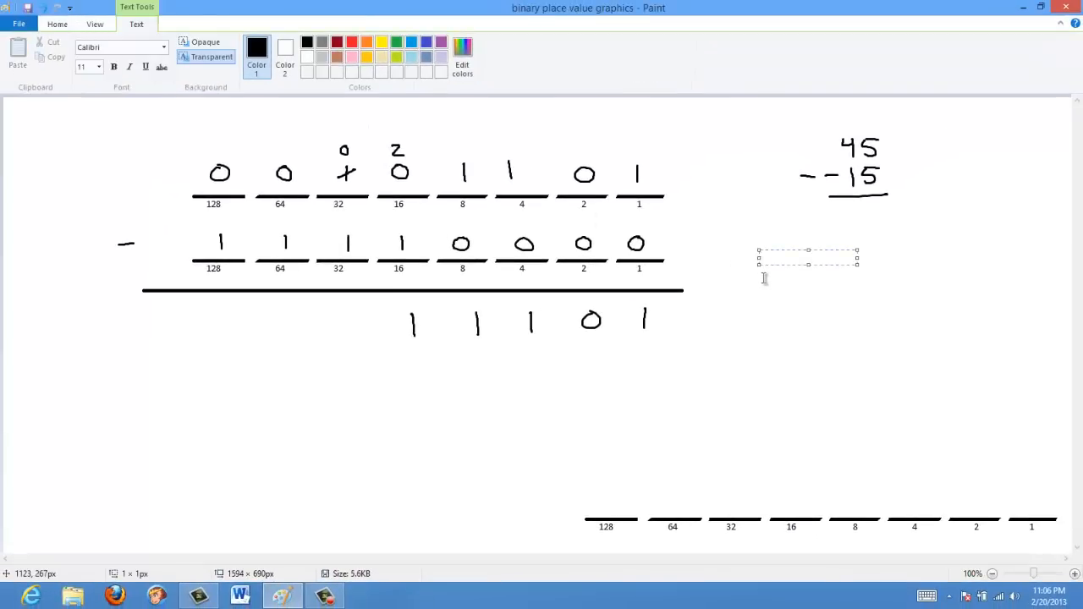
text(end around)
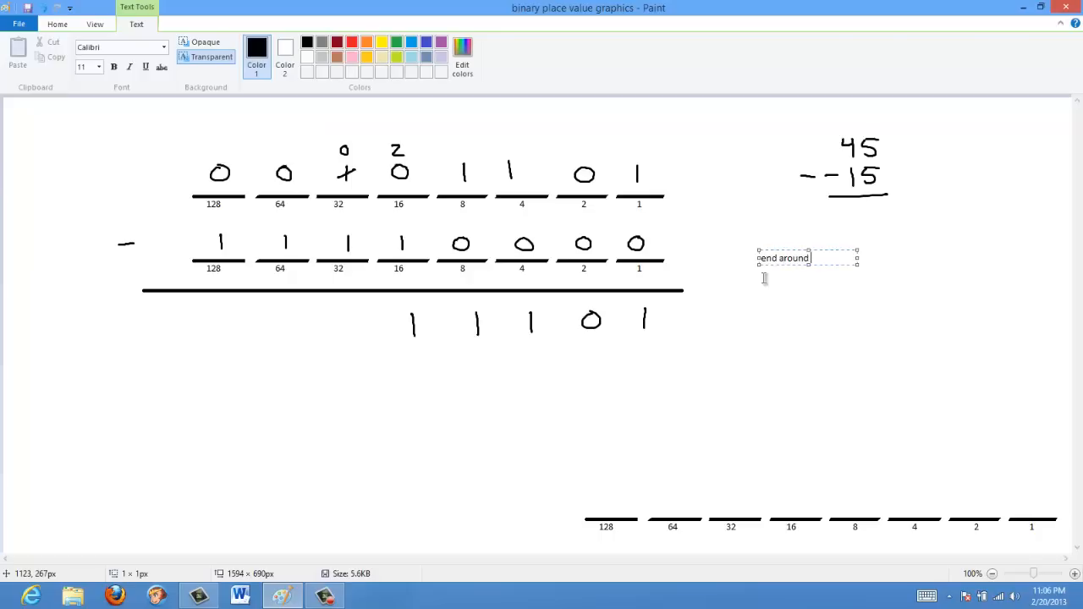
text(borrow)
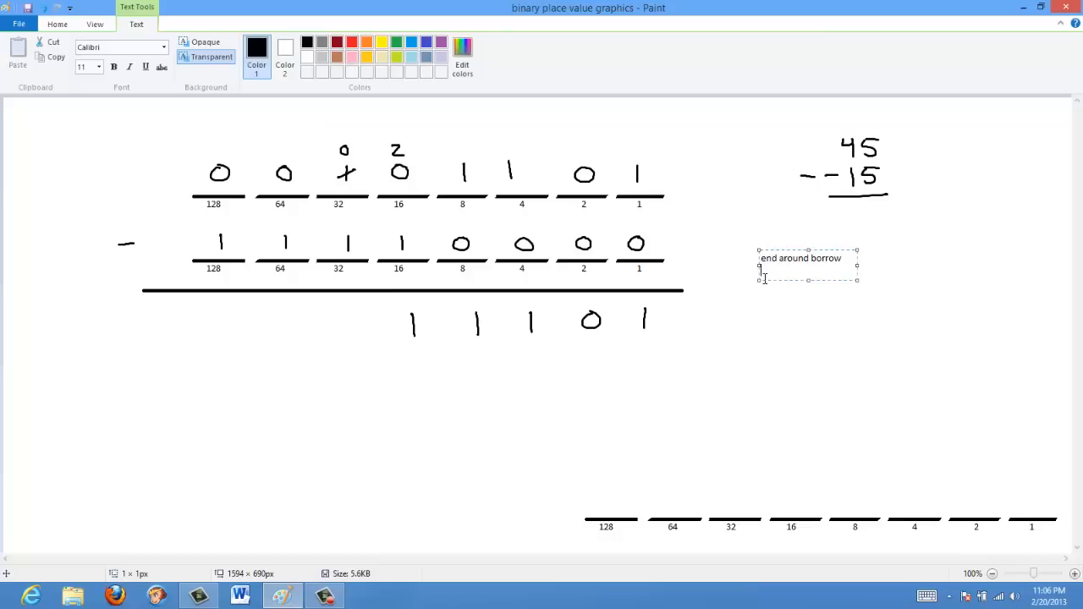
click(734, 344)
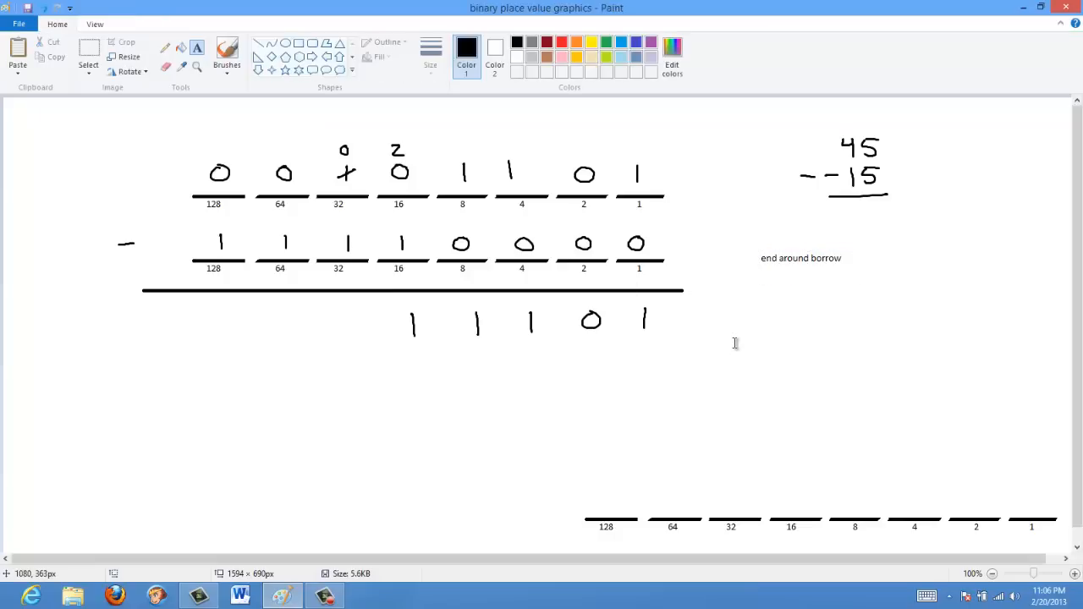
mouse_move(273, 15)
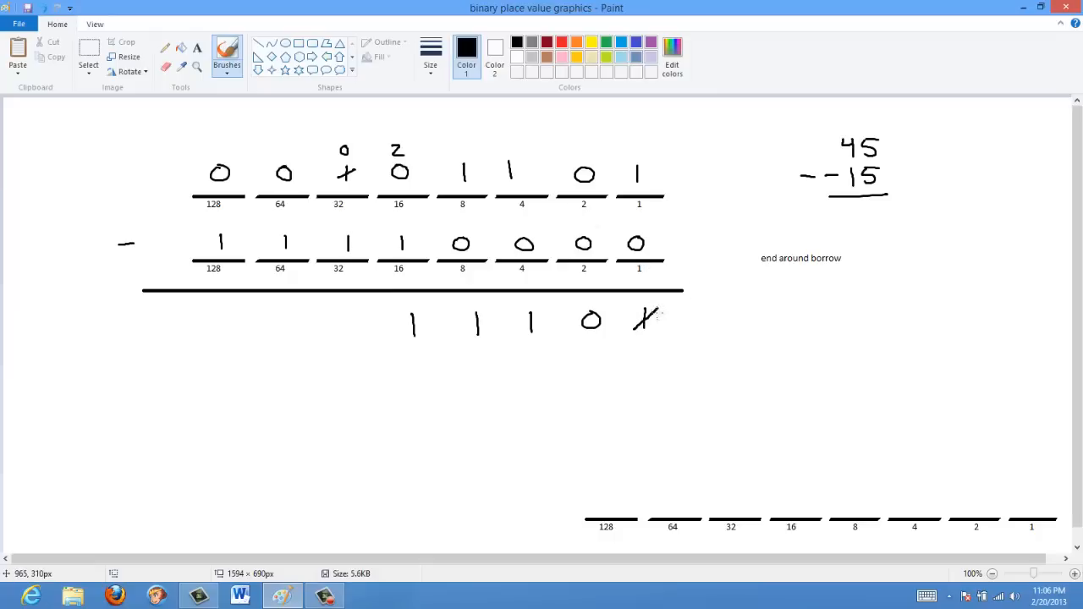
Cross out the ones result bit, add borrows on 128, 64, 32, completing 00111100.
drag(643, 339, 656, 349)
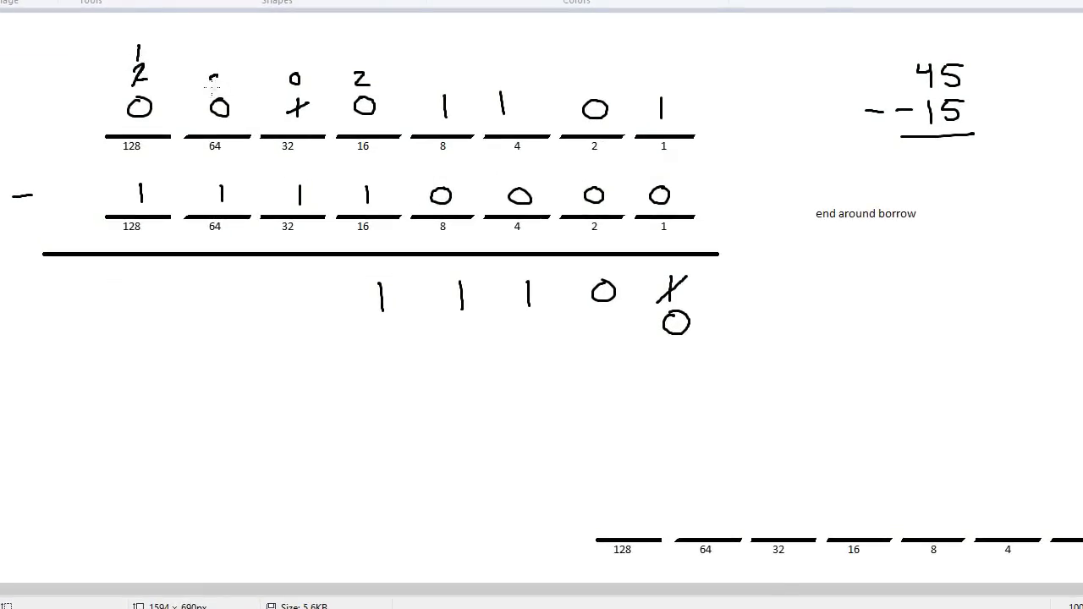
drag(219, 81, 216, 55)
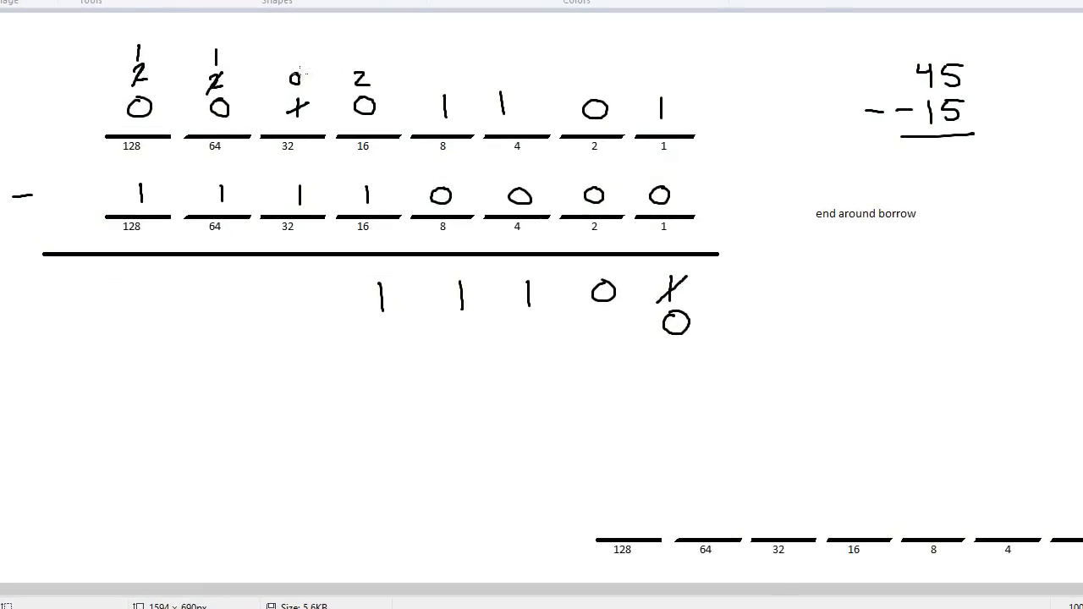
click(296, 51)
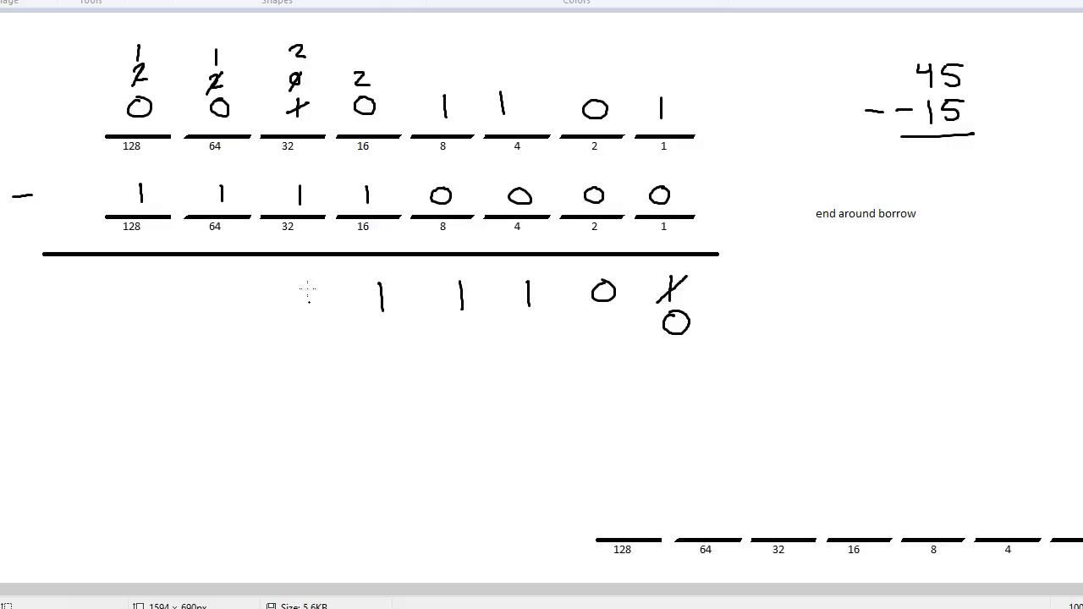
drag(303, 286, 306, 311)
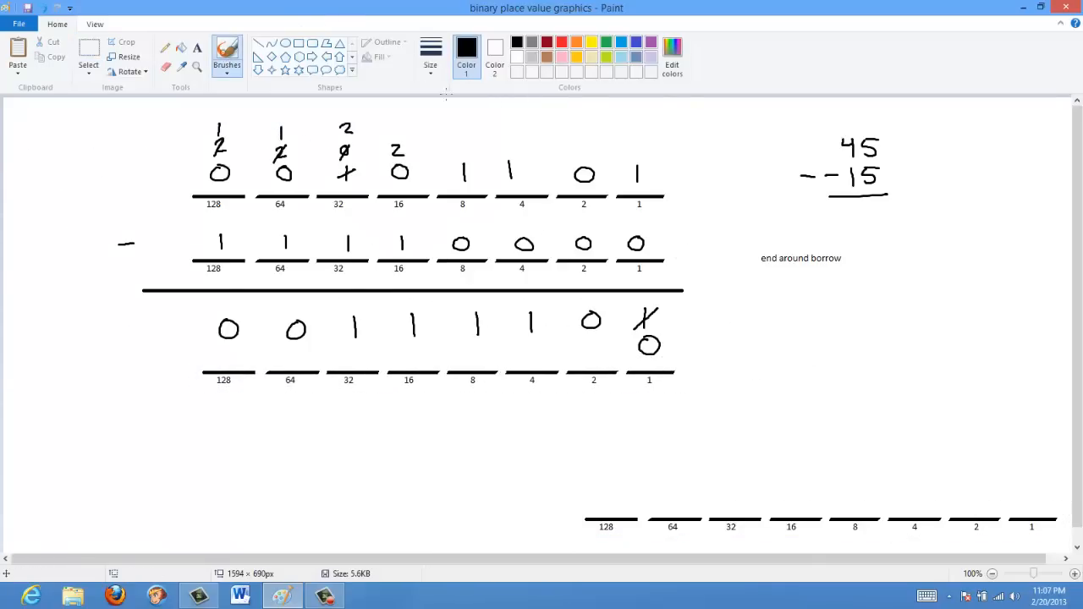
mouse_move(851, 212)
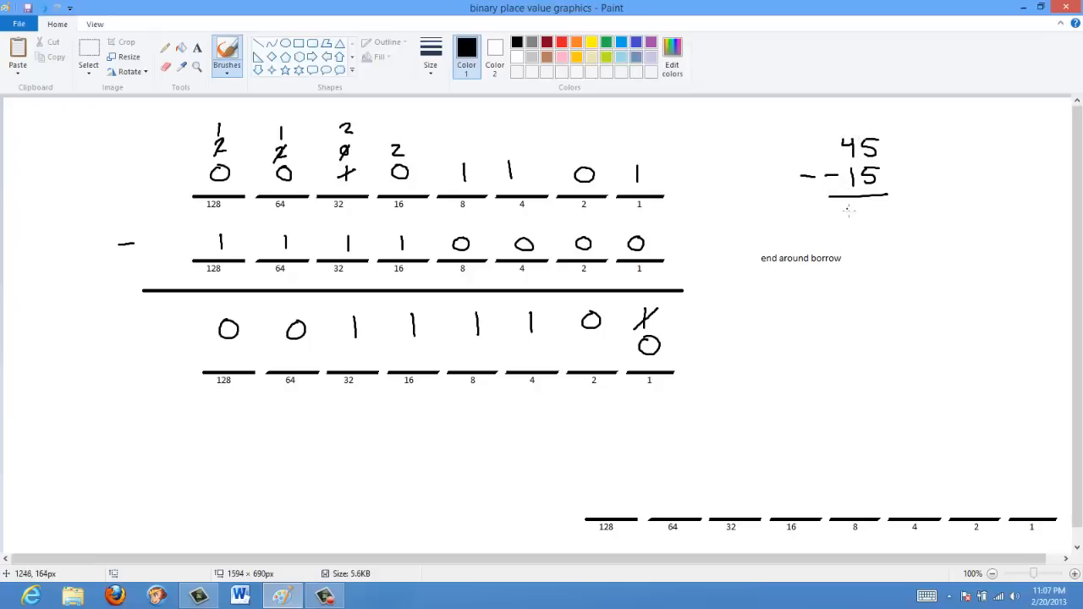
Handwrite 60 under the line of the 45 − −15 problem.
drag(847, 216, 855, 227)
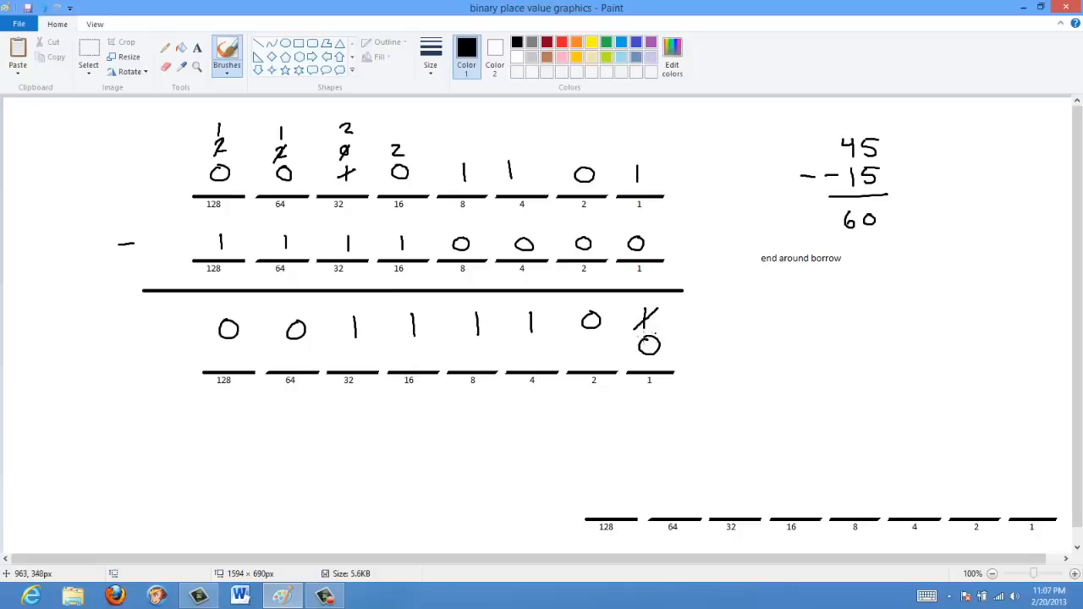
mouse_move(628, 354)
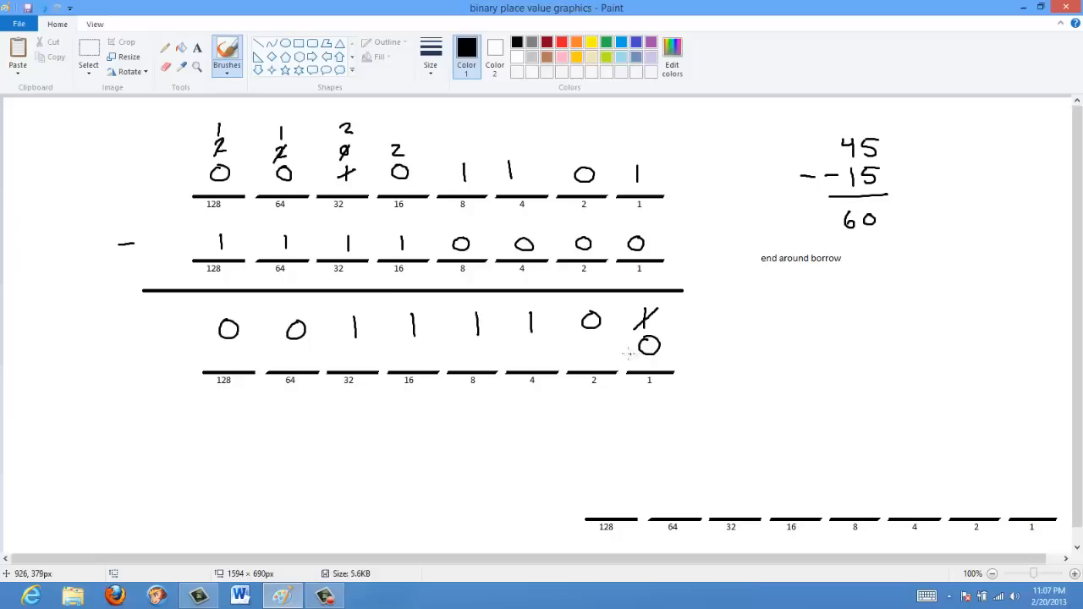
mouse_move(616, 347)
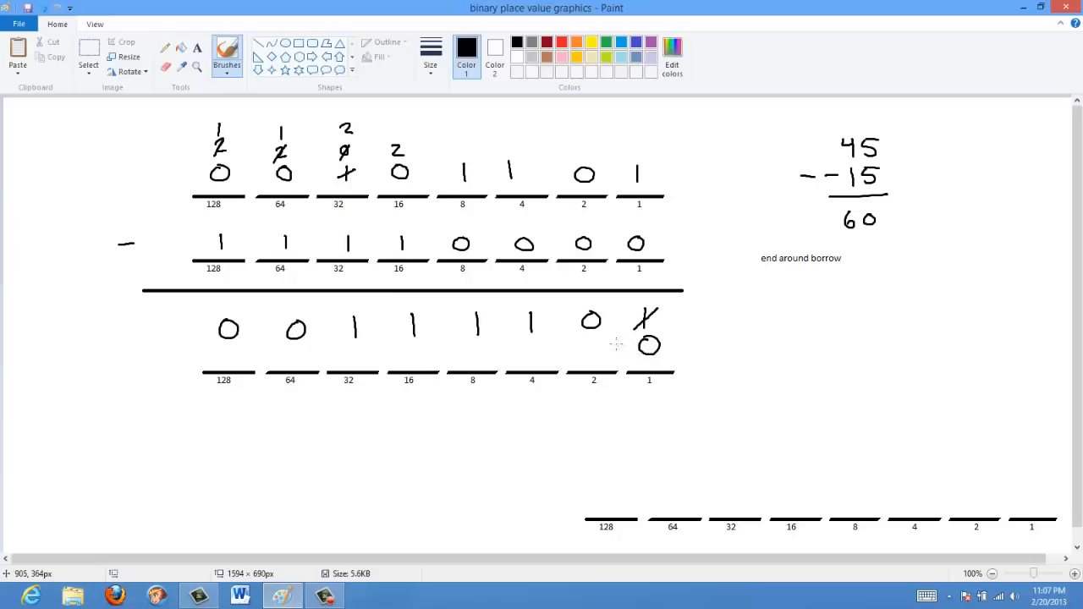
mouse_move(626, 334)
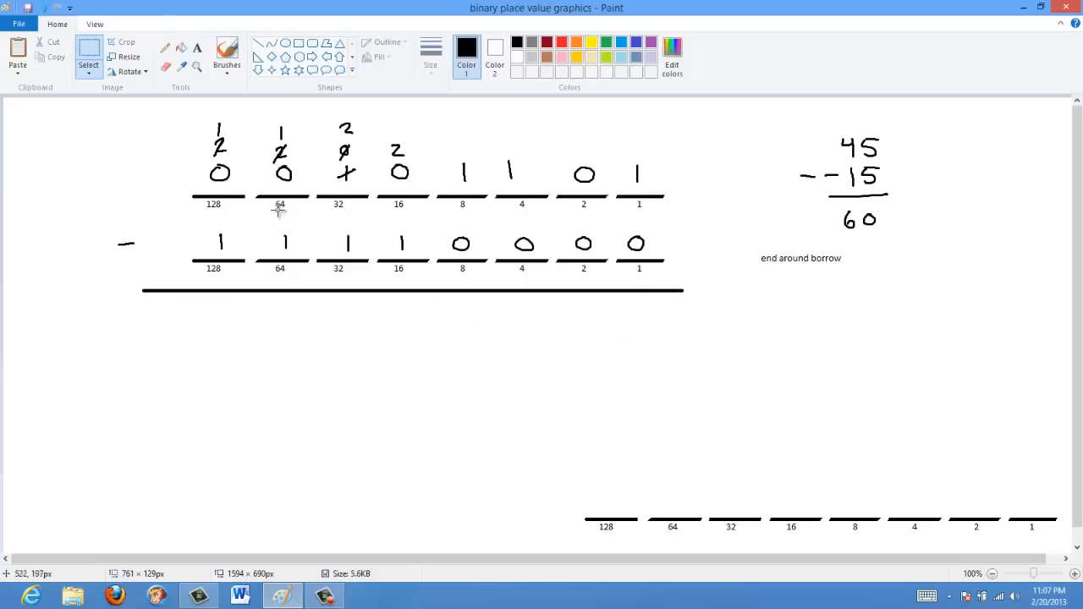
Clear the row digits and borrow marks, then write 45 + −15 = 30 at right.
drag(109, 225, 656, 256)
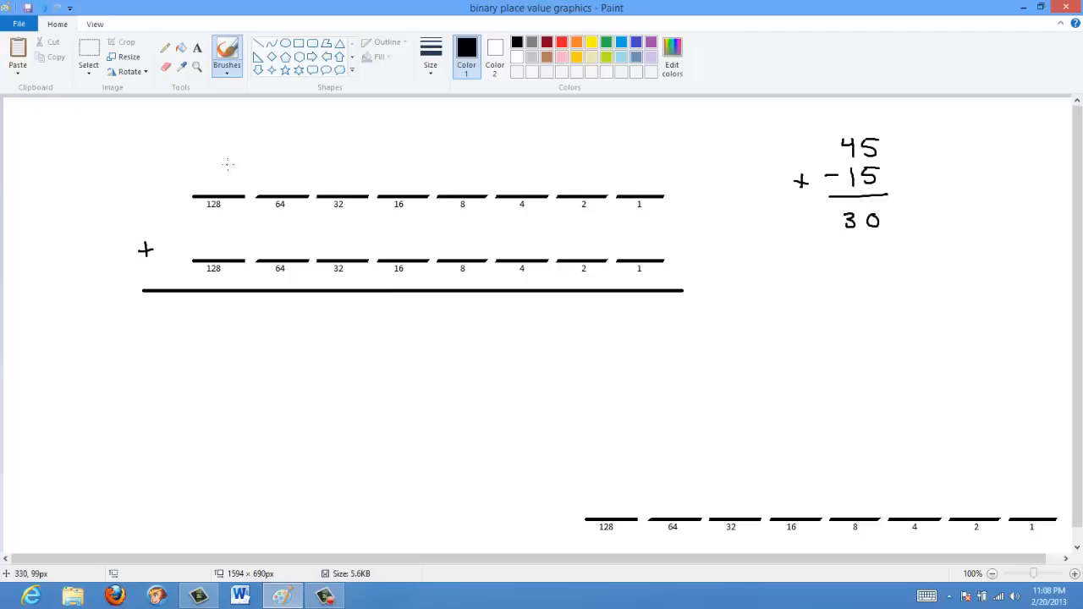
mouse_move(216, 174)
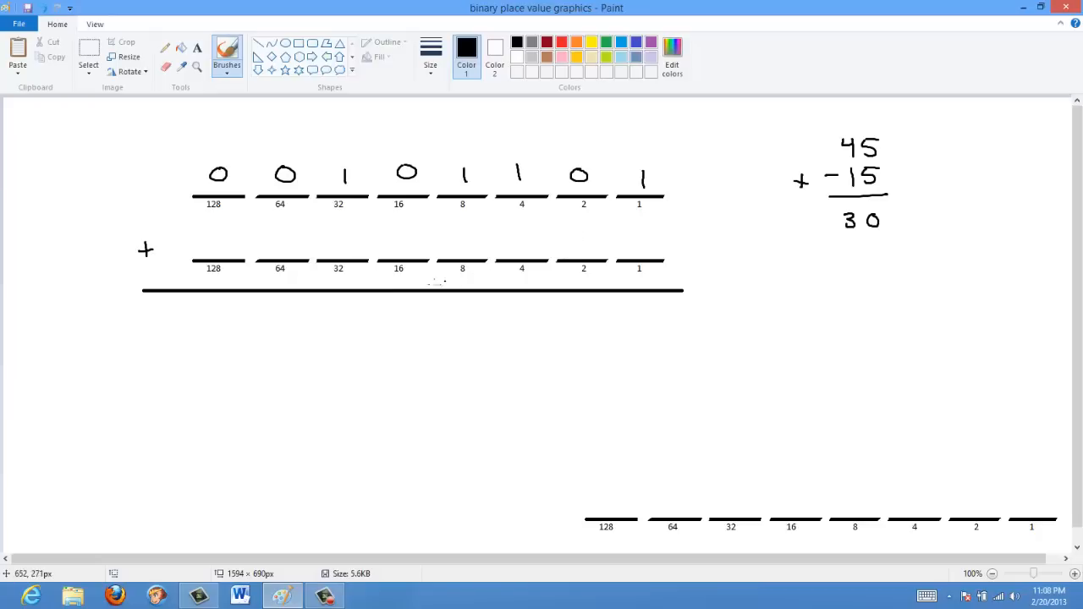
mouse_move(796, 185)
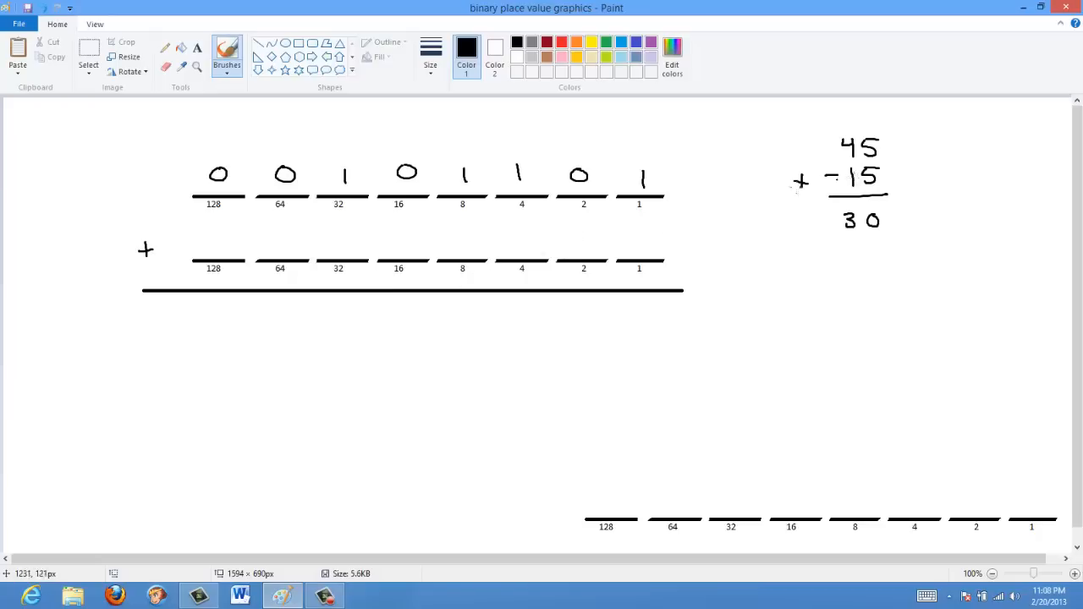
mouse_move(236, 244)
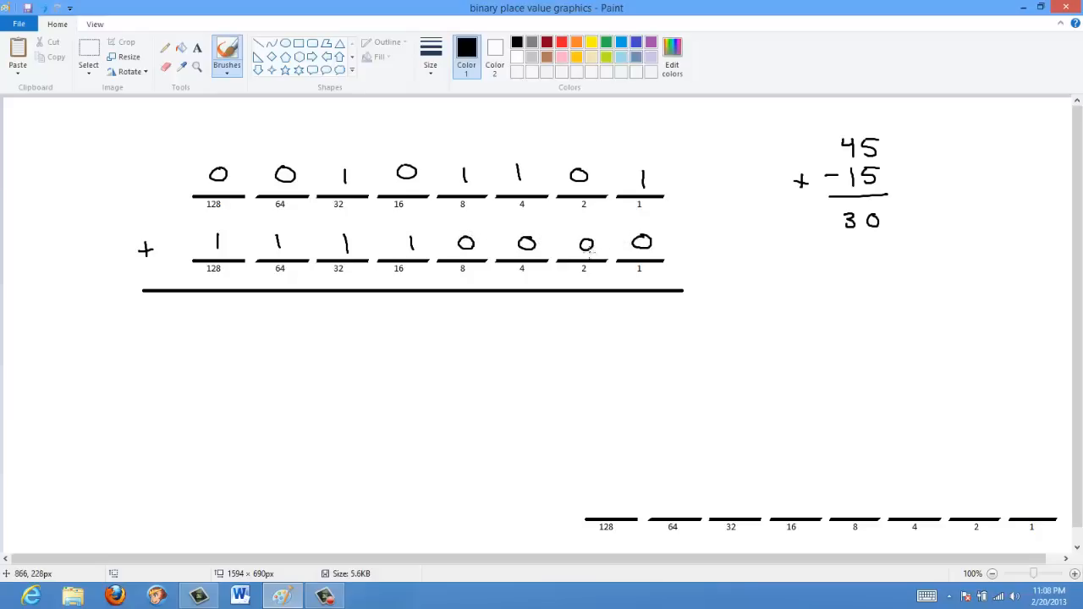
mouse_move(642, 184)
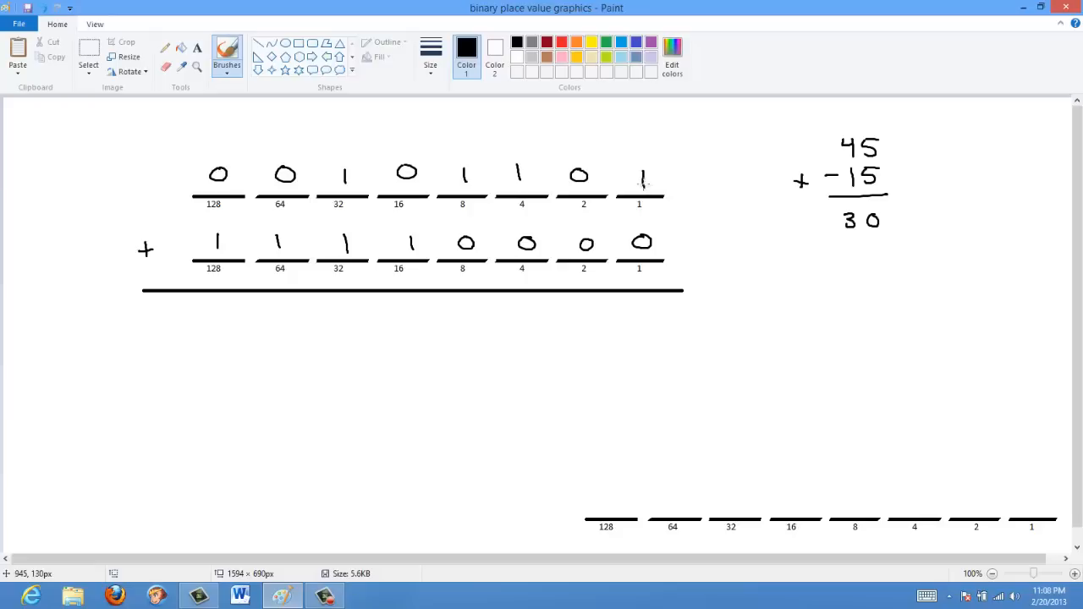
mouse_move(642, 185)
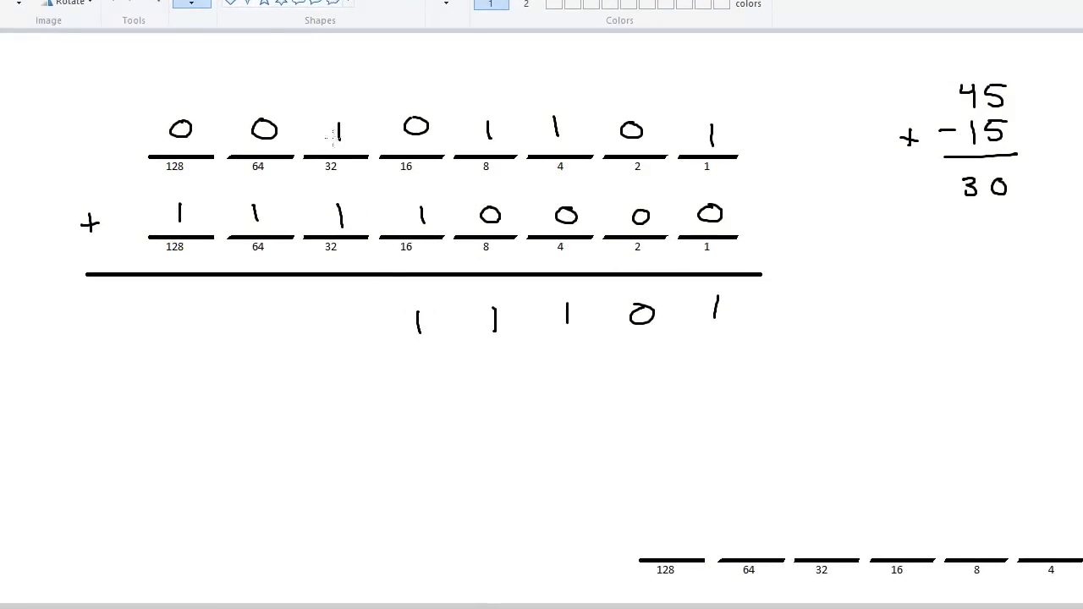
mouse_move(343, 313)
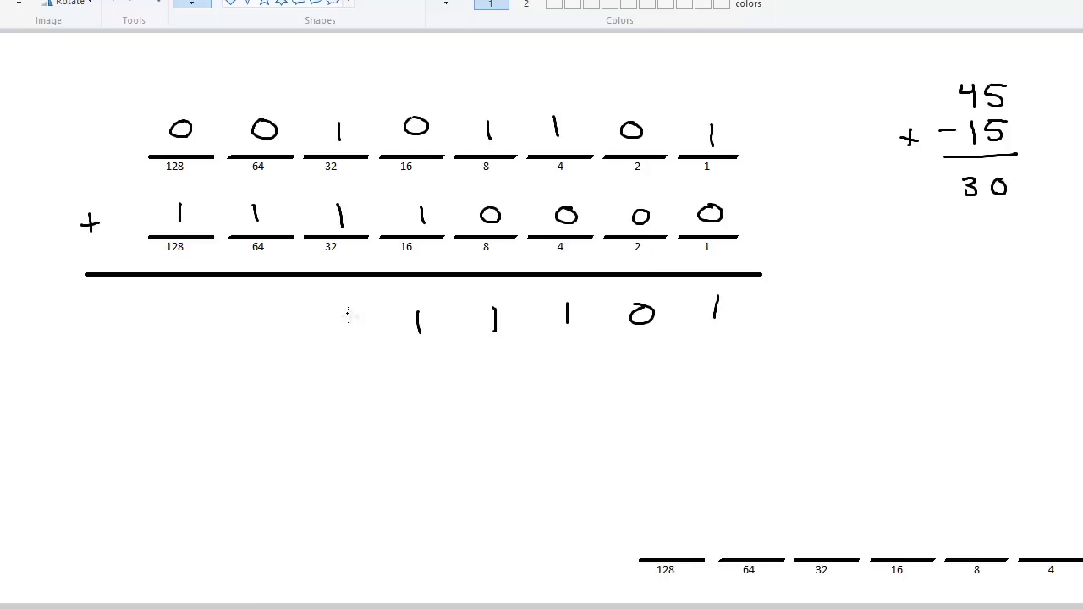
Write the 0 digits under the 32 and 64 columns of the sum 00011101.
drag(333, 314, 350, 331)
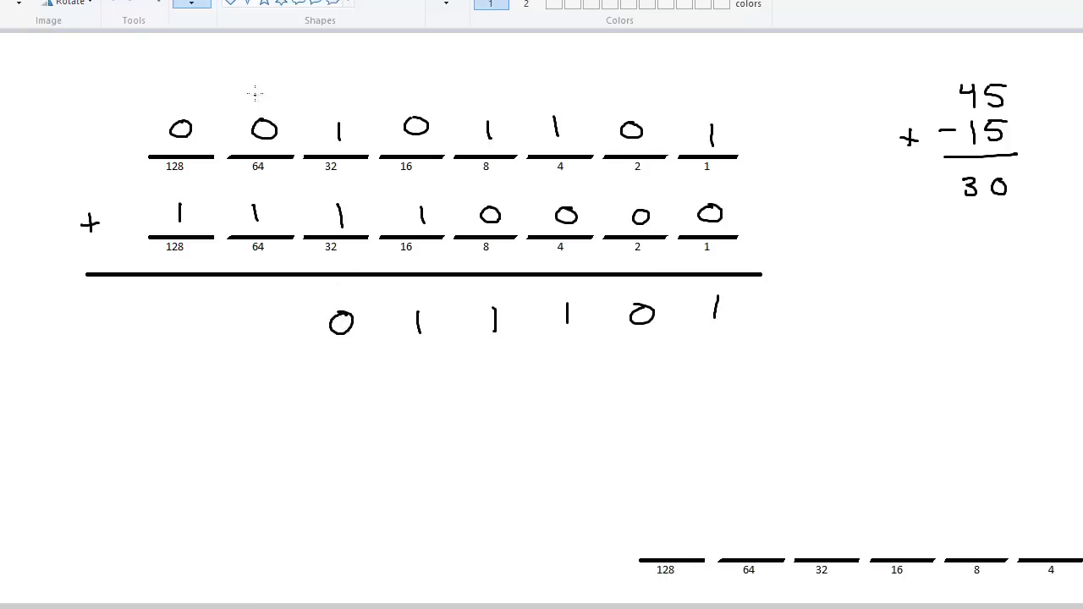
drag(260, 81, 261, 102)
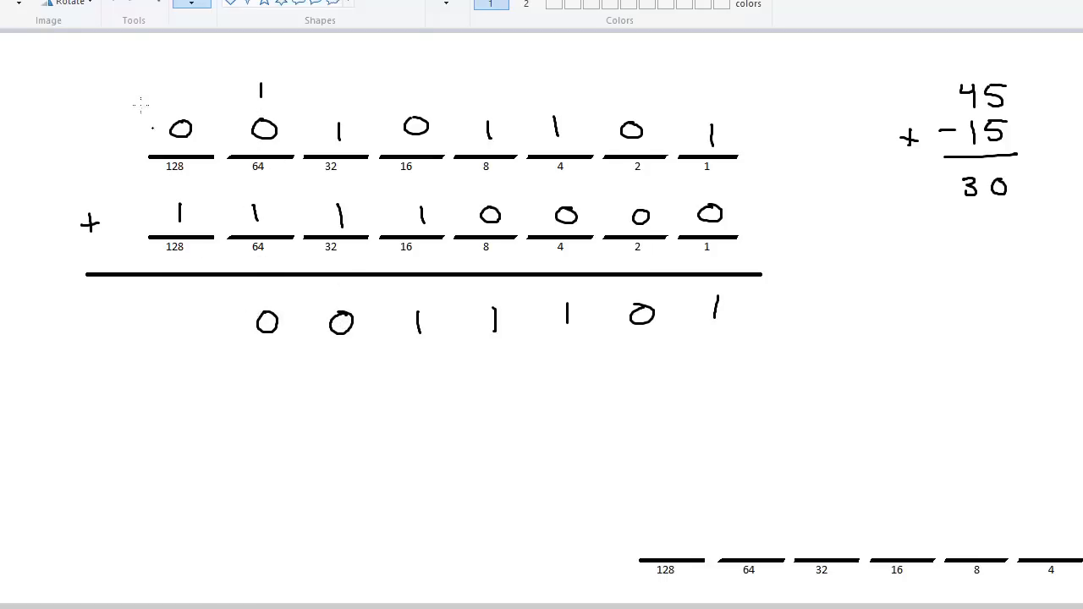
click(178, 89)
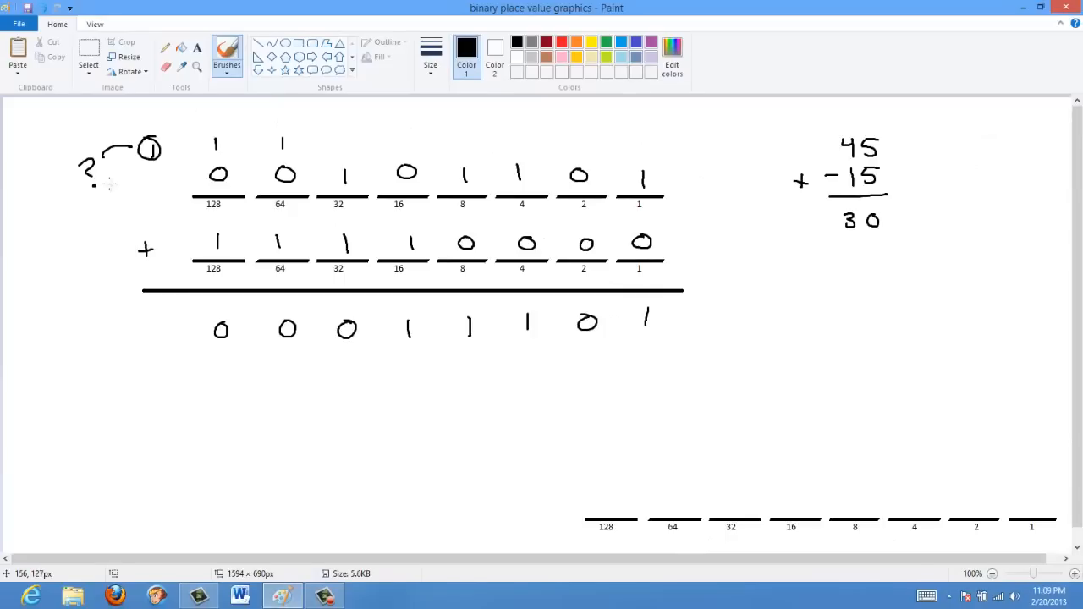
mouse_move(869, 255)
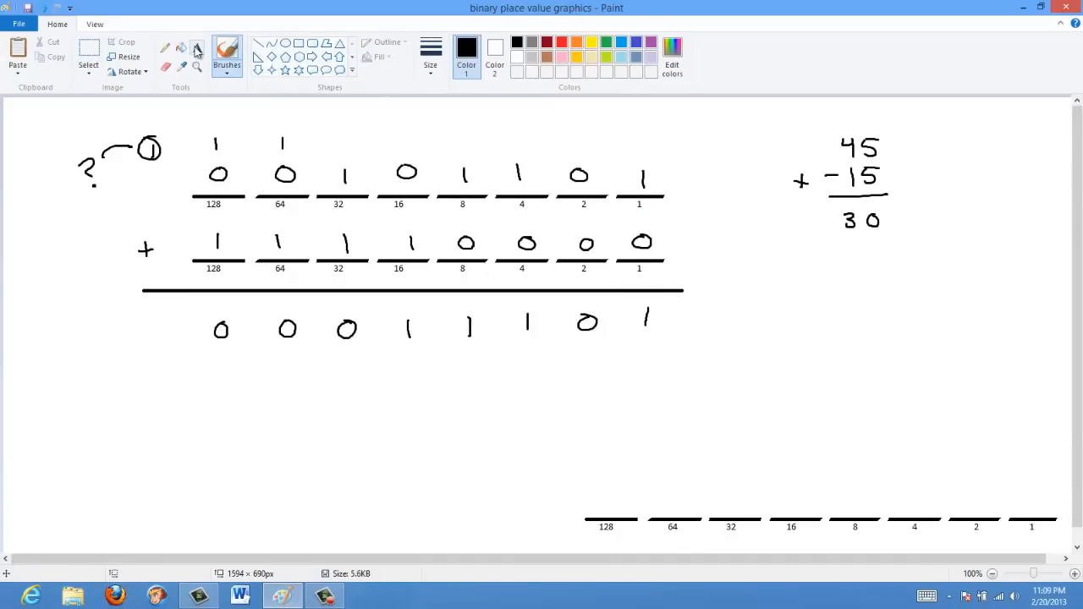
Type the note 'End Around Carry' in a text box below 45 + −15 = 30.
drag(770, 267, 936, 339)
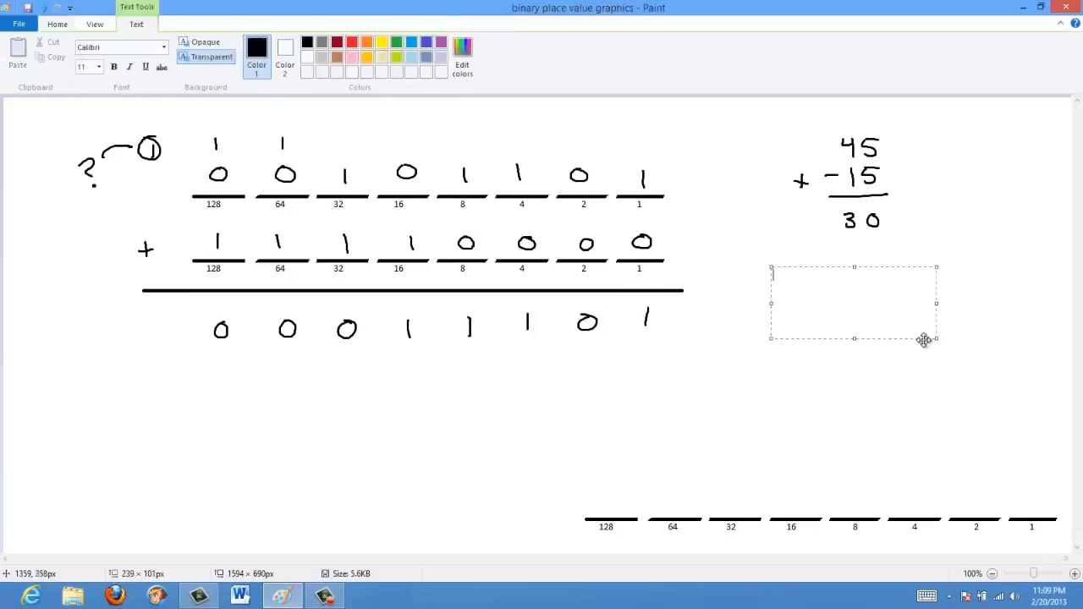
text(End)
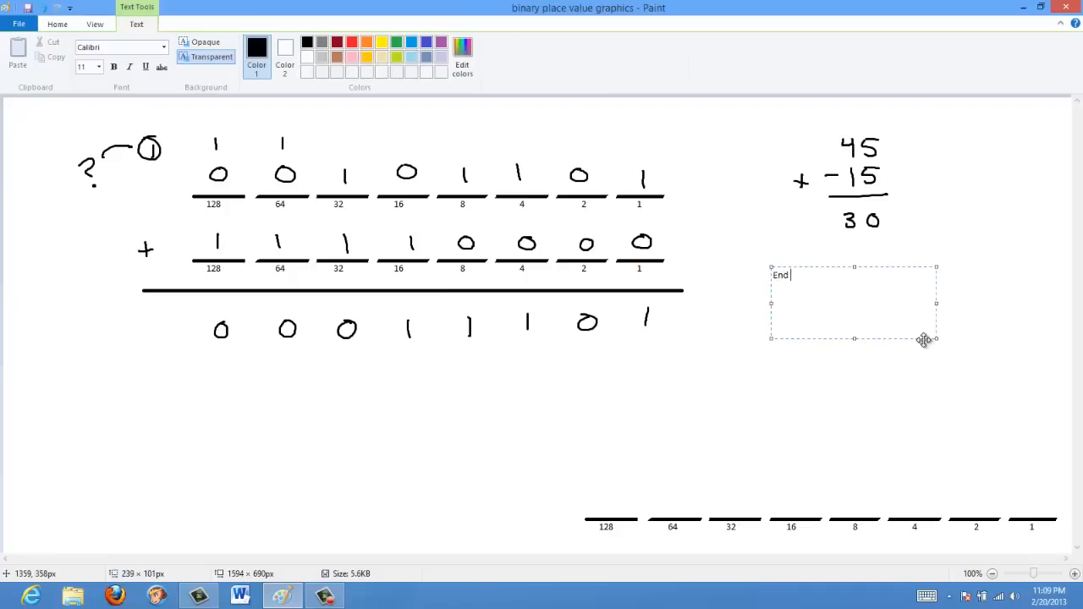
text(Around Carr)
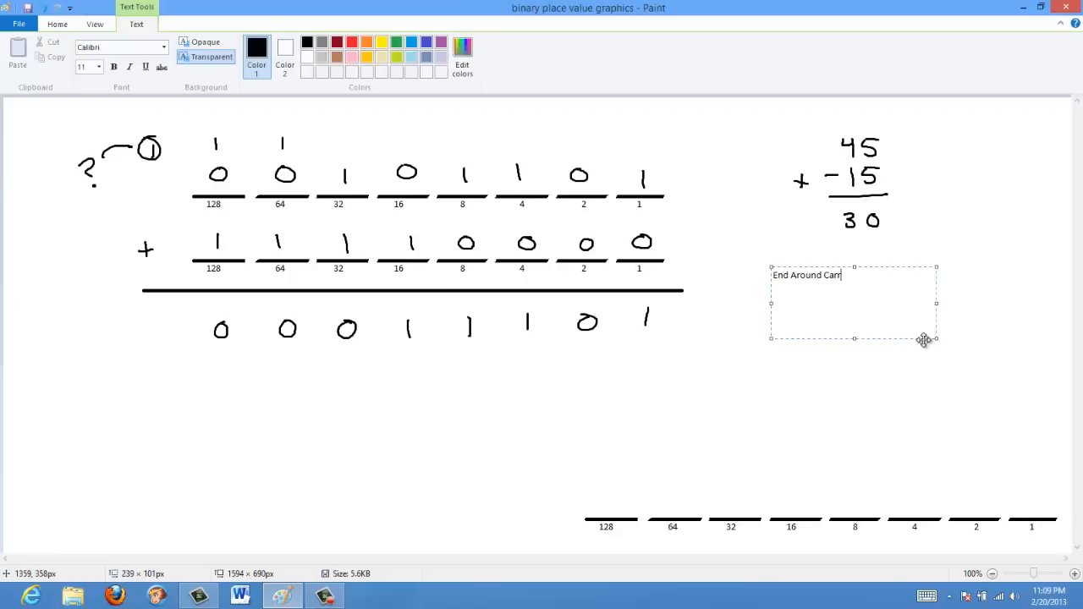
text(y)
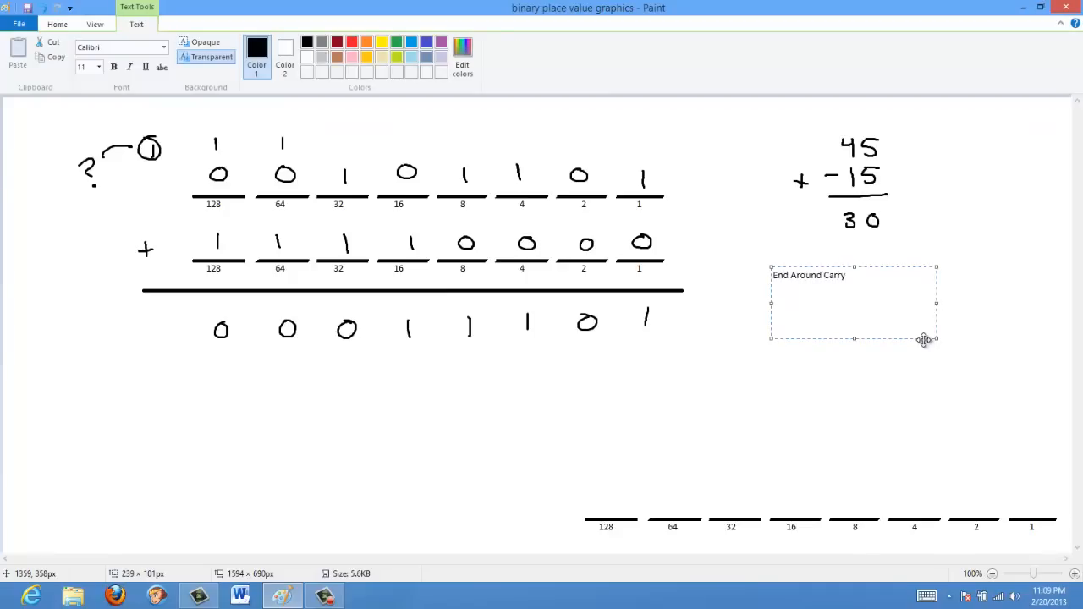
click(964, 358)
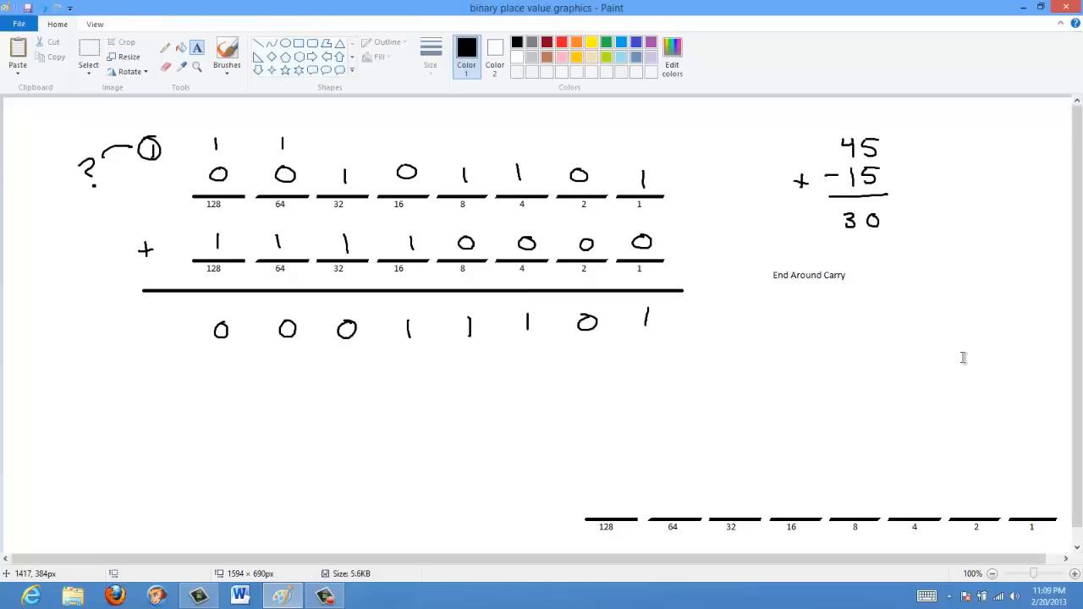
mouse_move(51, 148)
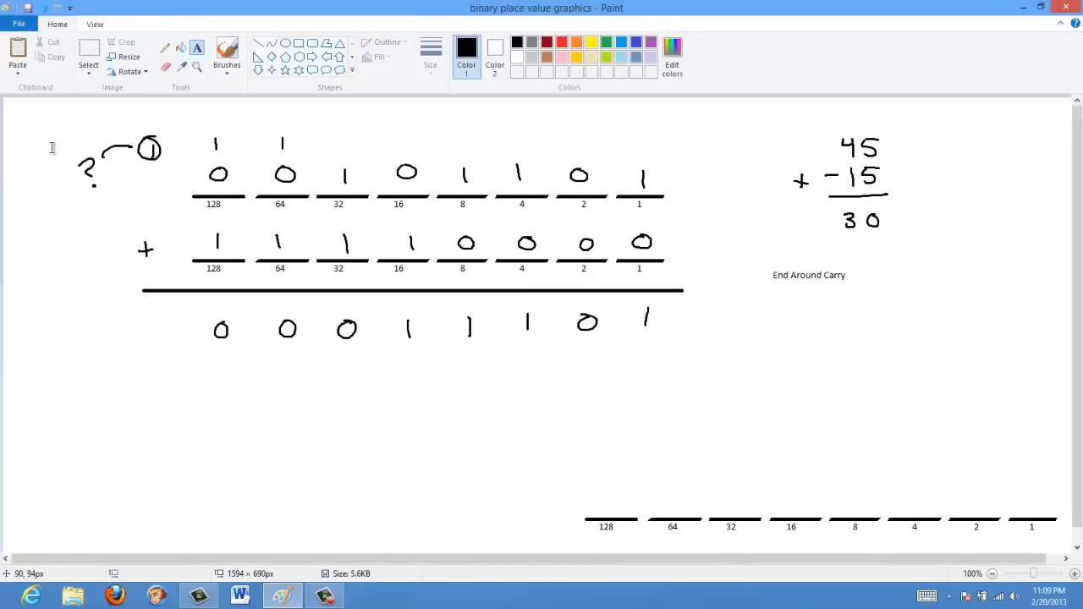
Draw and undo an end-around carry arrow, then rewrite the answer as 00011110.
click(226, 53)
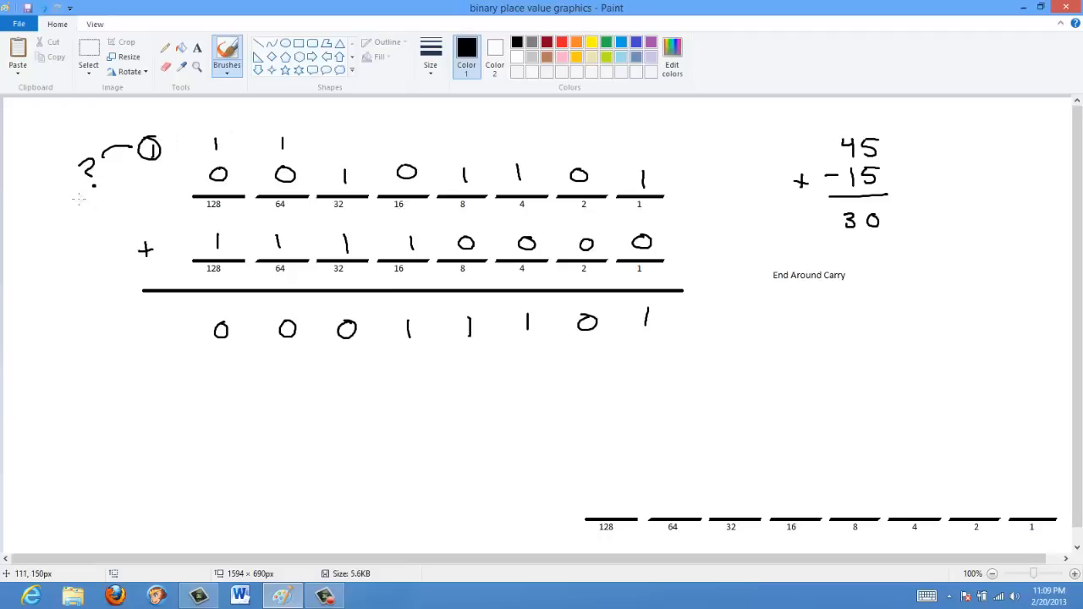
drag(76, 197, 613, 339)
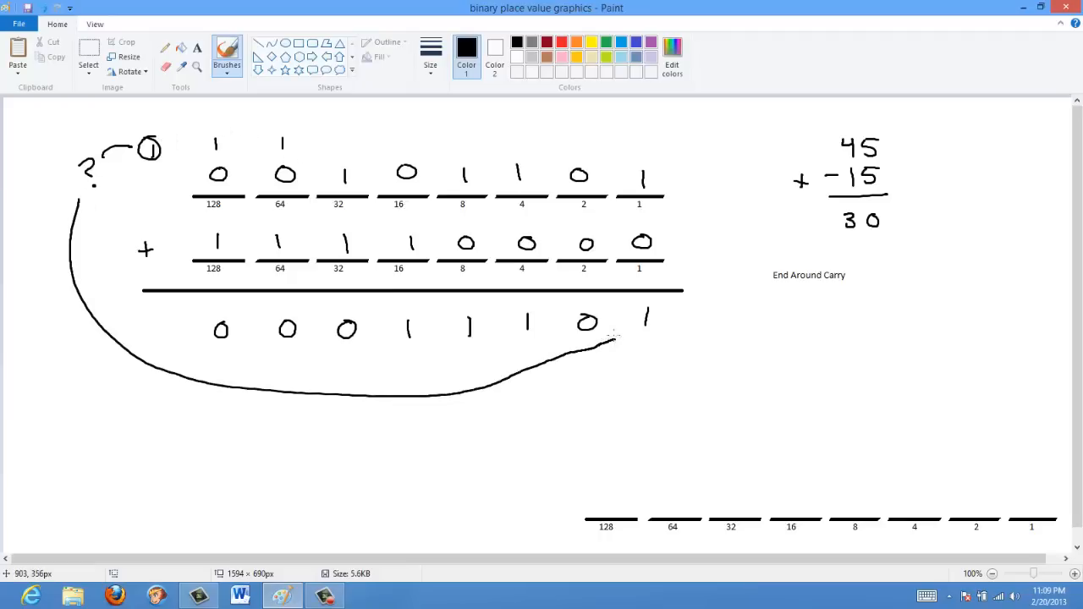
mouse_move(613, 334)
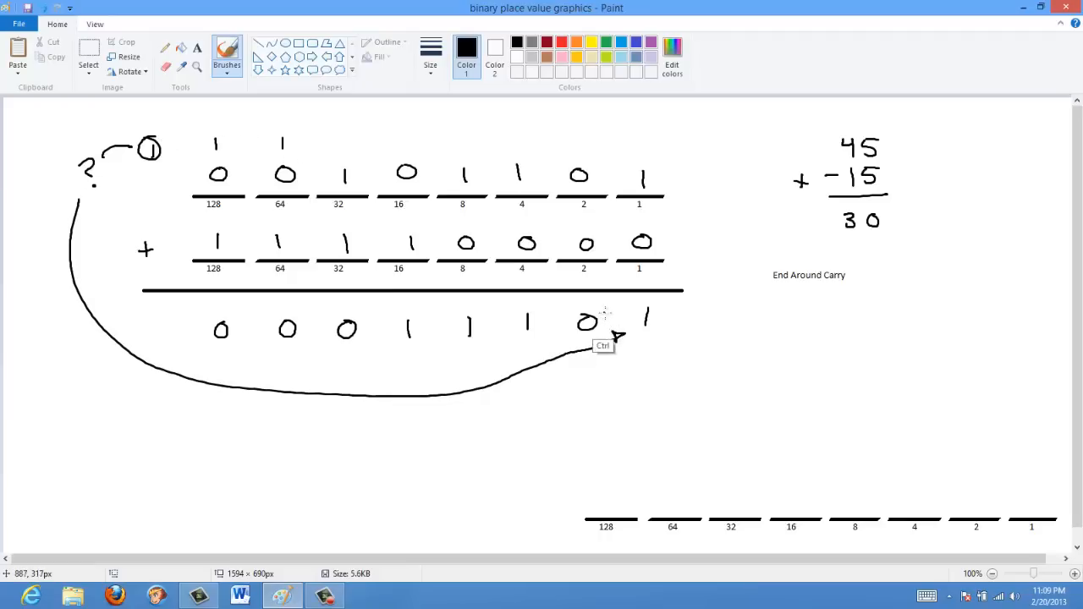
key(ctrl+z)
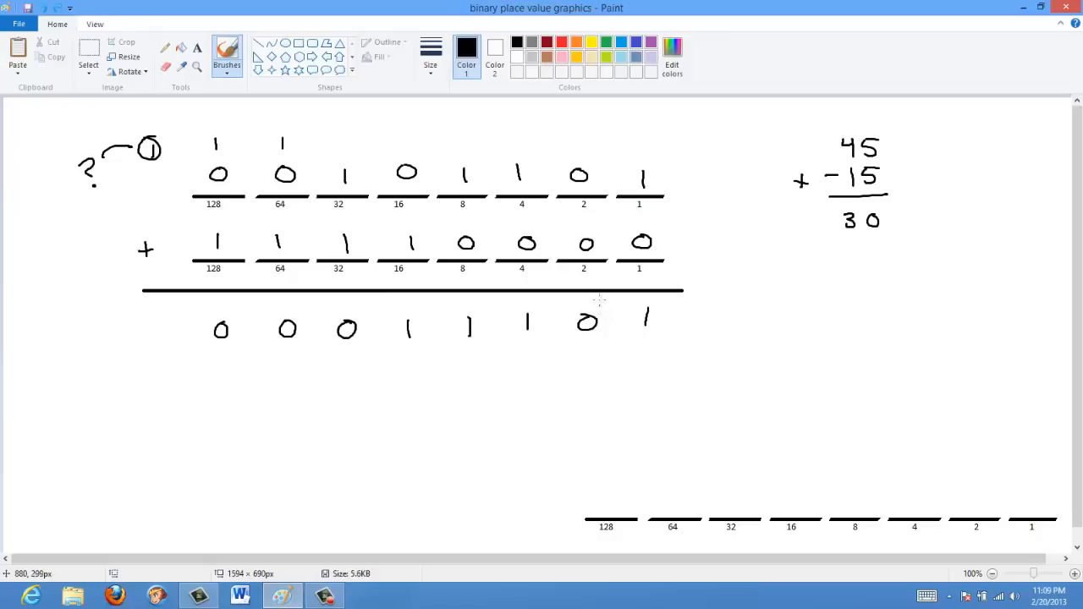
text(End Around Carry)
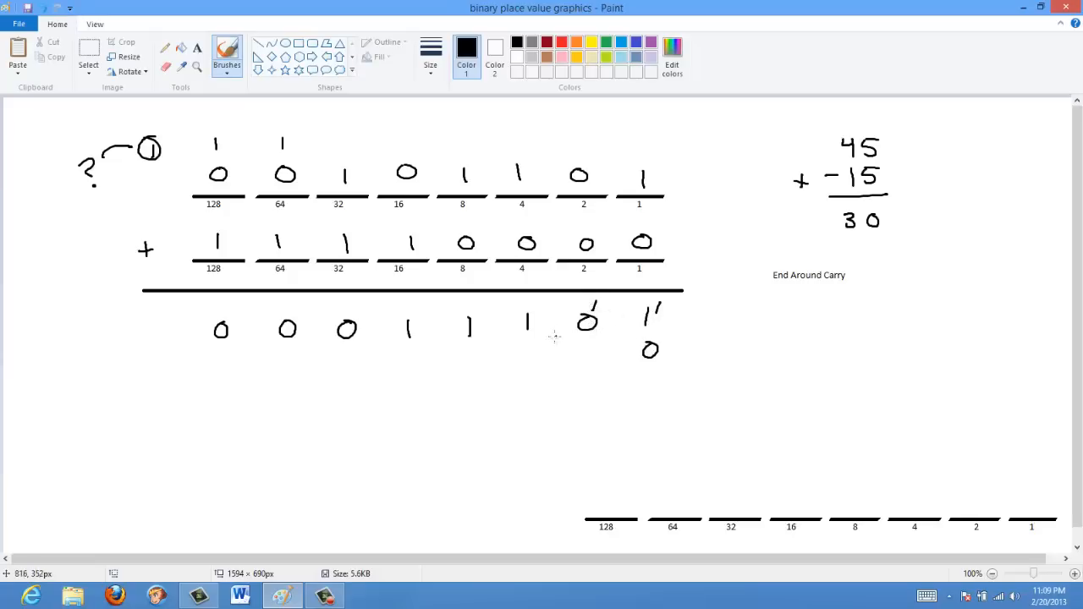
mouse_move(320, 144)
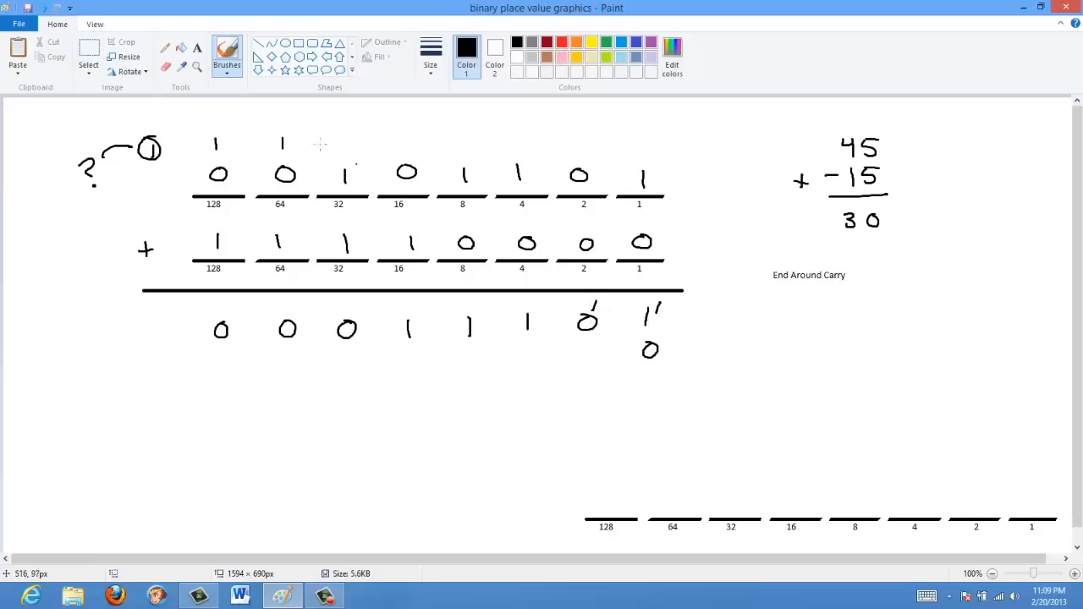
click(88, 59)
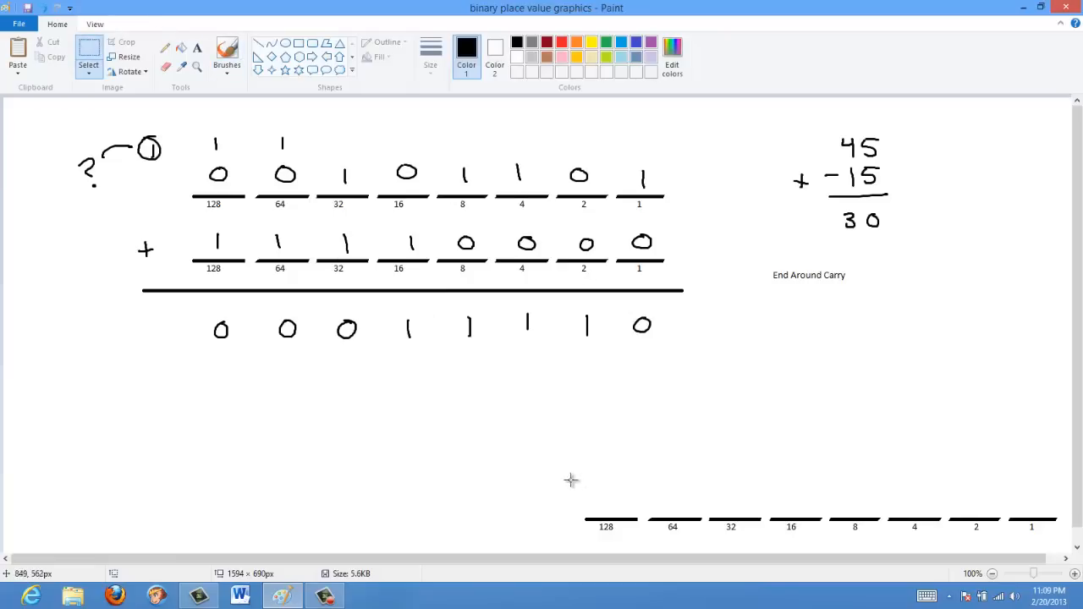
Move the spare 128-to-1 place-value blank row beneath the answer 00011110.
drag(571, 508, 1062, 538)
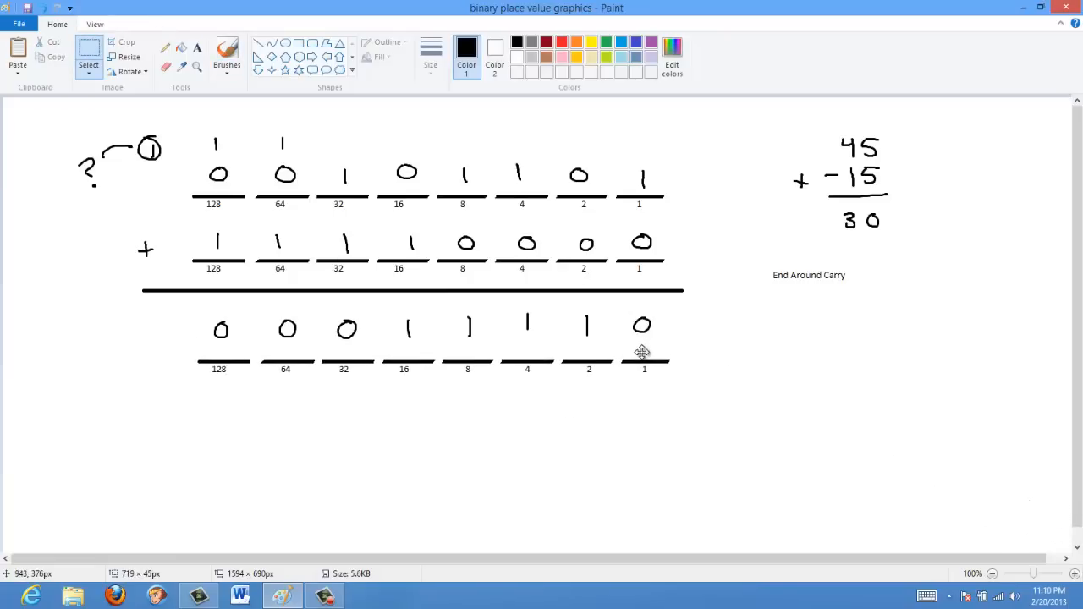
mouse_move(384, 355)
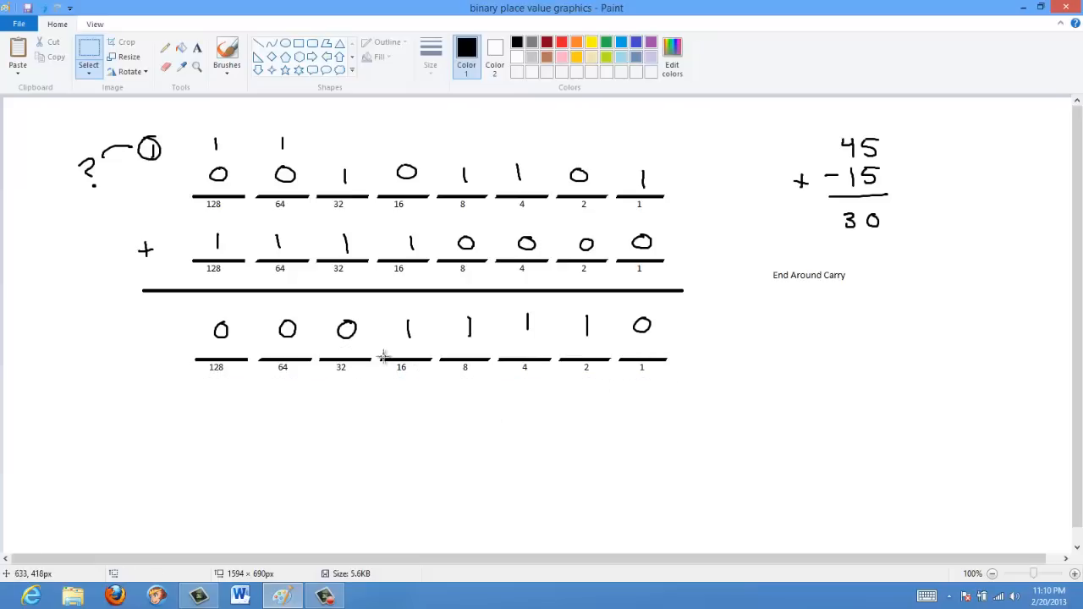
mouse_move(518, 346)
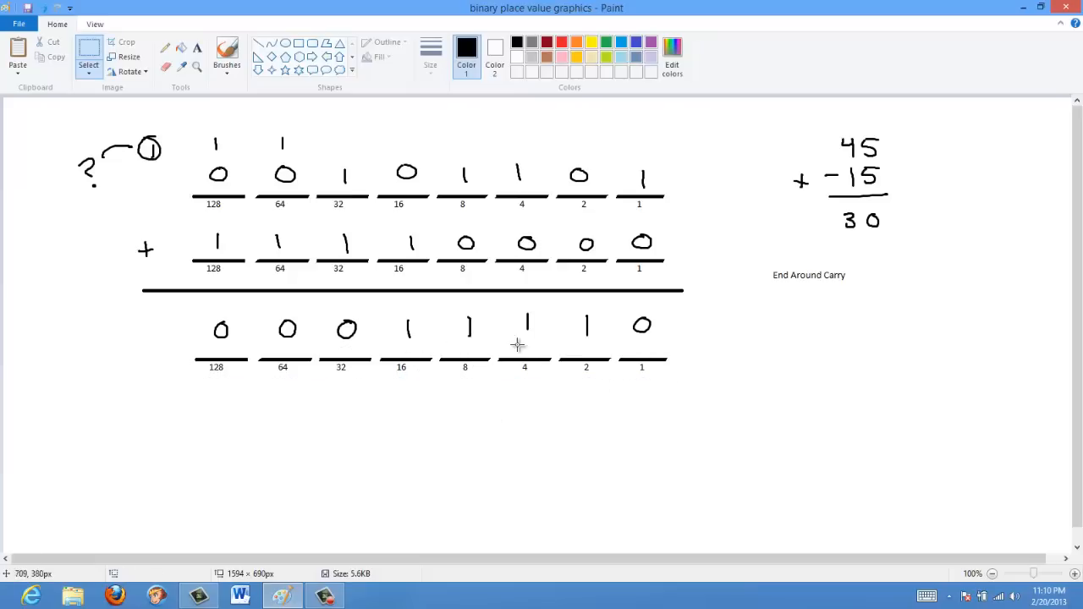
mouse_move(577, 355)
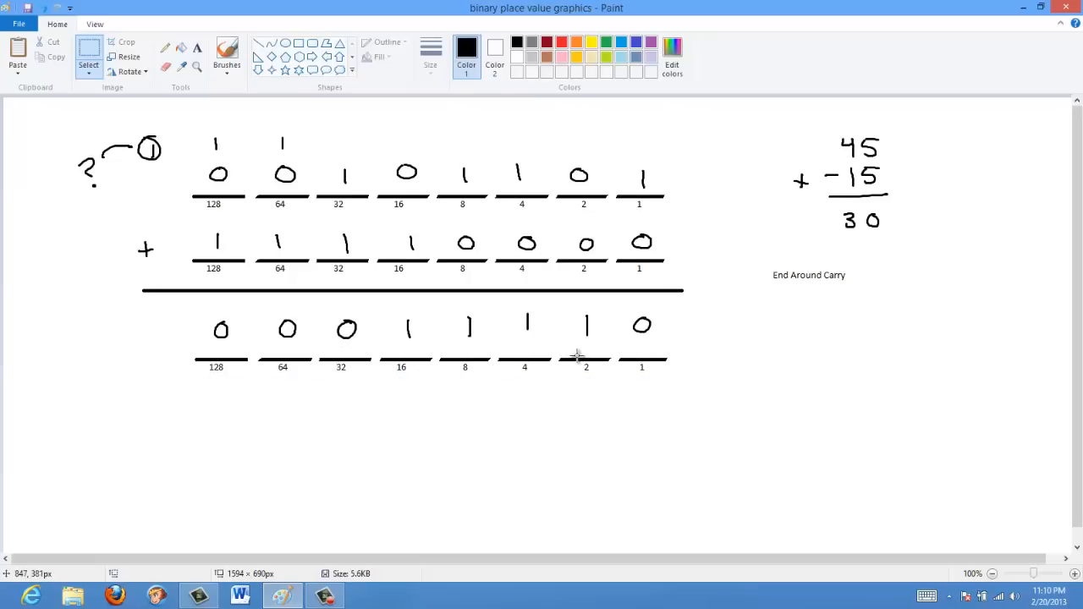